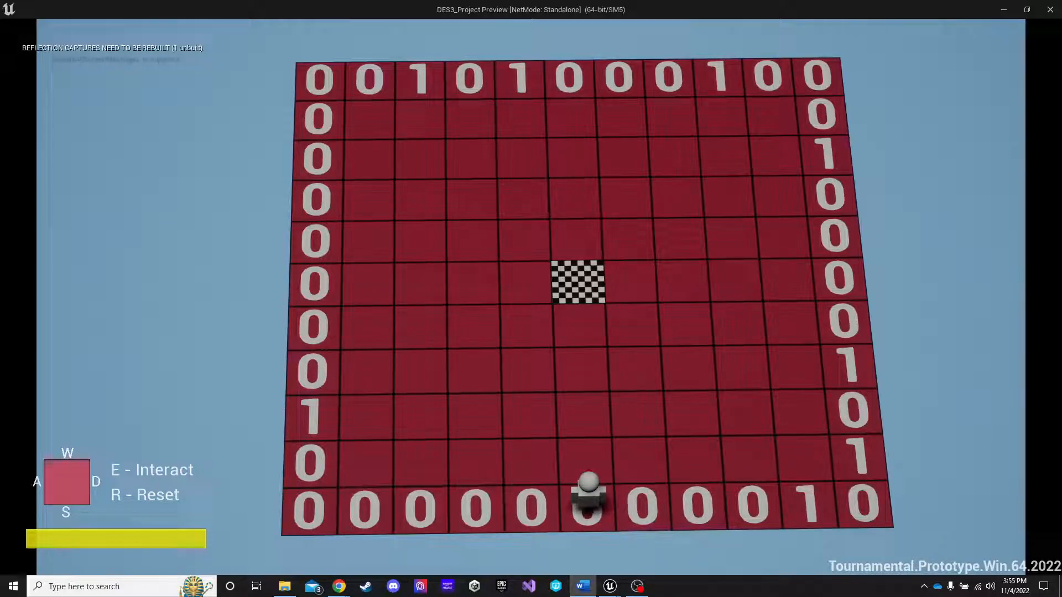
Walk the character left and right along the bottom border of the board
{"action": "key", "text": "a"}
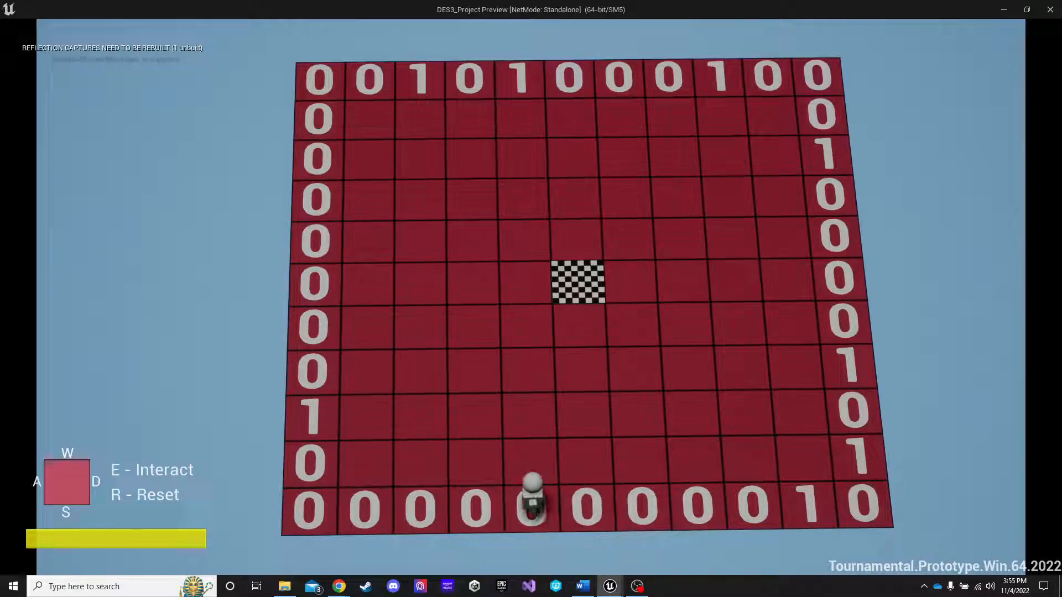
{"action": "key", "text": "d"}
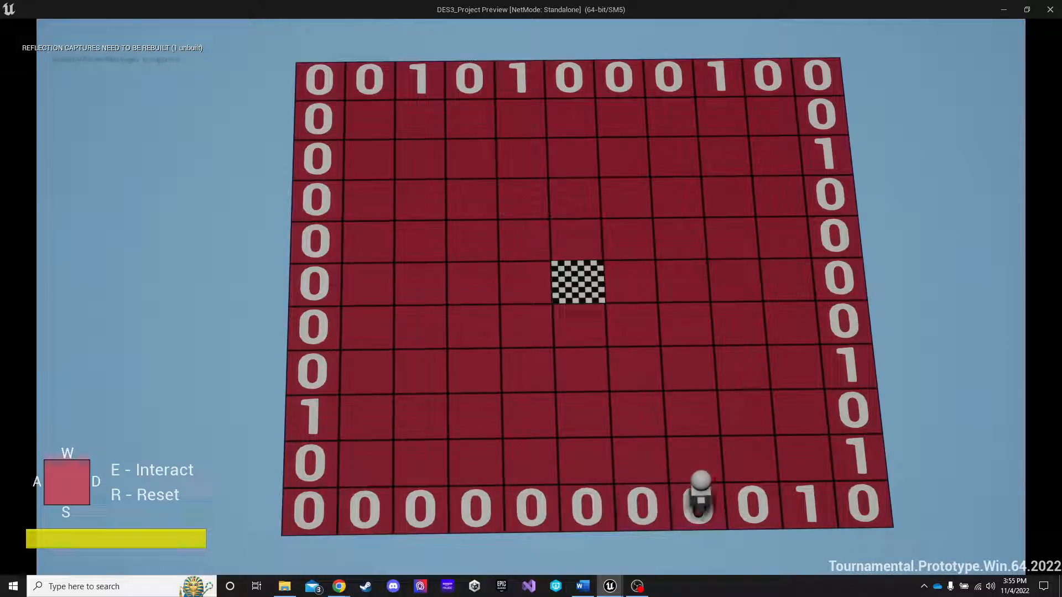
{"action": "key", "text": "a"}
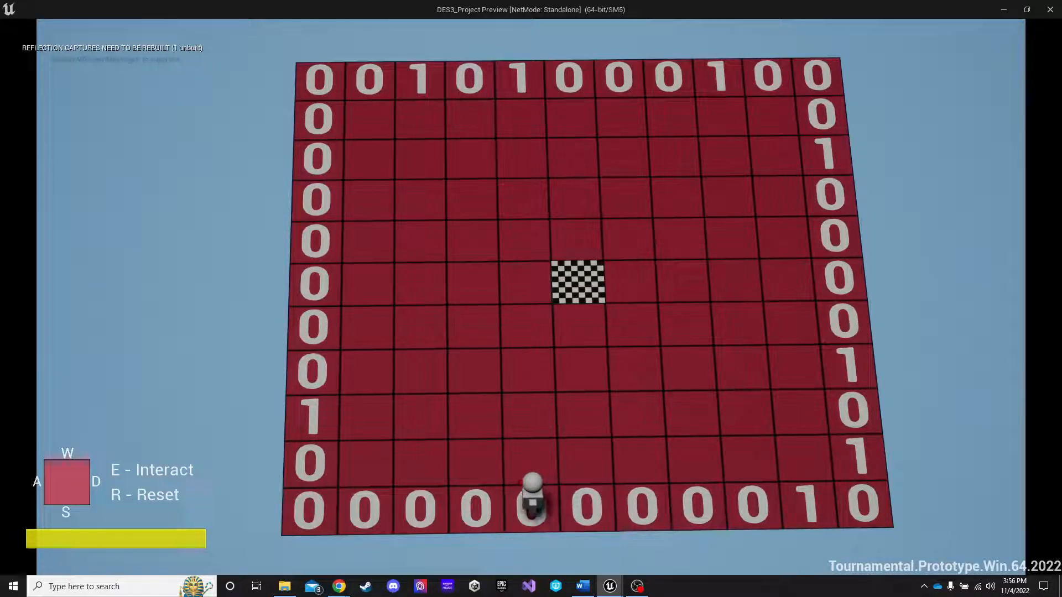
{"action": "key", "text": "d"}
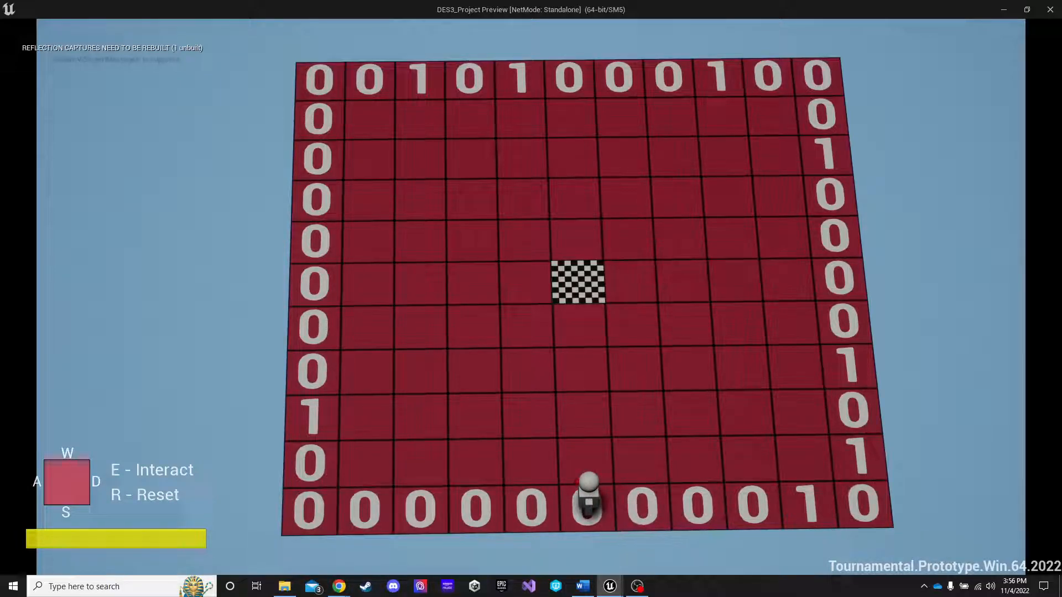
{"action": "key", "text": "d"}
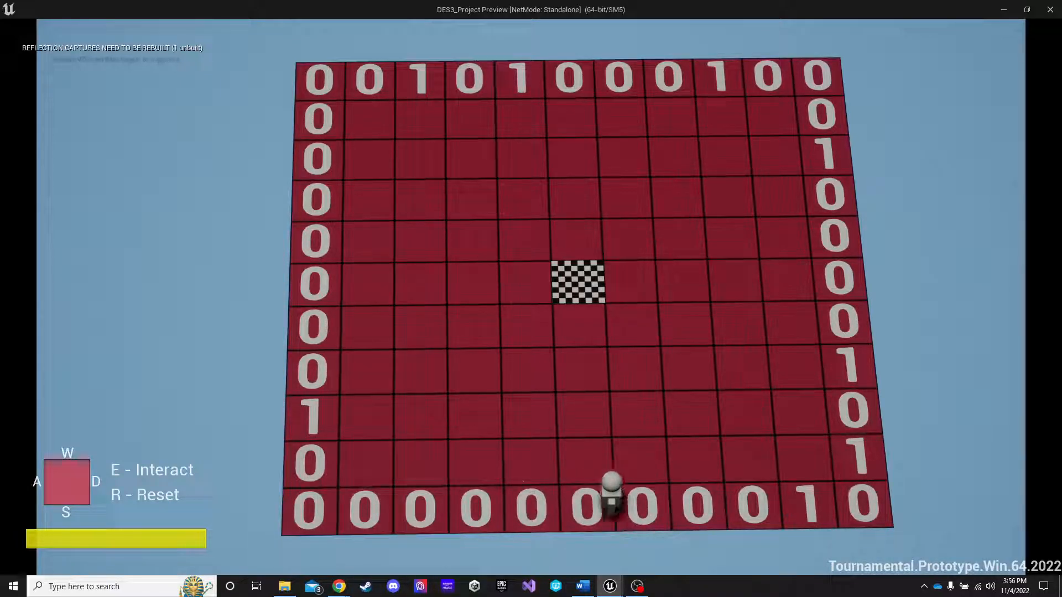
{"action": "key", "text": "a"}
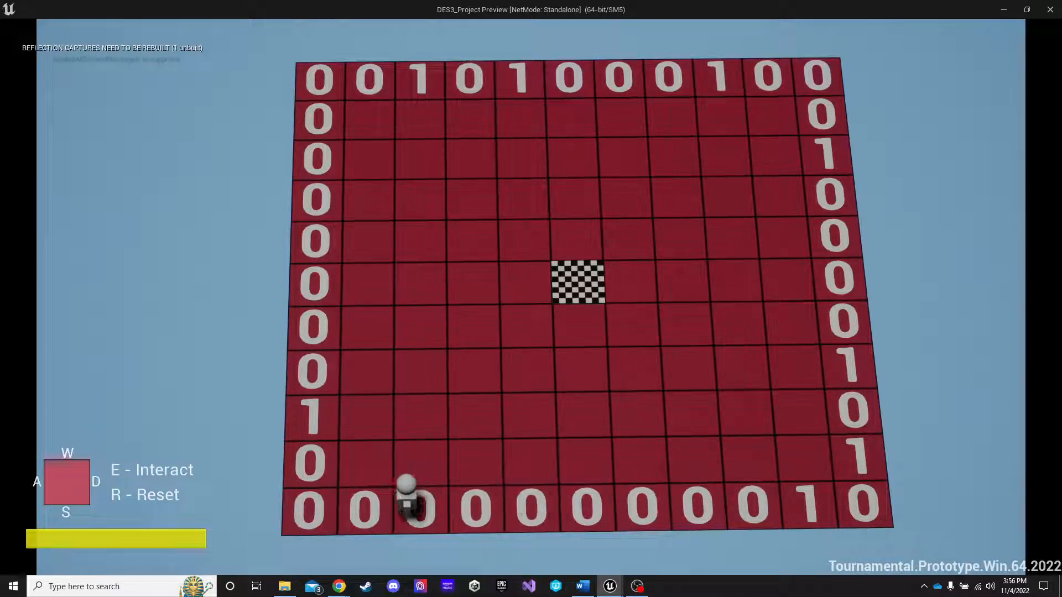
Move into the grid revealing mine counts like a 2, then return to the lower rows
{"action": "key", "text": "W"}
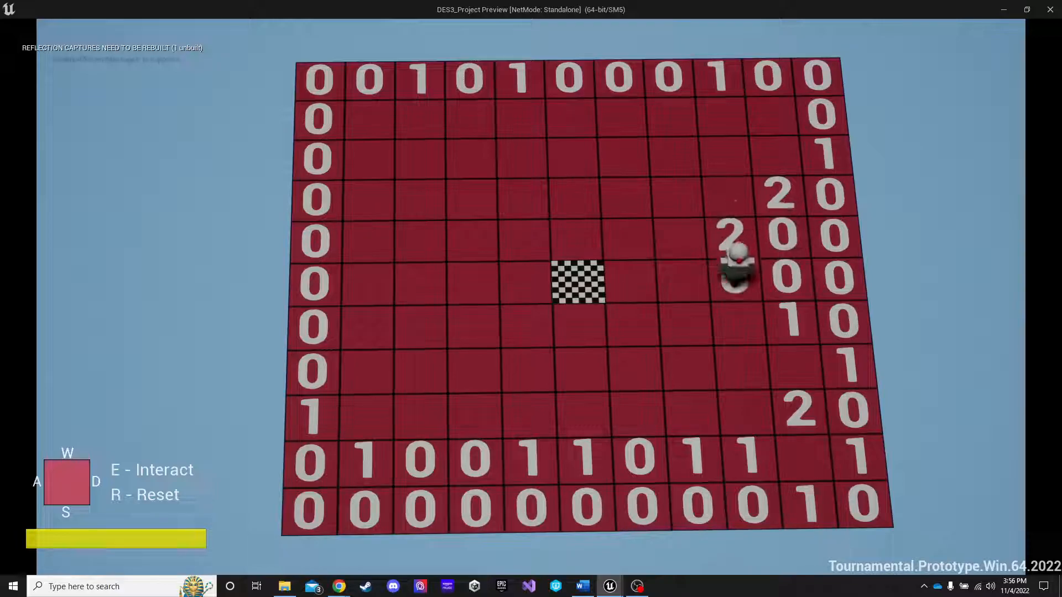
{"action": "key", "text": "a"}
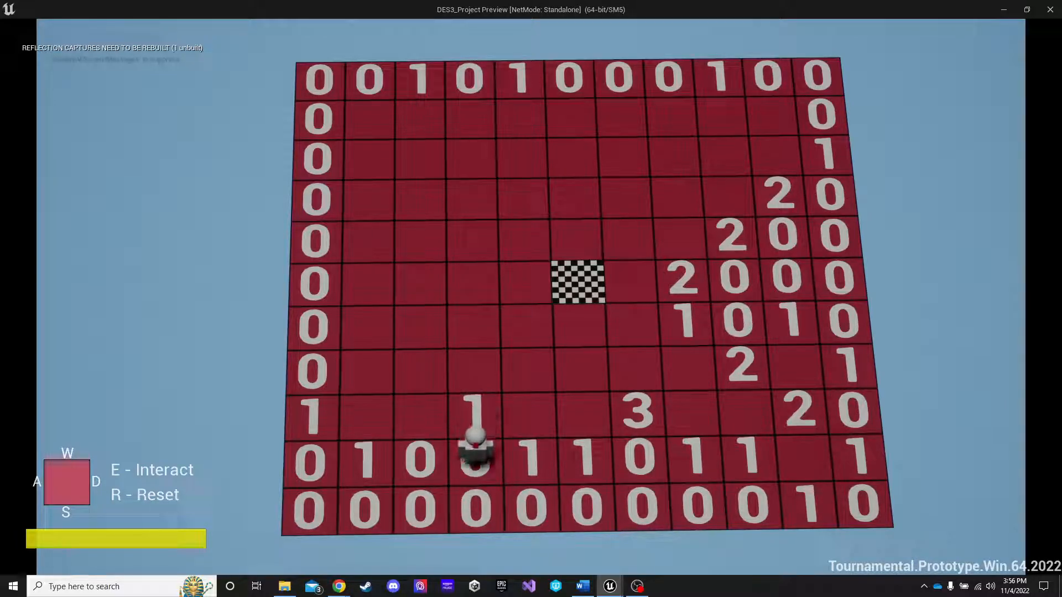
{"action": "key", "text": "a"}
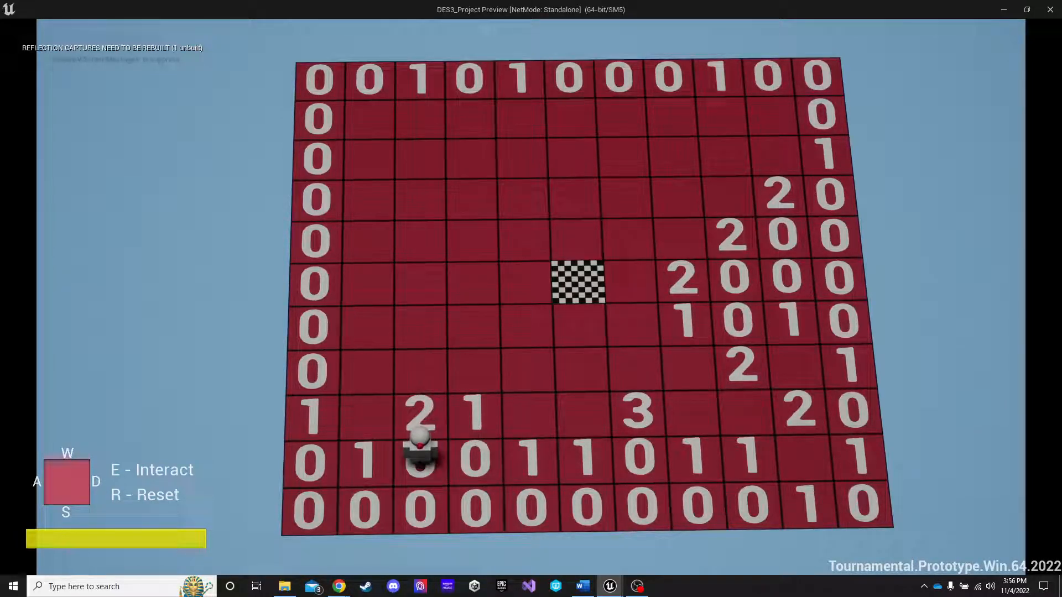
{"action": "key", "text": "a"}
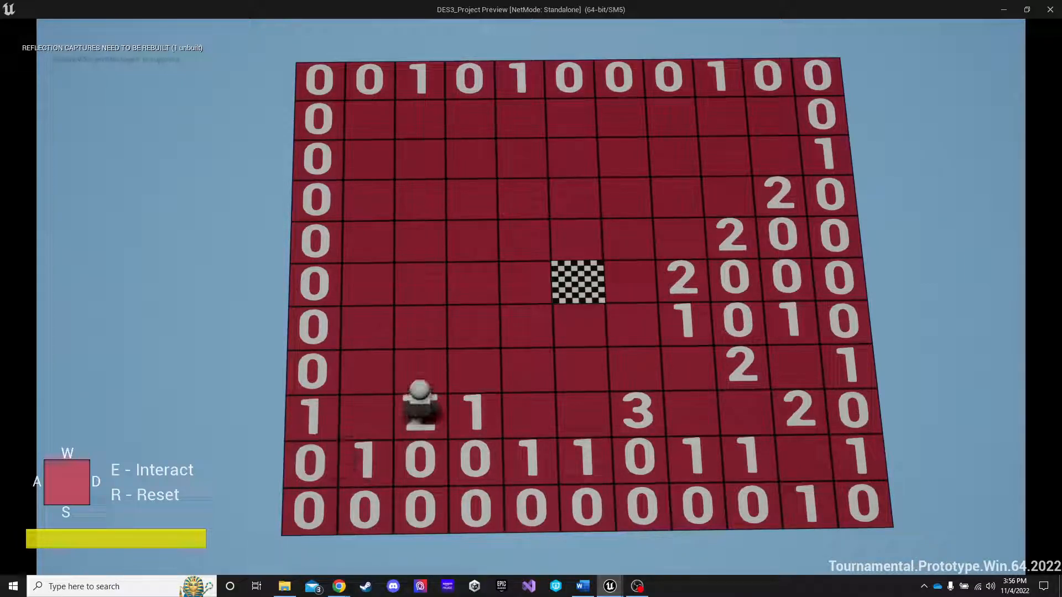
{"action": "key", "text": "a"}
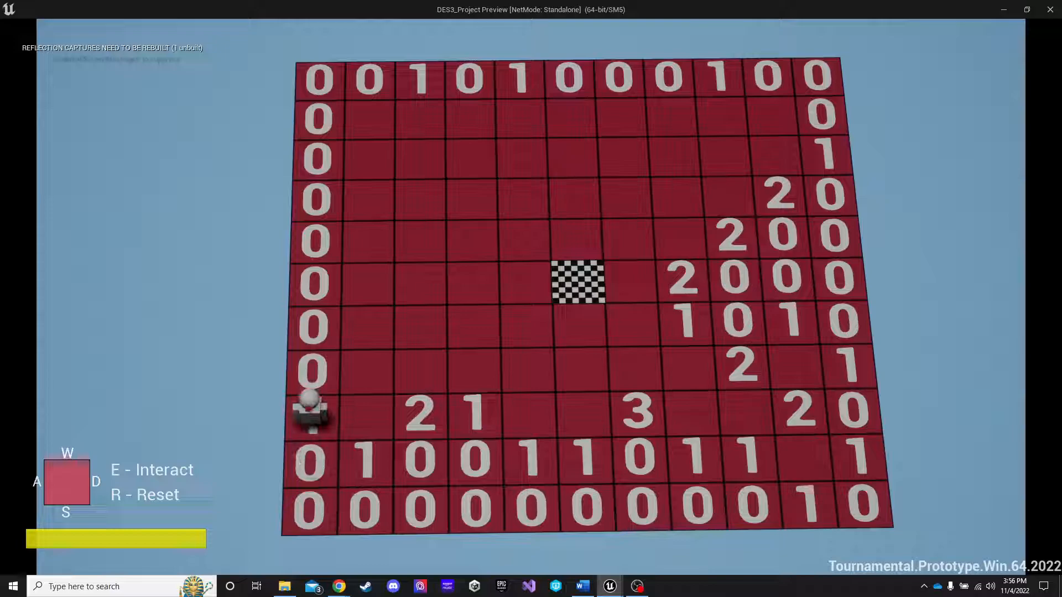
{"action": "key", "text": "d"}
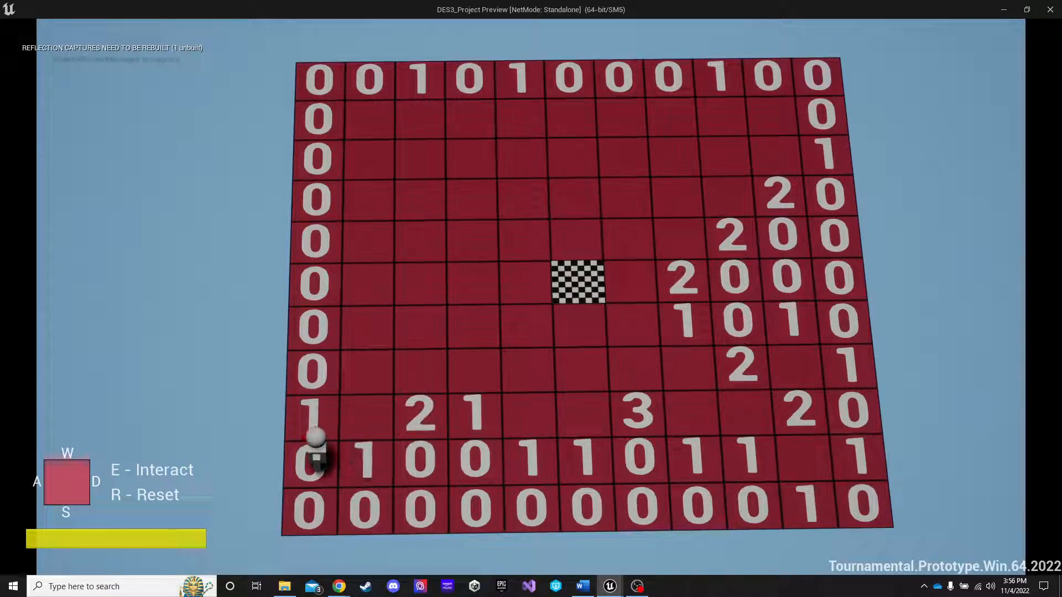
{"action": "key", "text": "d"}
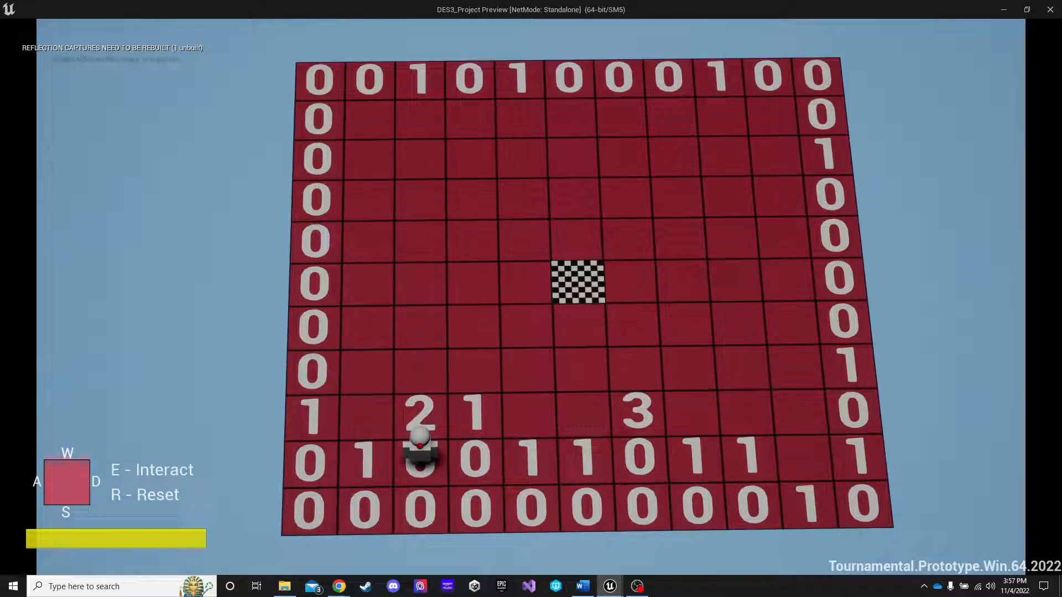
Walk along the bottom row and step up onto a tile to reveal a 2
{"action": "key", "text": "d"}
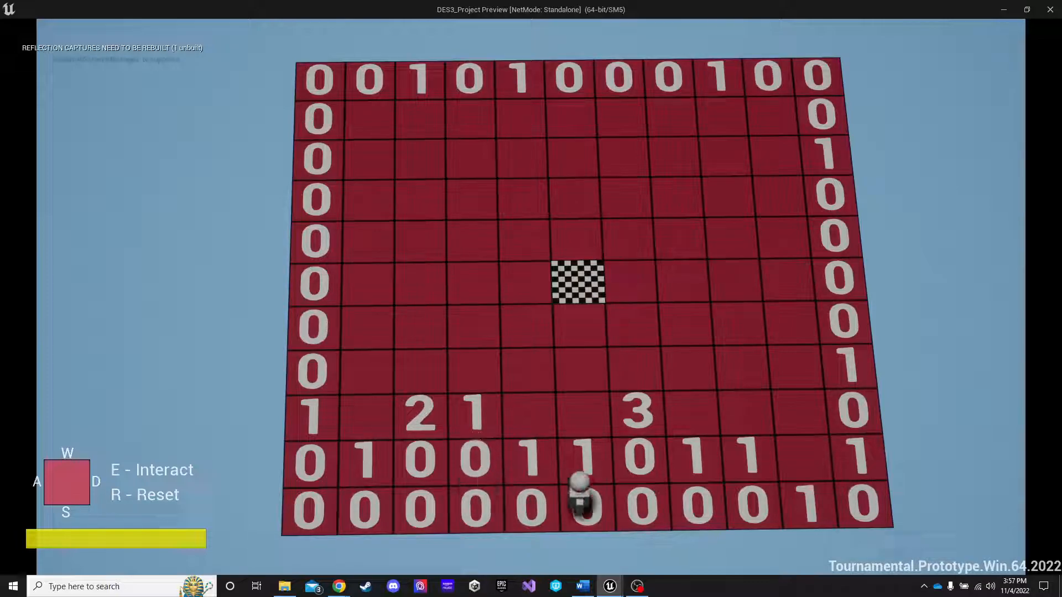
{"action": "key", "text": "d"}
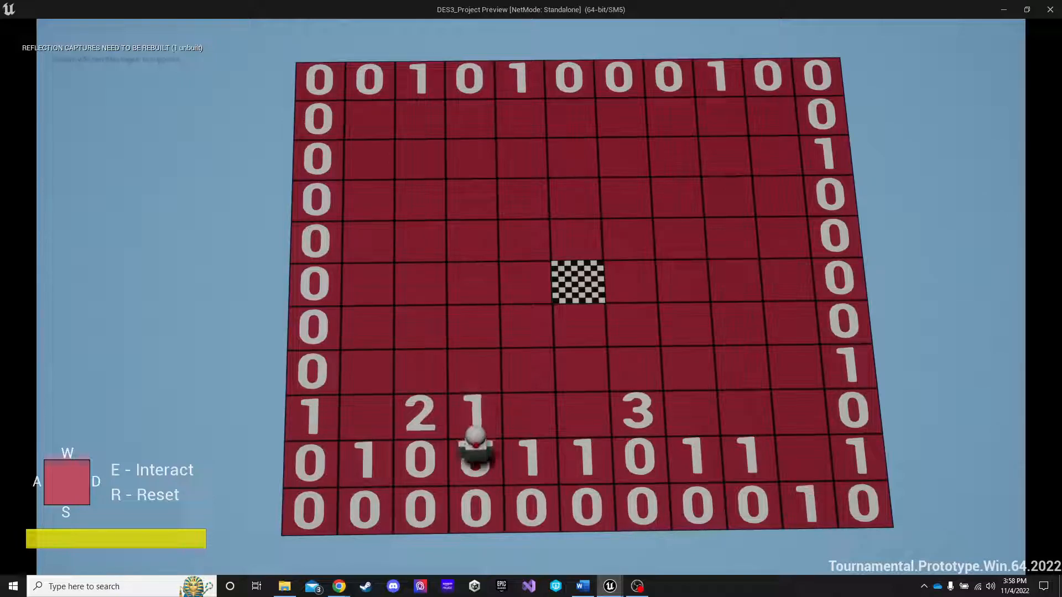
{"action": "key", "text": "d"}
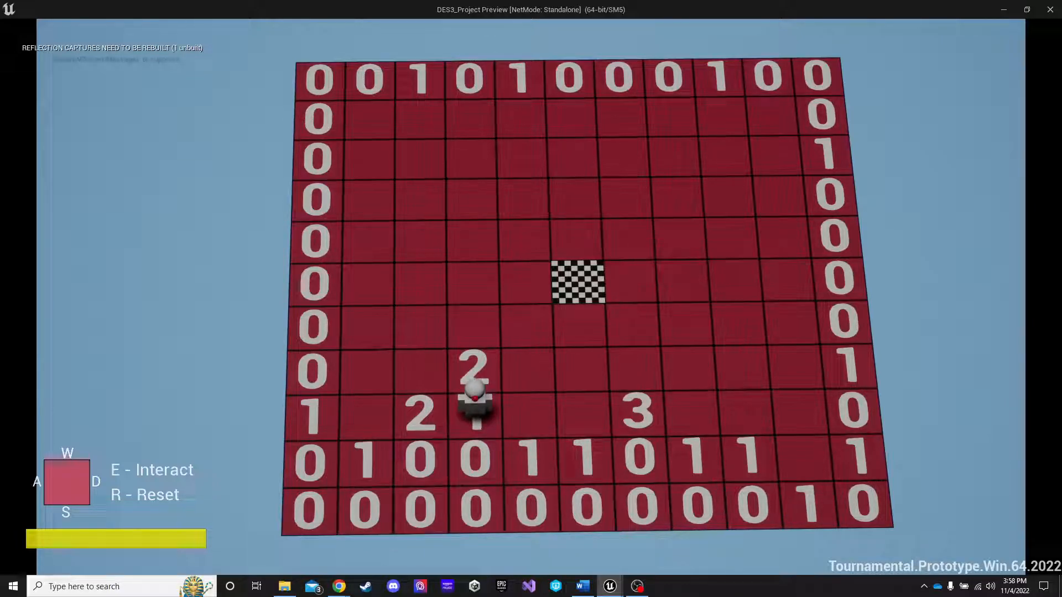
Walk to the lower-right area, stepping on tiles that show 1 and 2 counts
{"action": "key", "text": "a"}
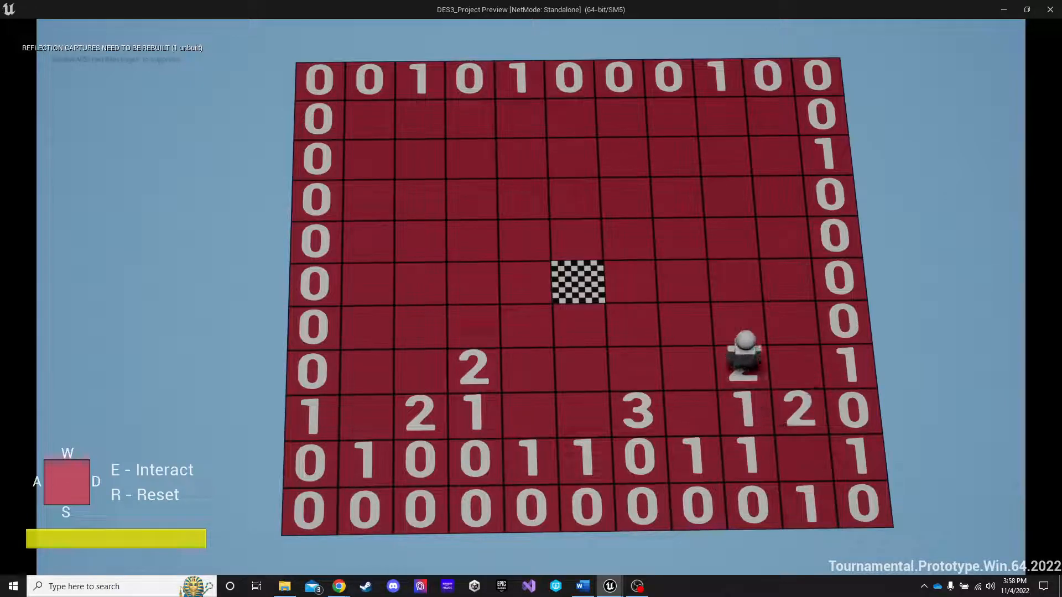
{"action": "key", "text": "d"}
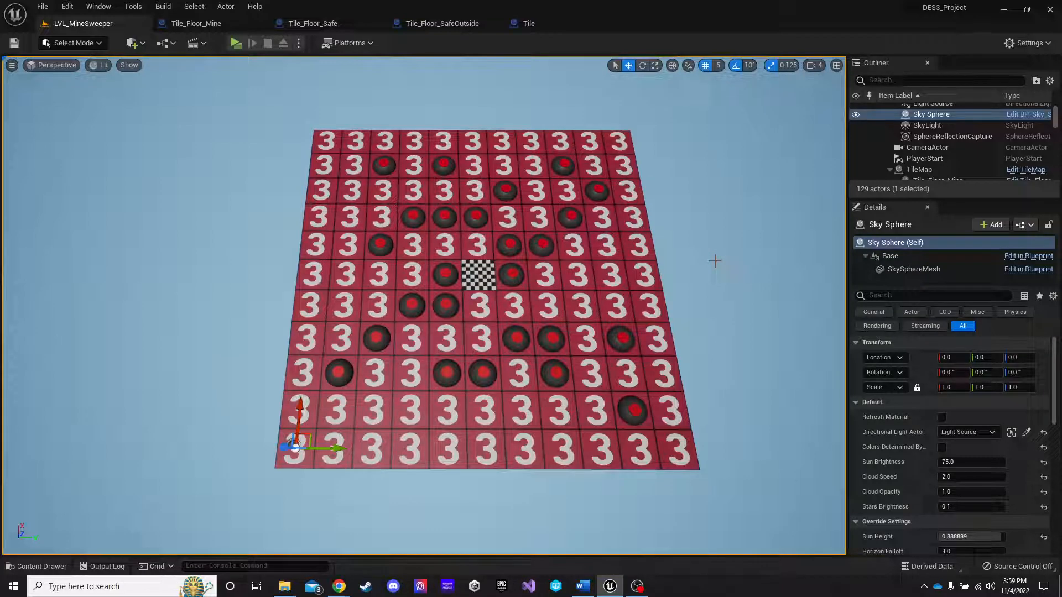
{"action": "mouse_move", "coordinate": [195, 24]}
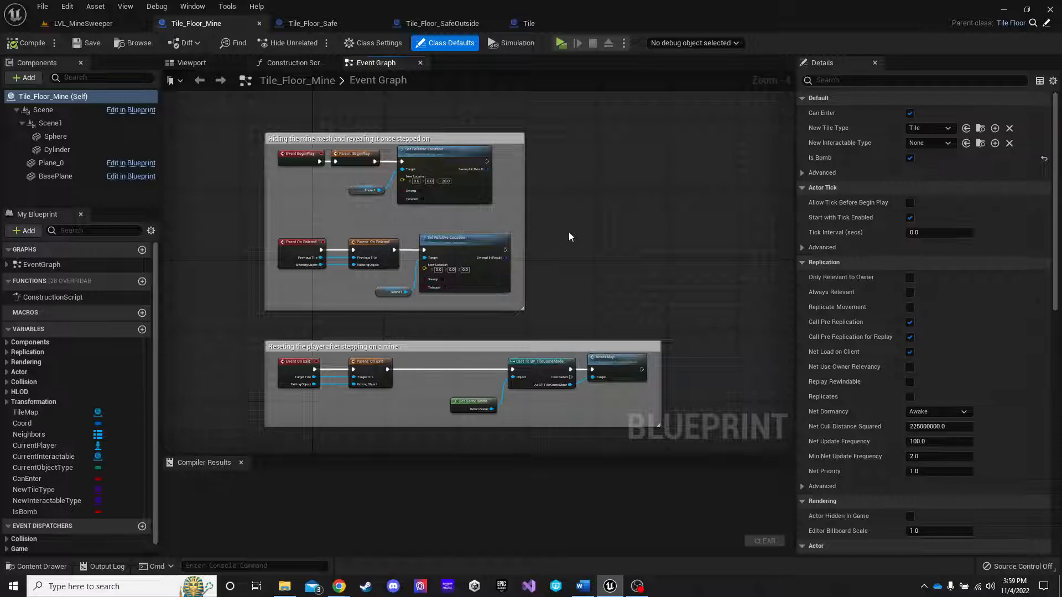
{"action": "mouse_move", "coordinate": [449, 254]}
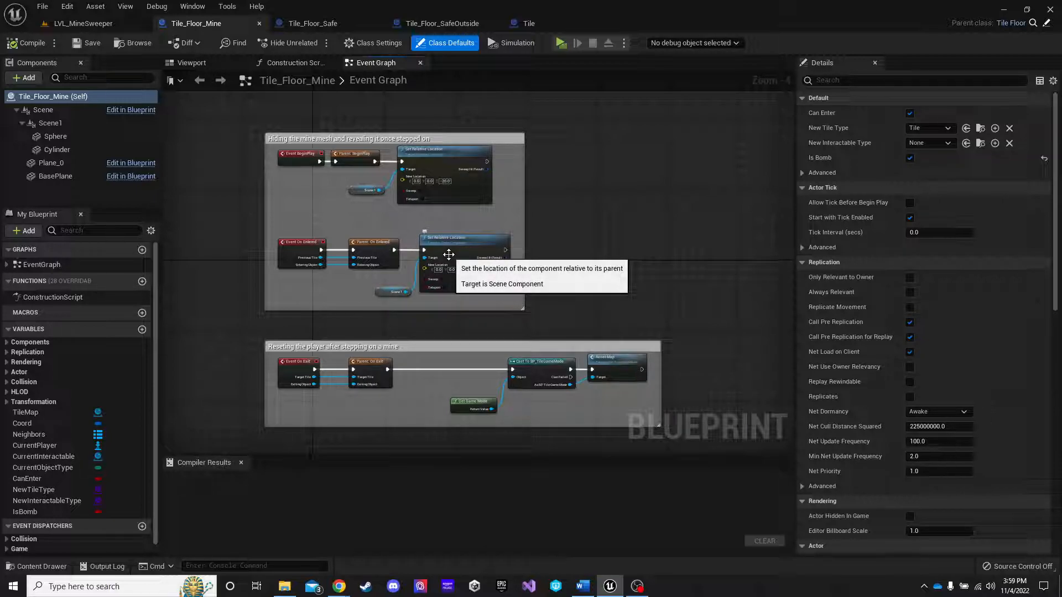
{"action": "mouse_move", "coordinate": [567, 272]}
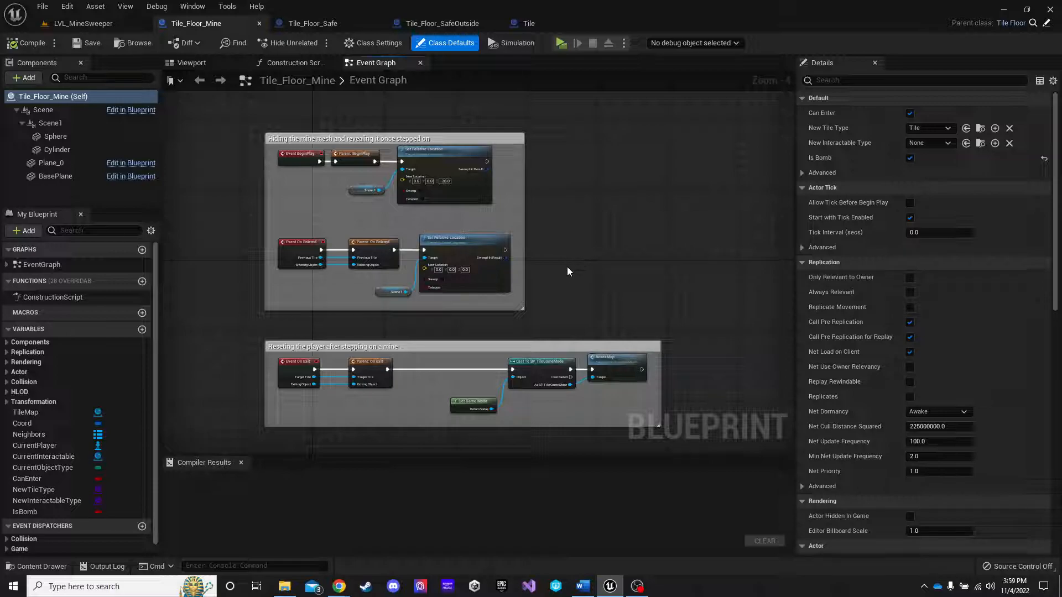
{"action": "mouse_move", "coordinate": [577, 260]}
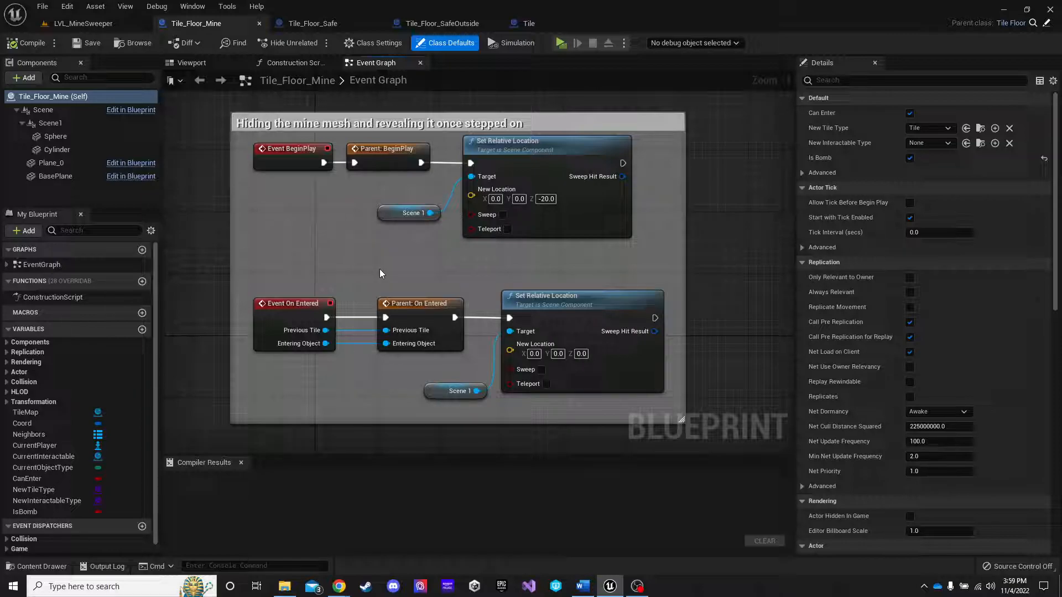
{"action": "mouse_move", "coordinate": [208, 150]}
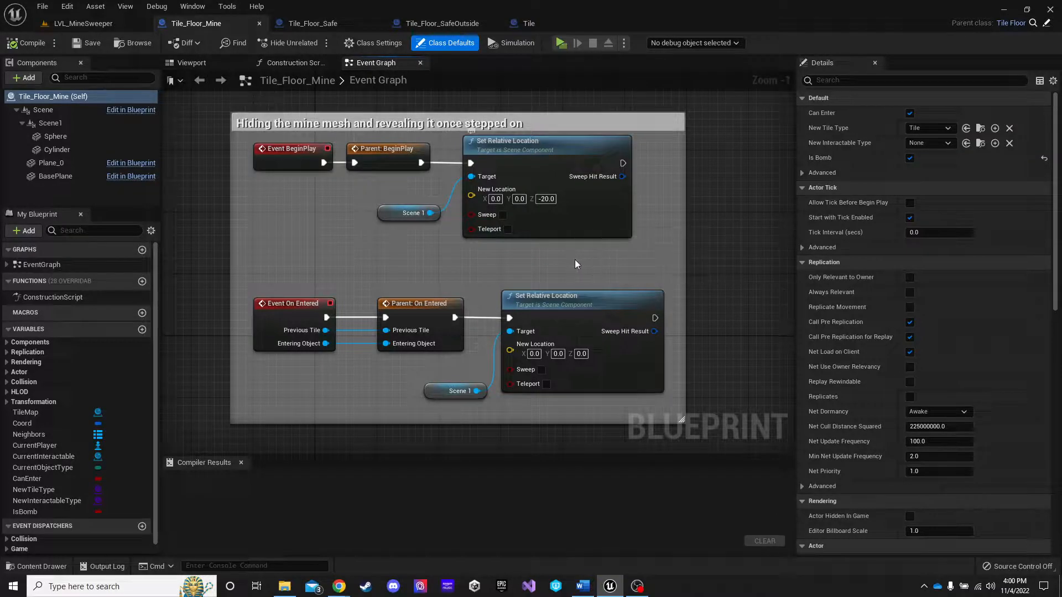
{"action": "mouse_move", "coordinate": [547, 256]}
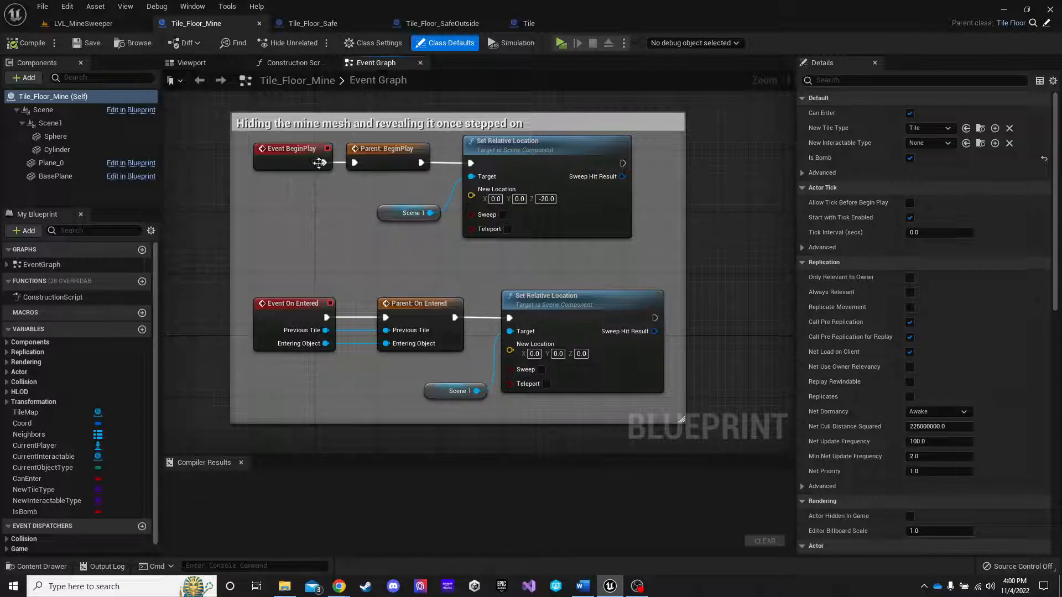
{"action": "mouse_move", "coordinate": [321, 169]}
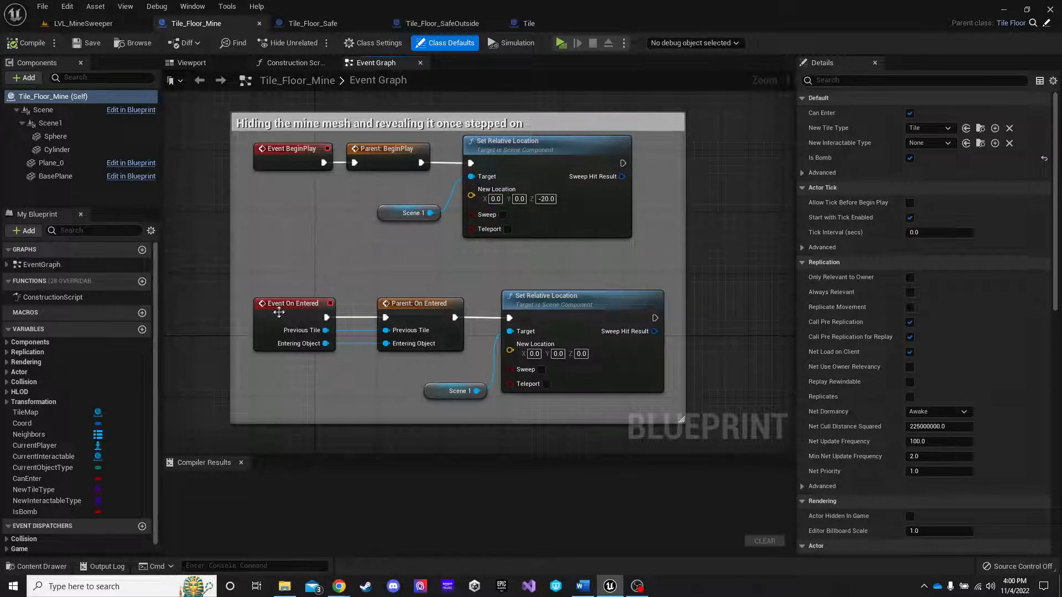
{"action": "mouse_move", "coordinate": [385, 318]}
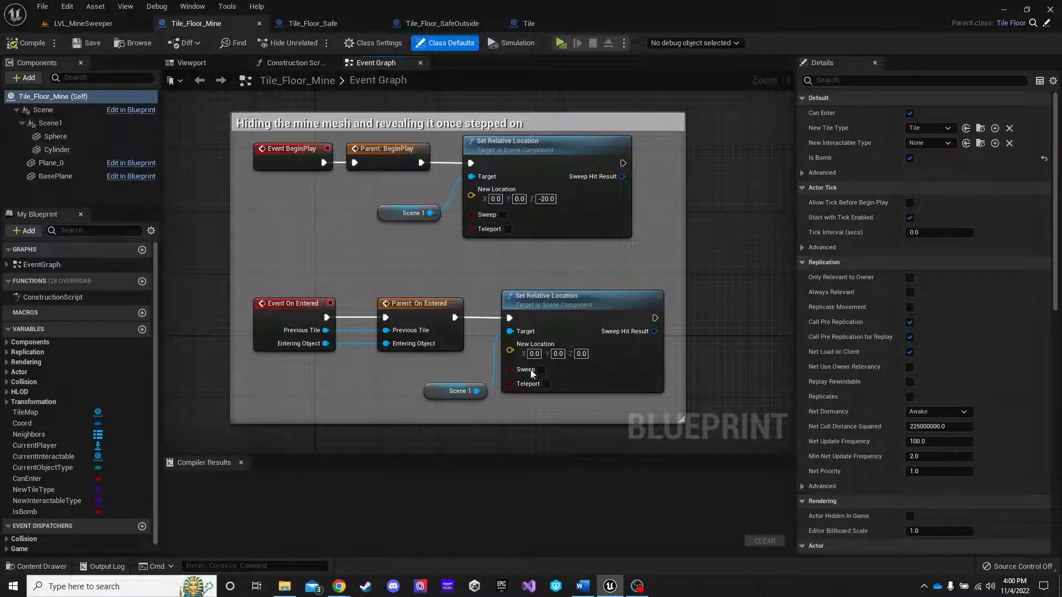
{"action": "left_click", "coordinate": [191, 62]}
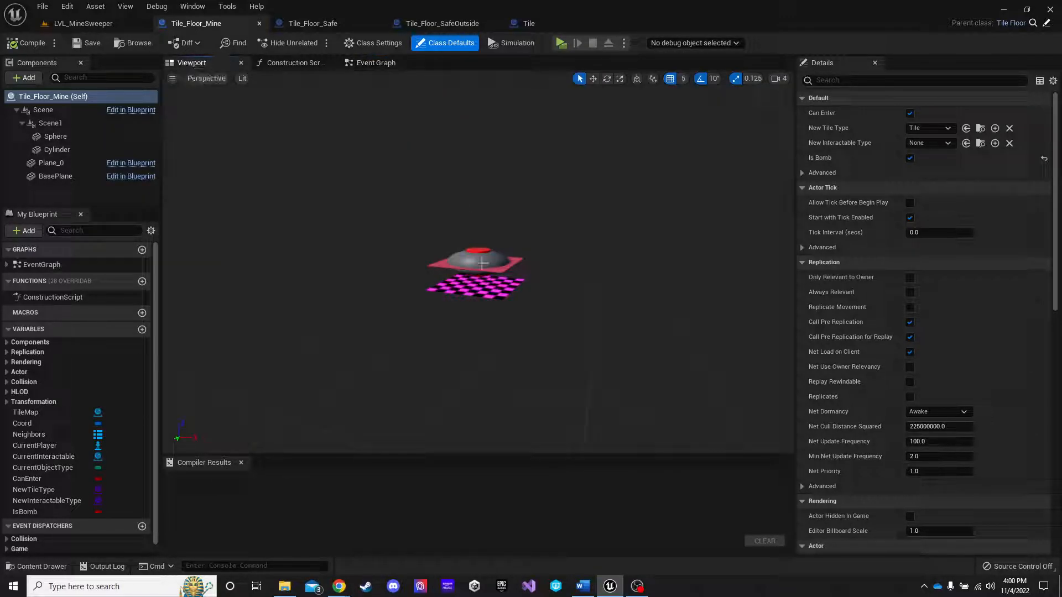
{"action": "mouse_move", "coordinate": [375, 62]}
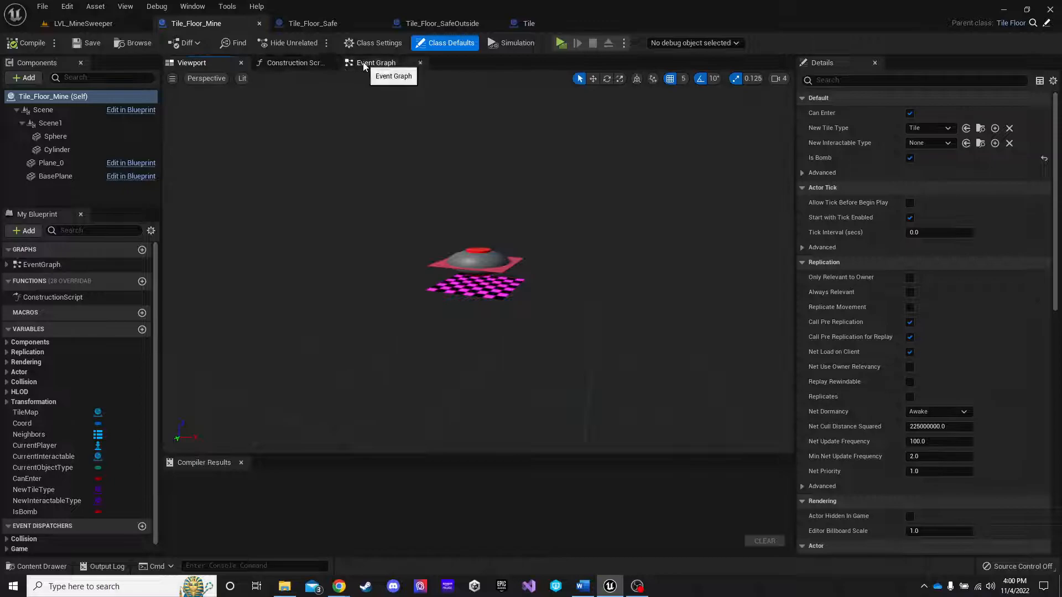
{"action": "left_click", "coordinate": [375, 62]}
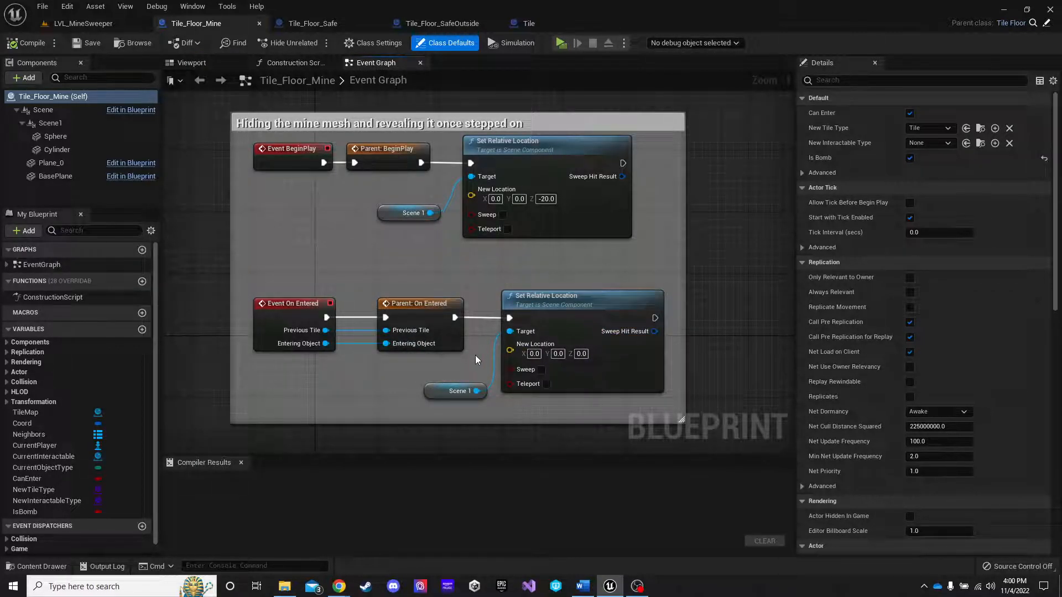
{"action": "scroll", "scroll_direction": "down", "scroll_amount": 3}
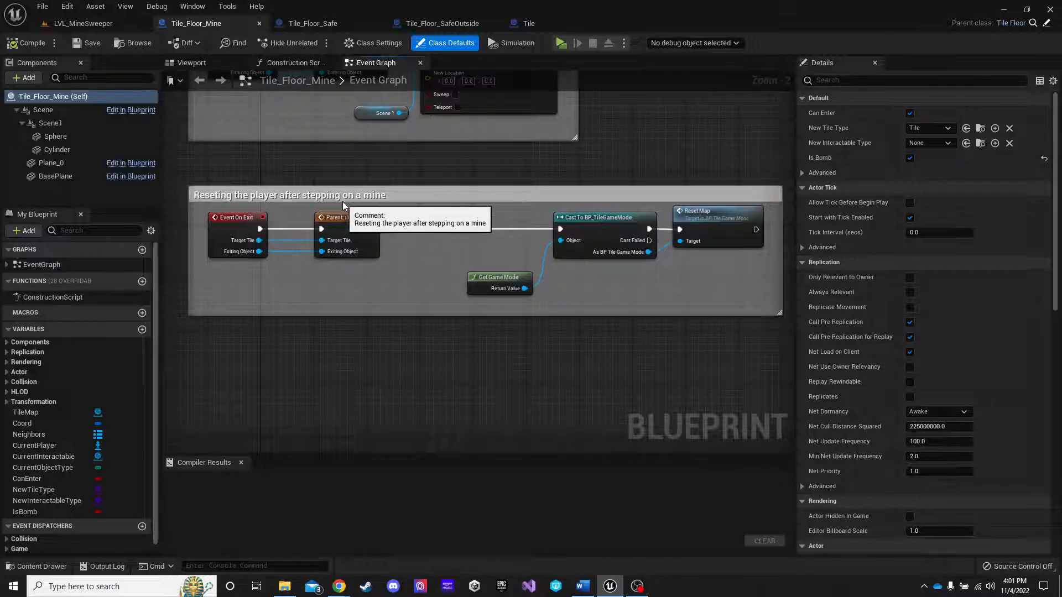
{"action": "mouse_move", "coordinate": [277, 262]}
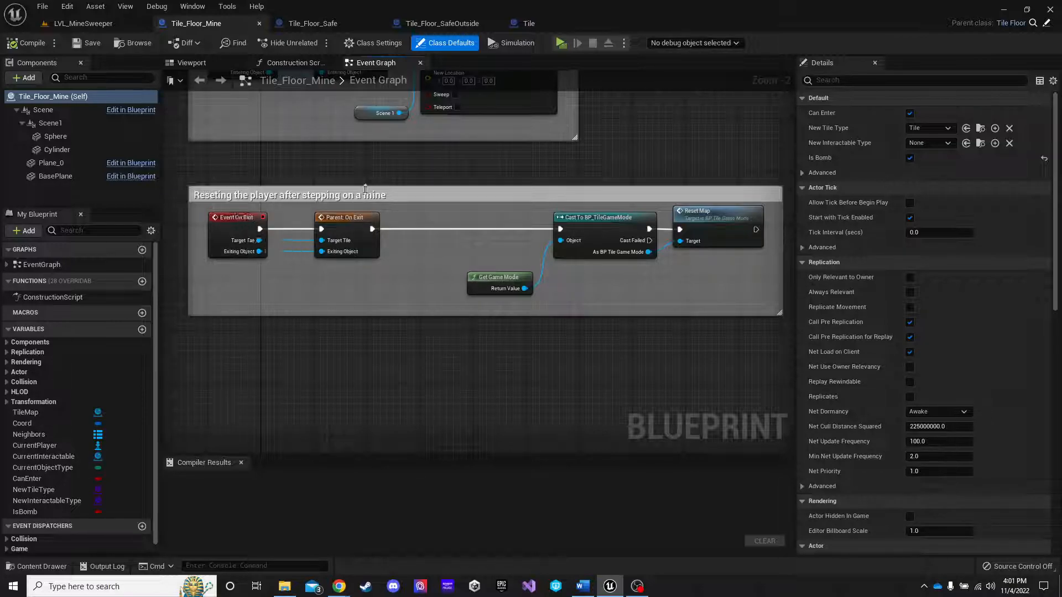
{"action": "mouse_move", "coordinate": [235, 220]}
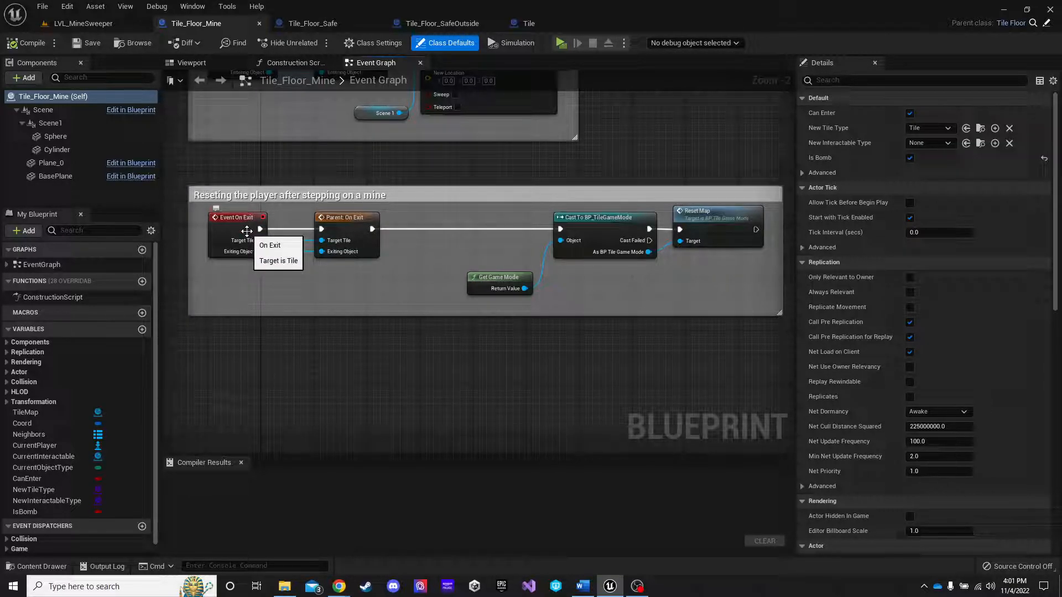
{"action": "mouse_move", "coordinate": [302, 265]}
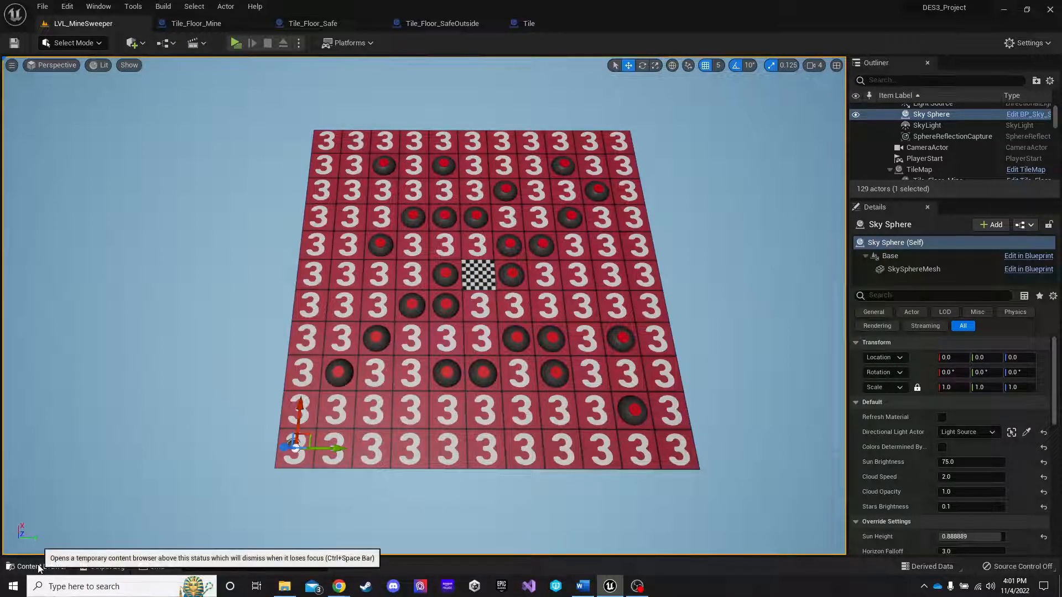
Open the Content Drawer at Content/Core/Blueprints/Player to show PlayerPawn
{"action": "left_click", "coordinate": [34, 567]}
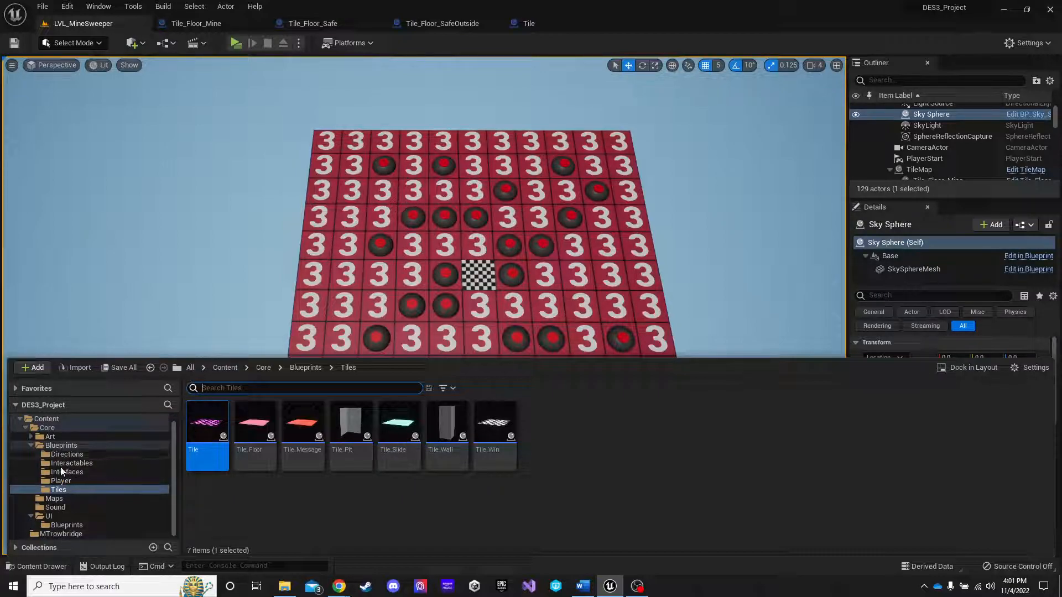
{"action": "left_click", "coordinate": [60, 480]}
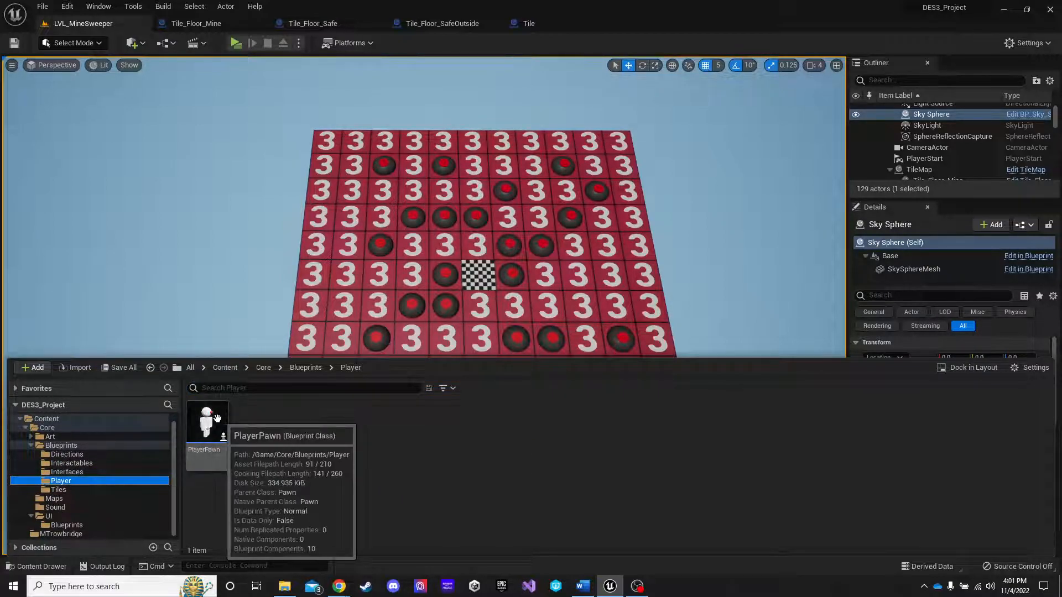
Review PlayerPawn's Player Movement and Event Graph, then return to Tile_Floor_Mine
{"action": "double_click", "coordinate": [204, 420]}
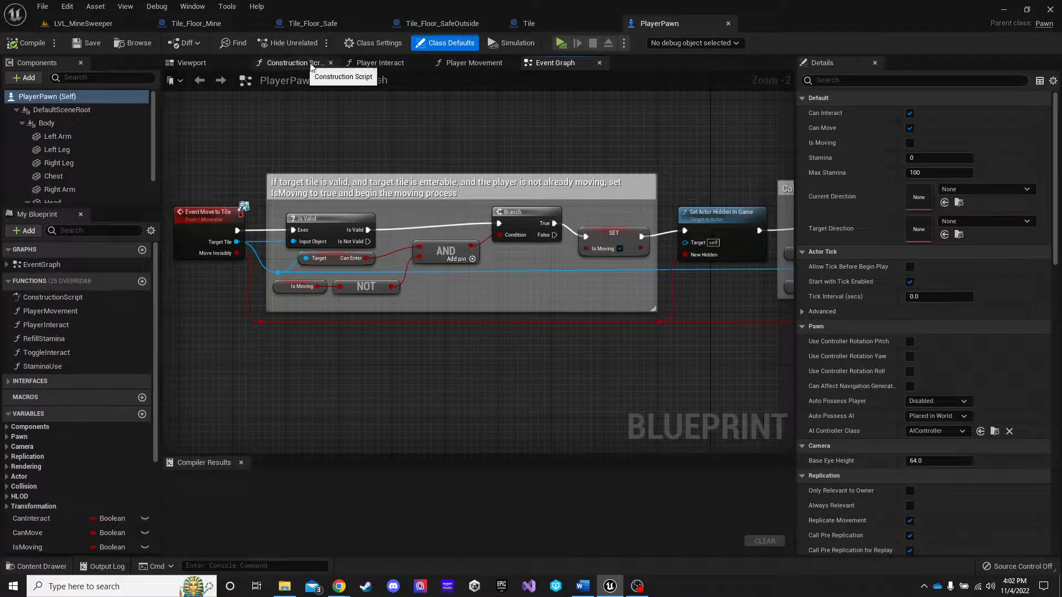
{"action": "left_click", "coordinate": [474, 62]}
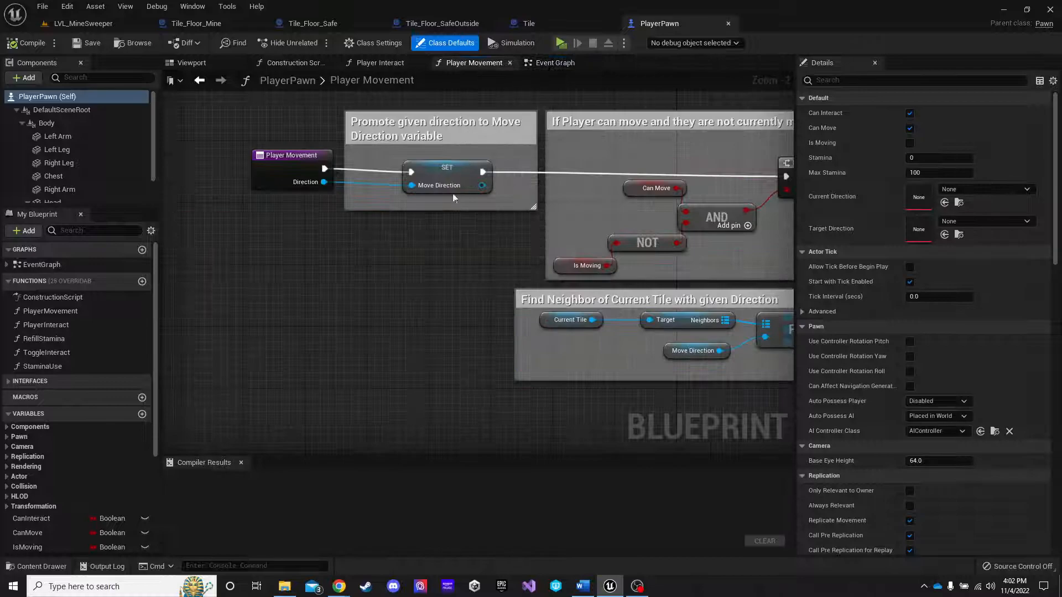
{"action": "left_click", "coordinate": [558, 62]}
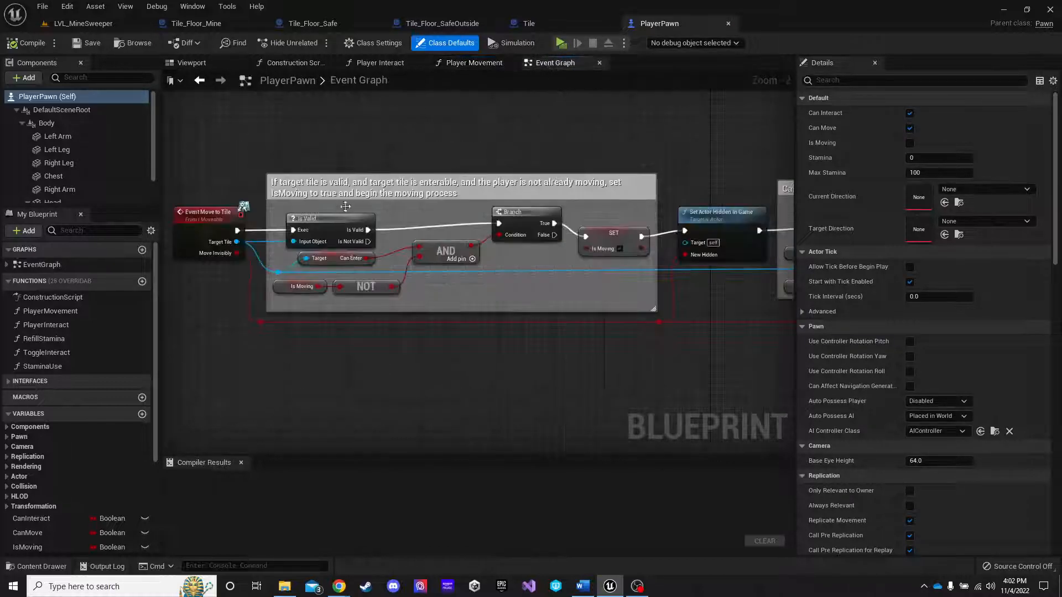
{"action": "scroll", "scroll_direction": "down", "scroll_amount": 3}
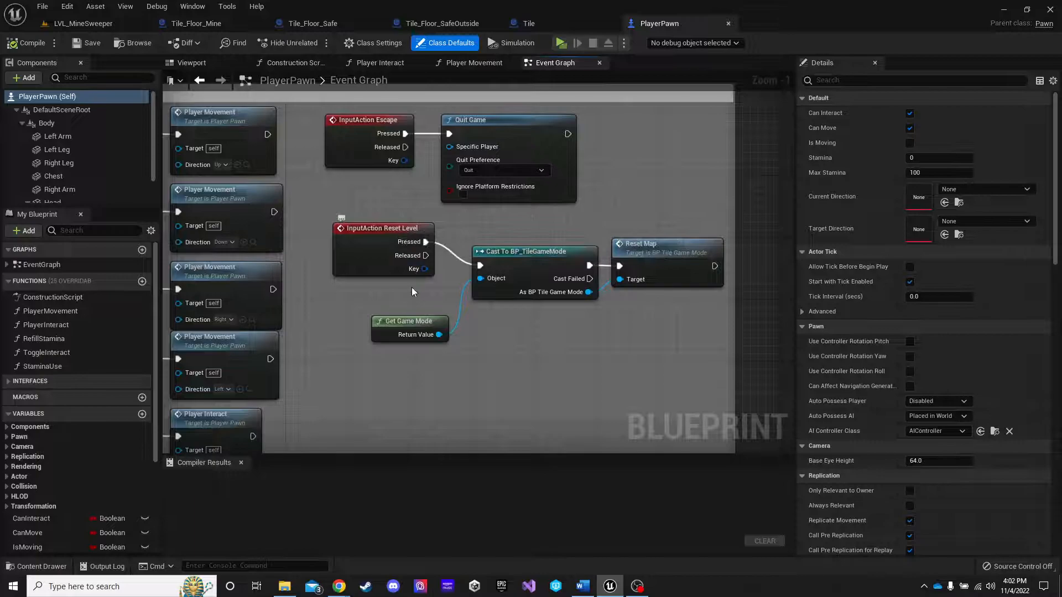
{"action": "mouse_move", "coordinate": [528, 251]}
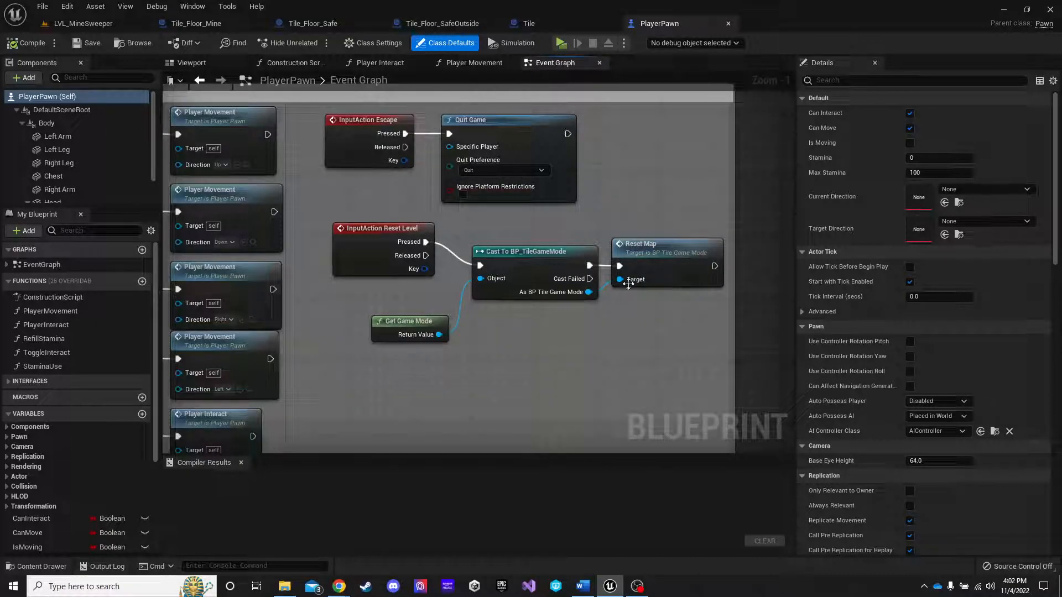
{"action": "mouse_move", "coordinate": [621, 283]}
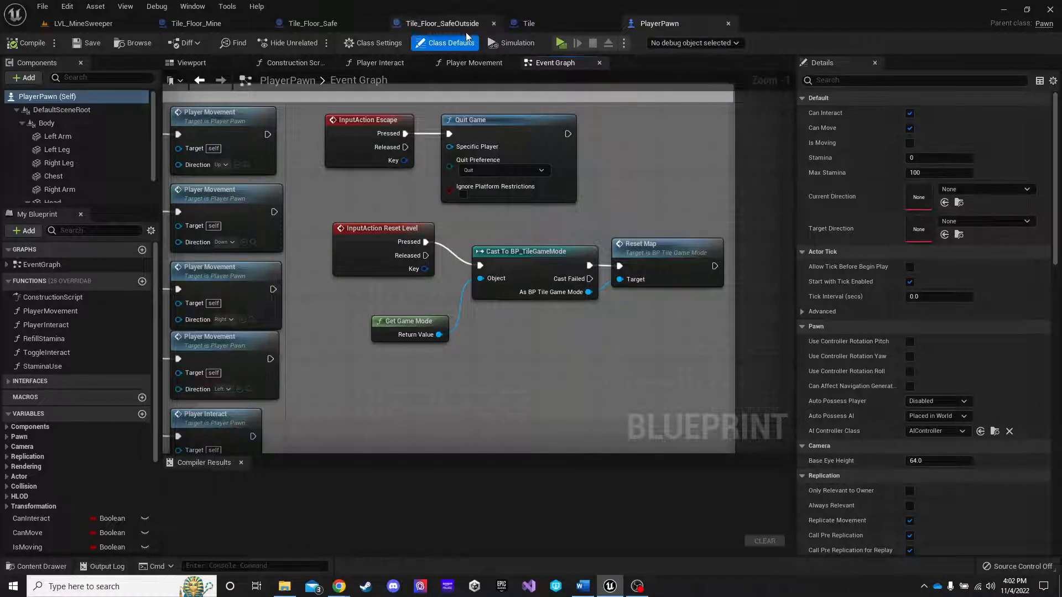
{"action": "left_click", "coordinate": [196, 23]}
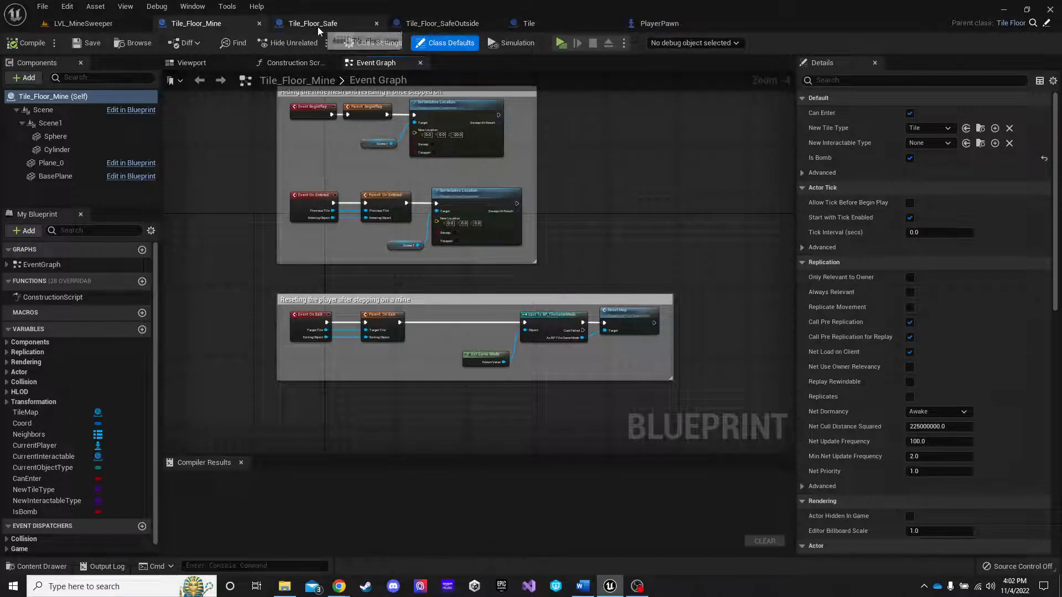
View the mine tile, the Tile's Is Tile Neighbor? function, then Tile_Floor_Safe's Event Graph
{"action": "left_click", "coordinate": [197, 23]}
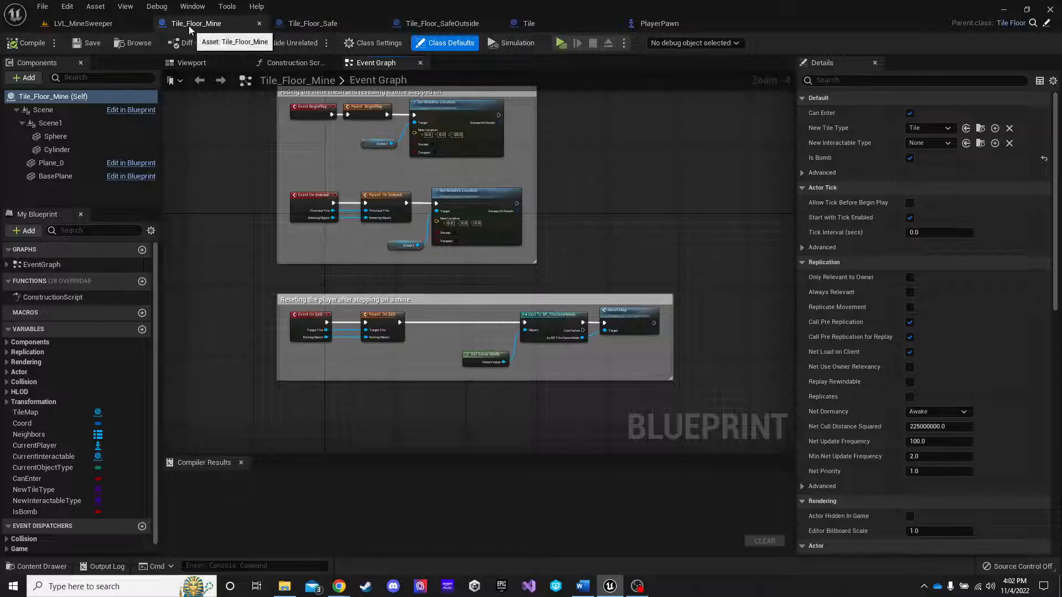
{"action": "mouse_move", "coordinate": [528, 24]}
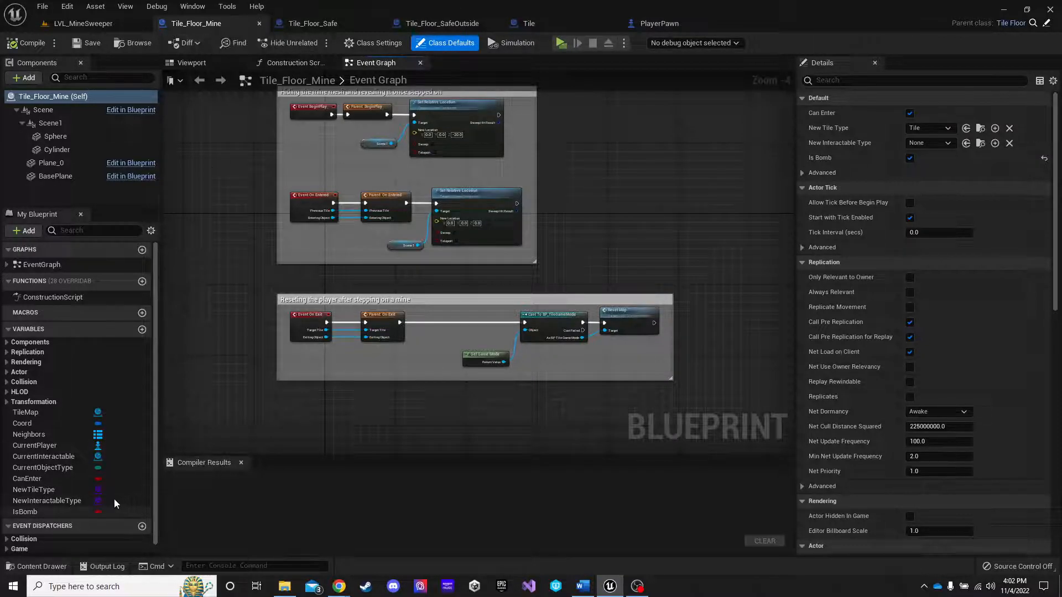
{"action": "mouse_move", "coordinate": [528, 24]}
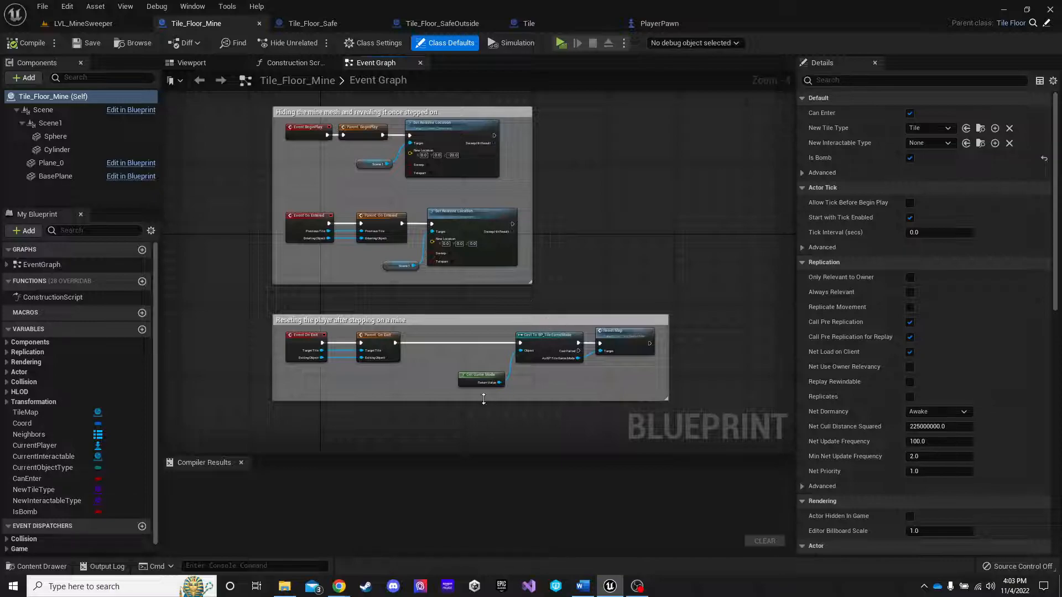
{"action": "left_click", "coordinate": [527, 24]}
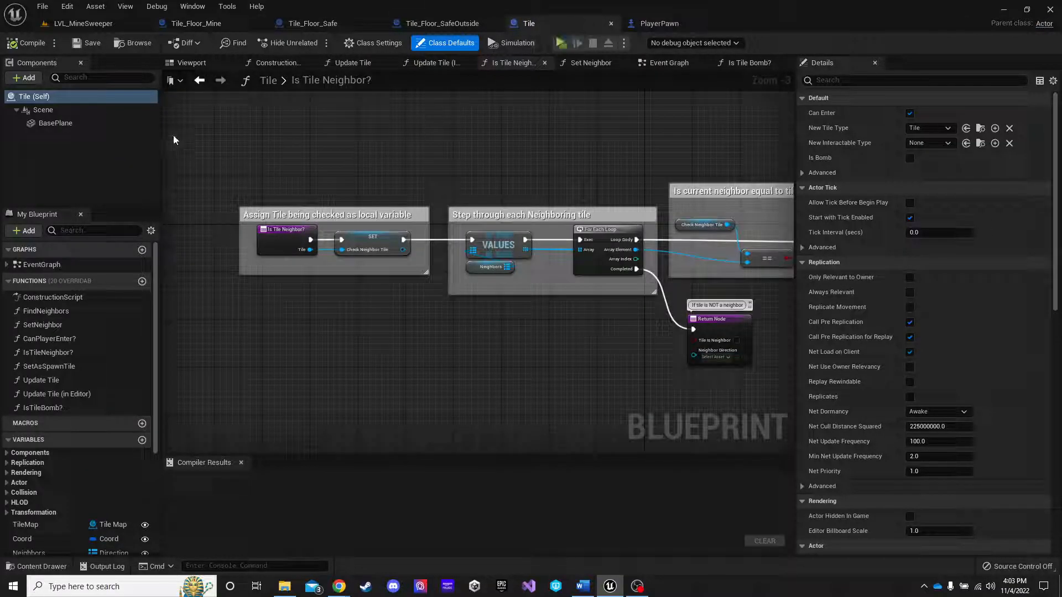
{"action": "mouse_move", "coordinate": [45, 393]}
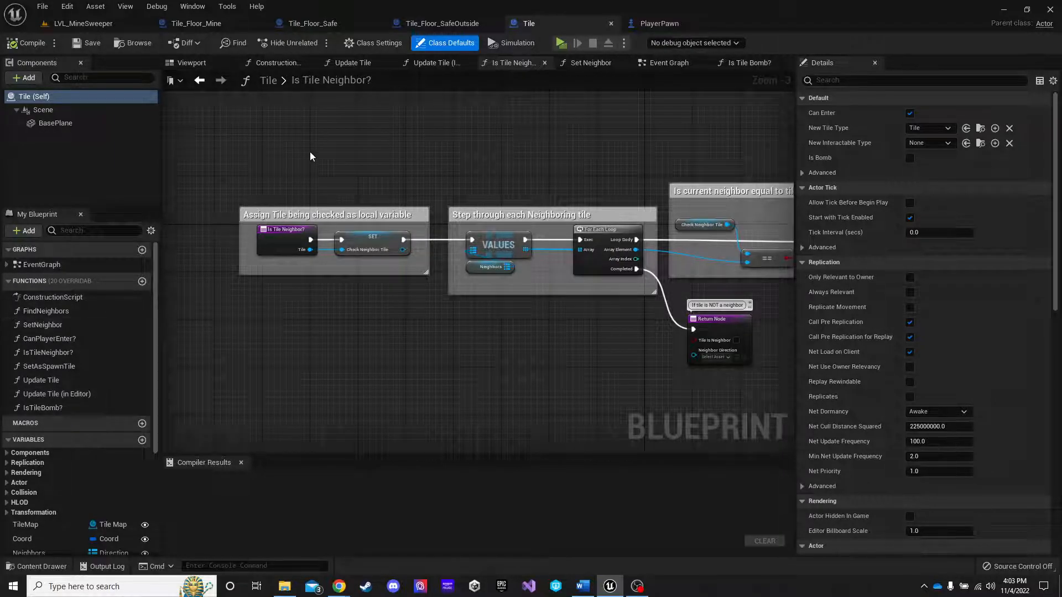
{"action": "left_click", "coordinate": [314, 24]}
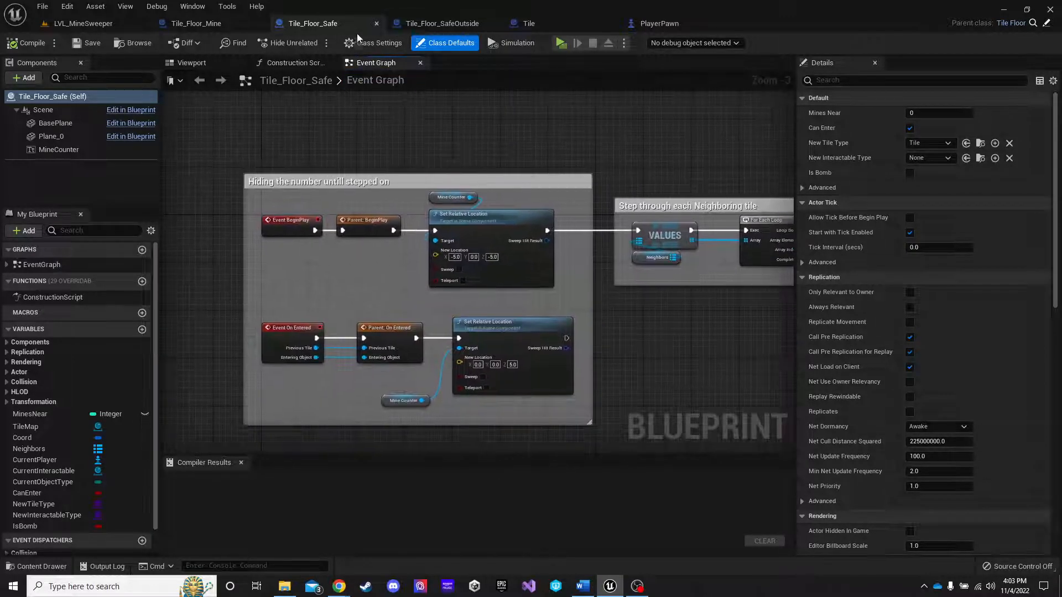
{"action": "mouse_move", "coordinate": [521, 155]}
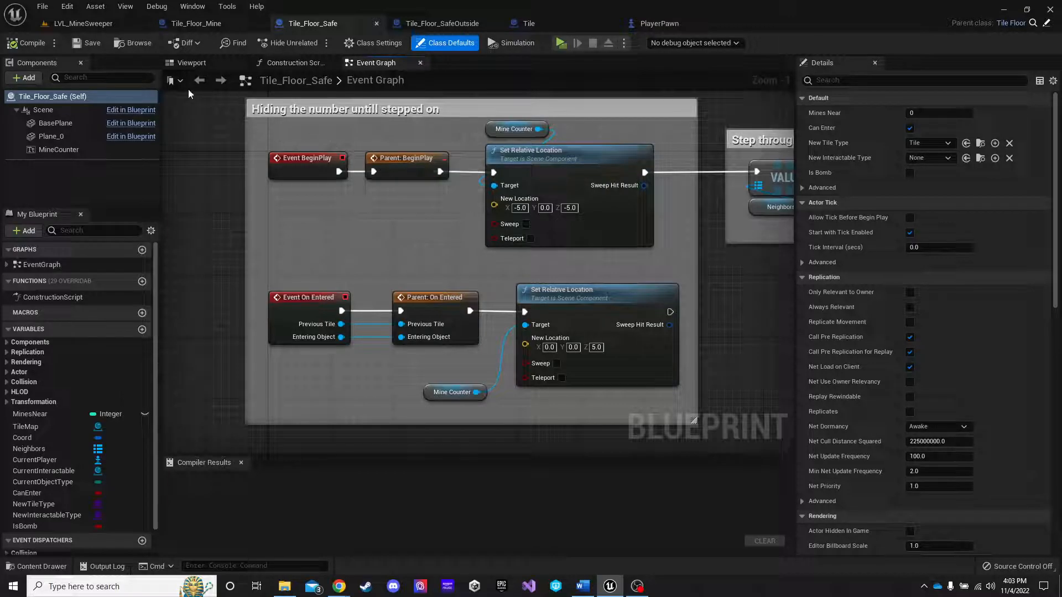
{"action": "mouse_move", "coordinate": [472, 187]}
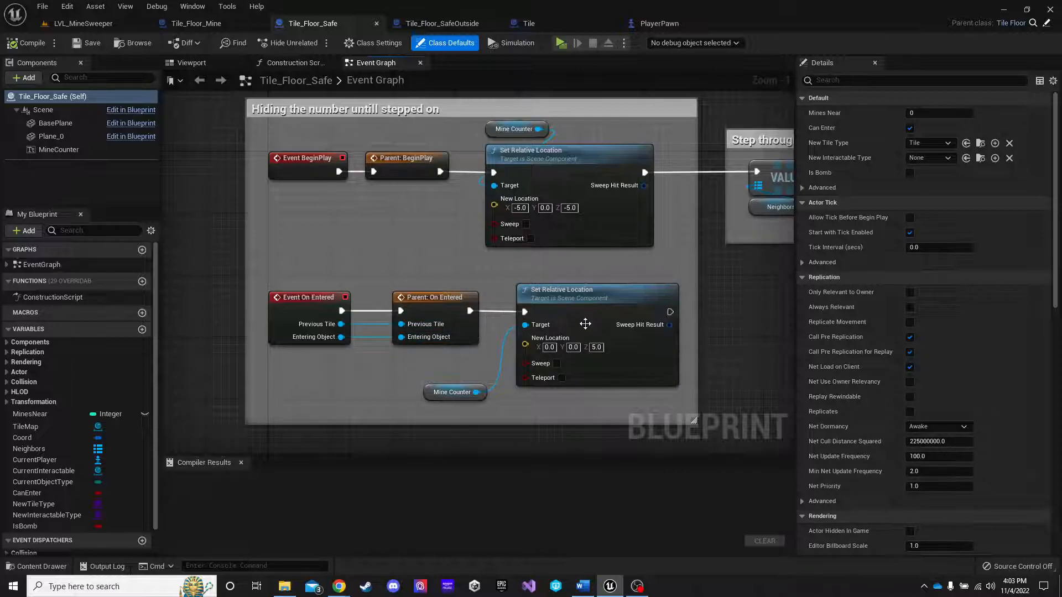
{"action": "mouse_move", "coordinate": [712, 279]}
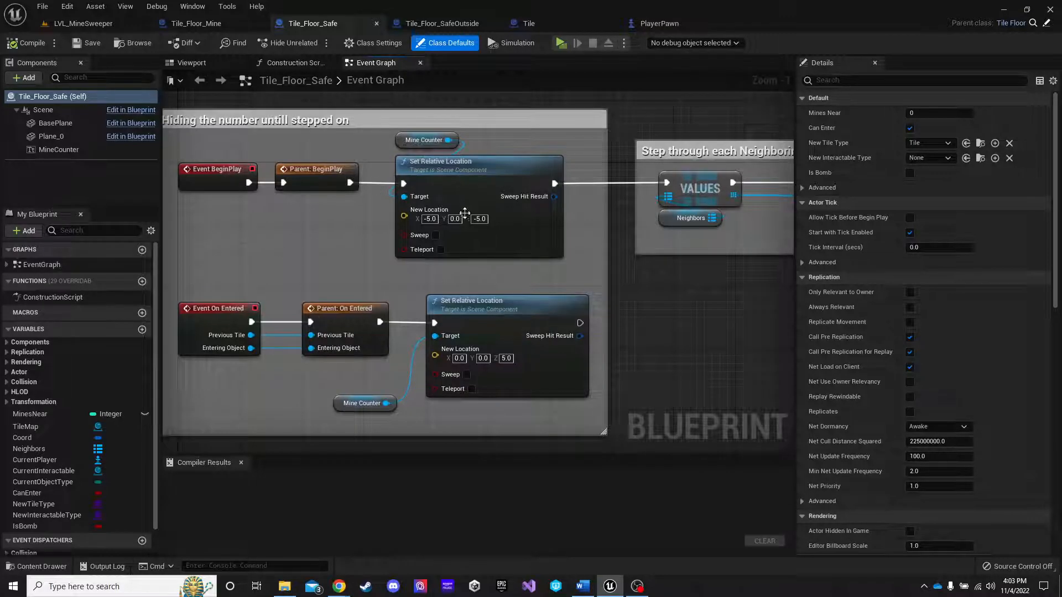
{"action": "mouse_move", "coordinate": [455, 381]}
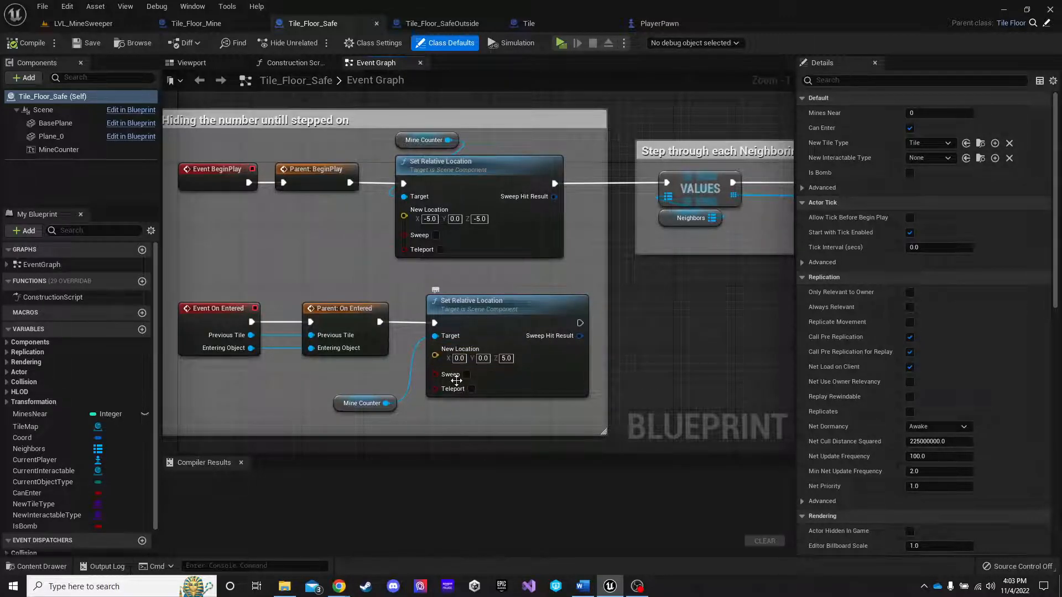
{"action": "mouse_move", "coordinate": [581, 318]}
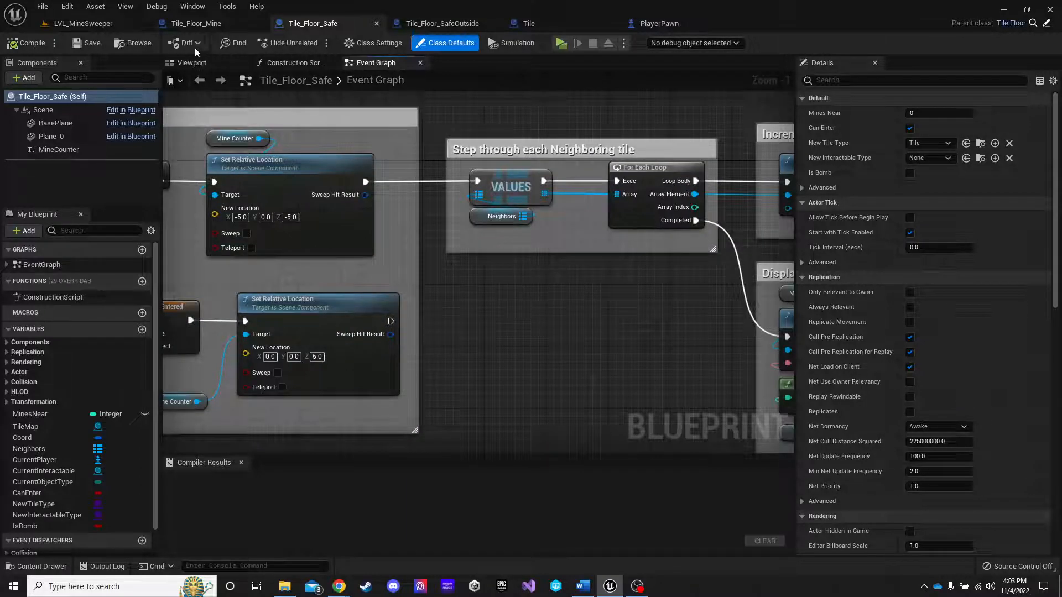
{"action": "mouse_move", "coordinate": [383, 223]}
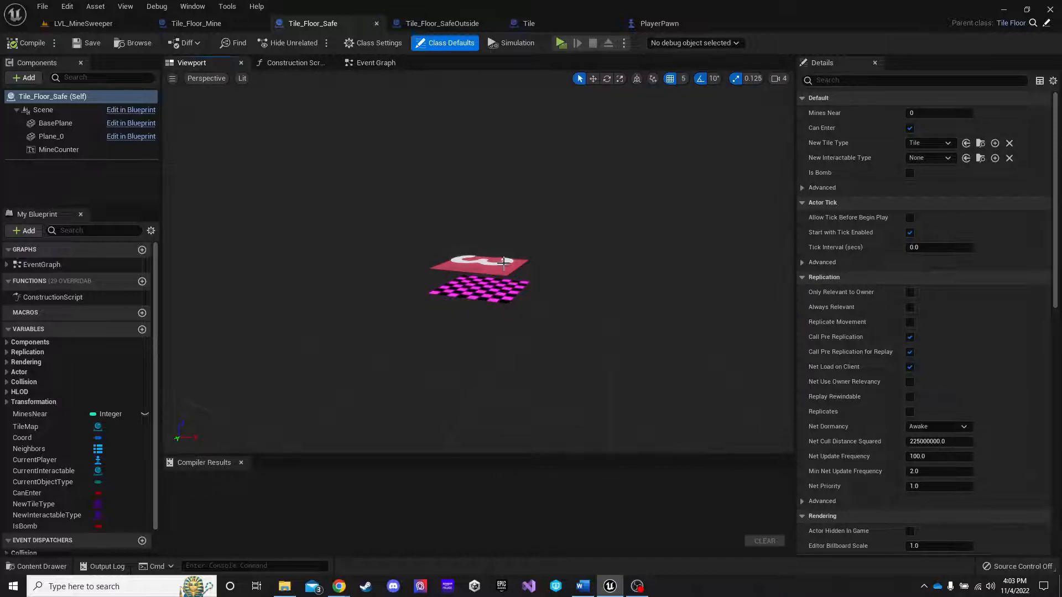
{"action": "mouse_move", "coordinate": [60, 151]}
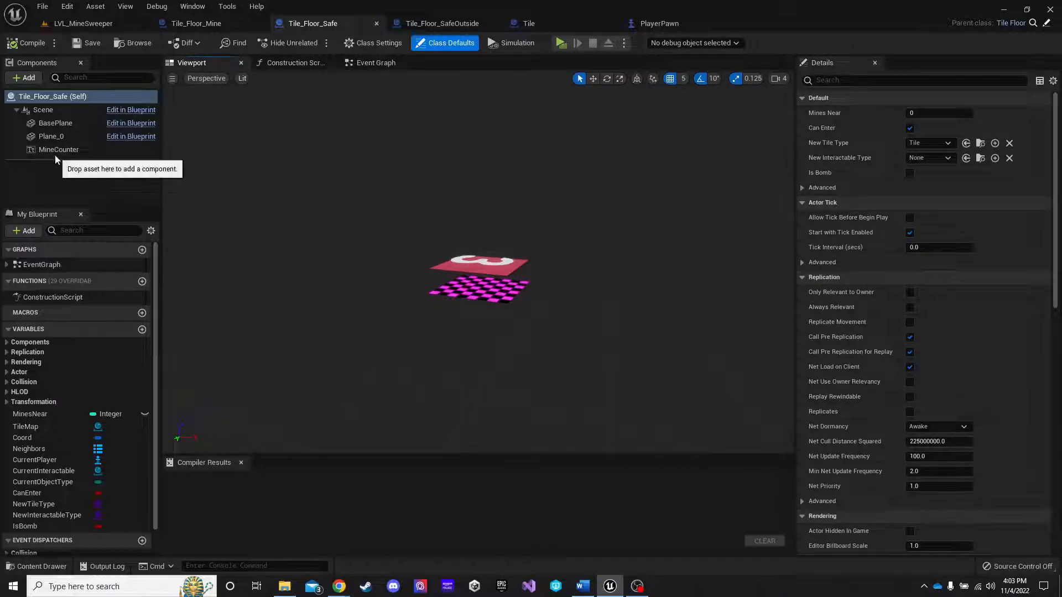
{"action": "mouse_move", "coordinate": [580, 371]}
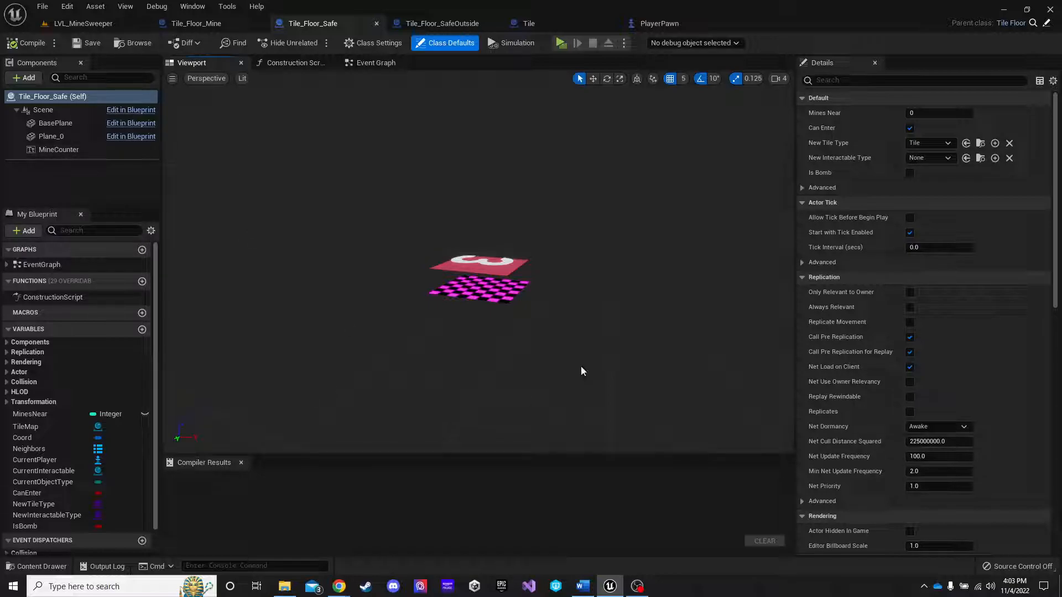
{"action": "mouse_move", "coordinate": [263, 177]}
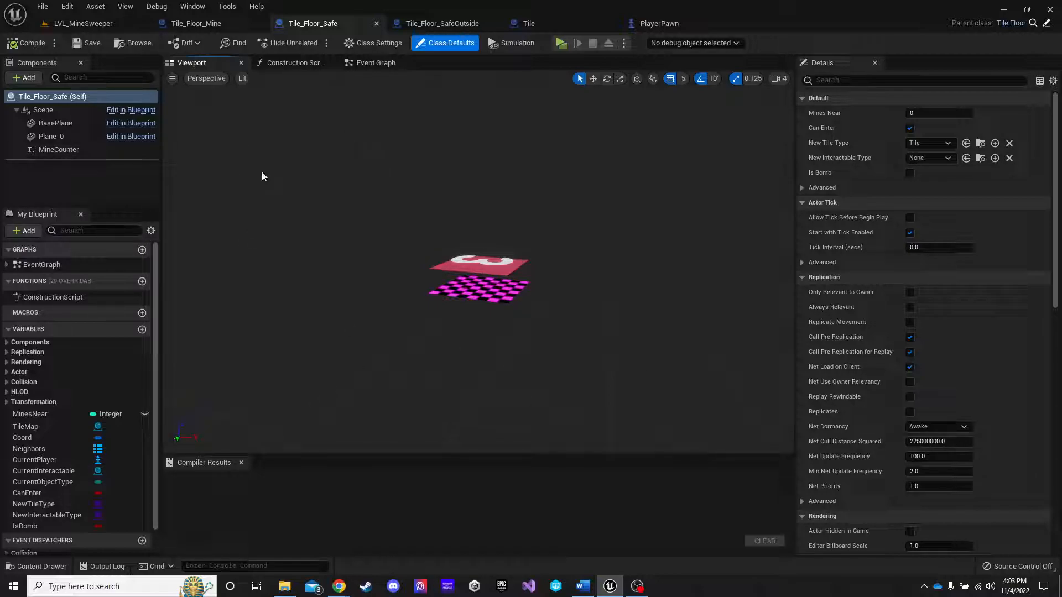
Switch from the Viewport back to Tile_Floor_Safe's Event Graph
{"action": "left_click", "coordinate": [375, 63]}
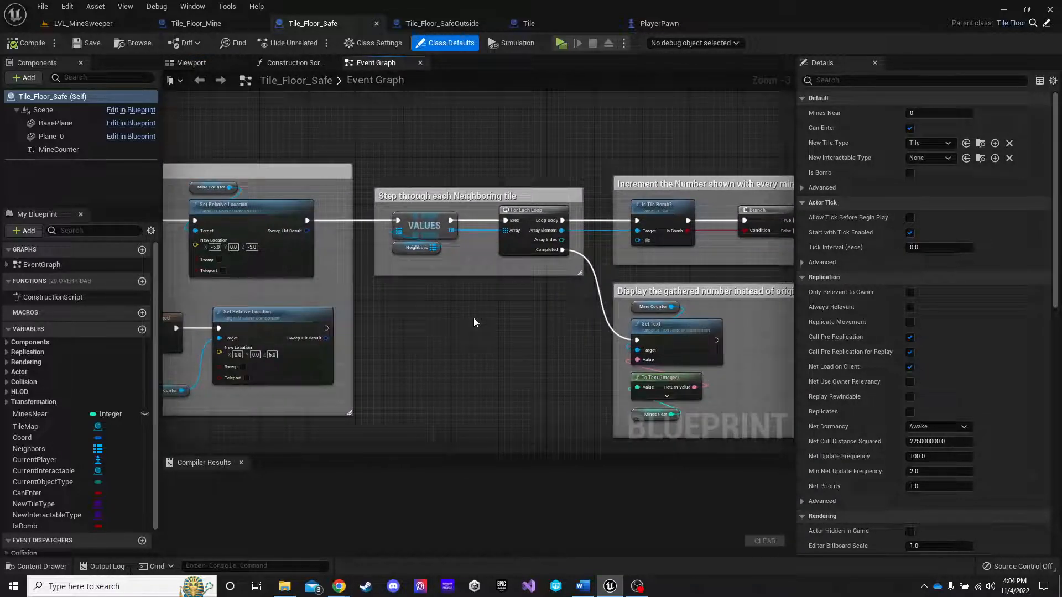
{"action": "mouse_move", "coordinate": [478, 336]}
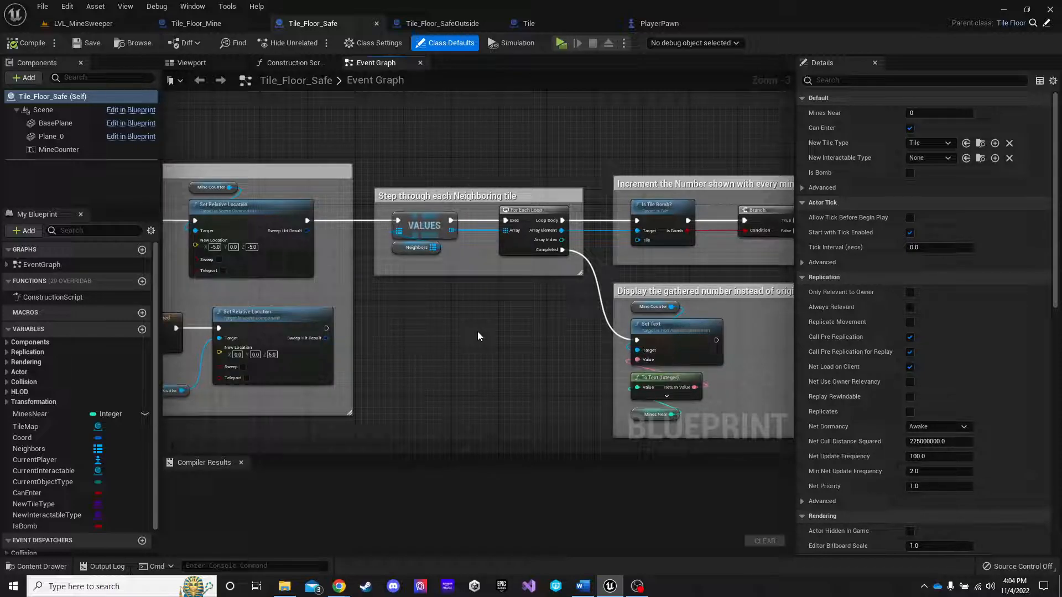
{"action": "mouse_move", "coordinate": [437, 170]}
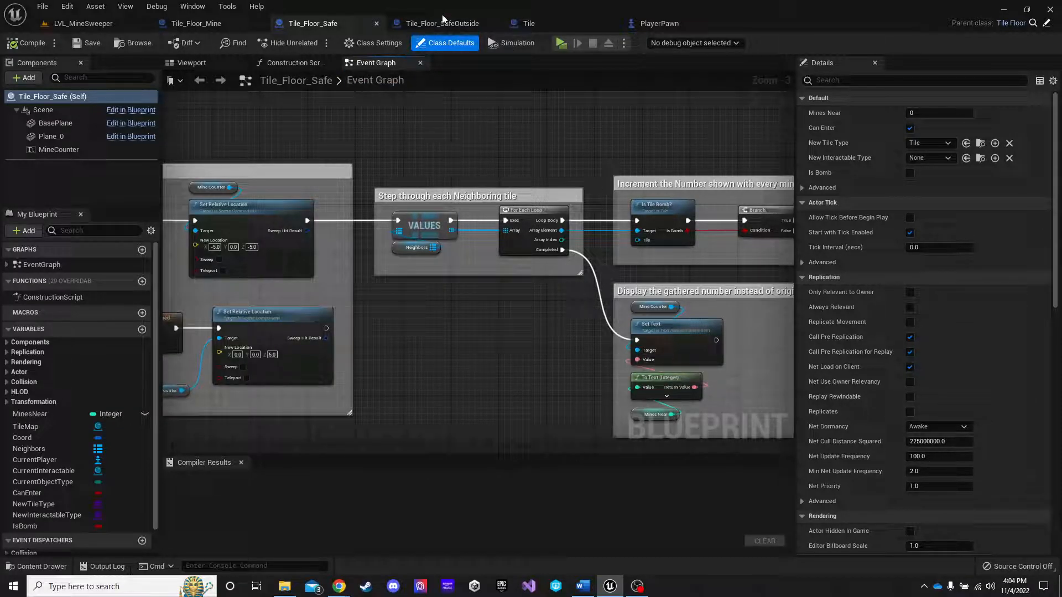
{"action": "mouse_move", "coordinate": [493, 196]}
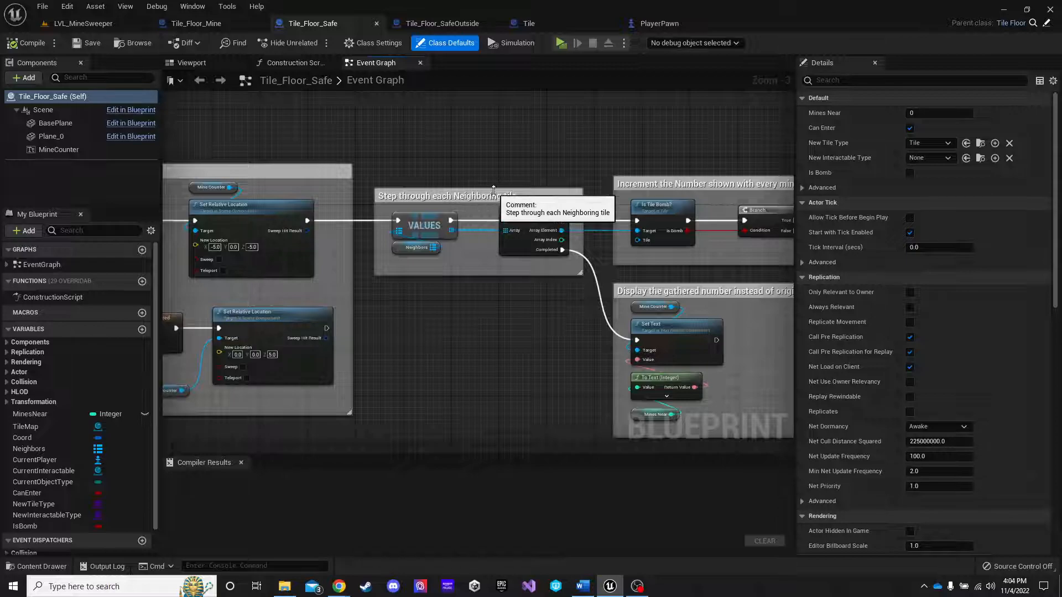
{"action": "mouse_move", "coordinate": [533, 157]}
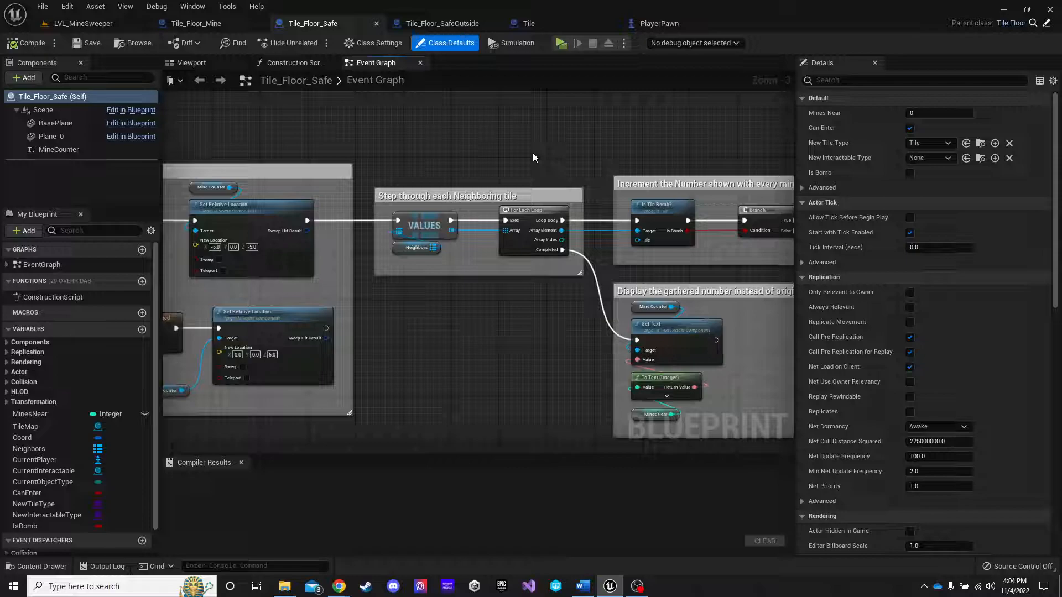
{"action": "mouse_move", "coordinate": [457, 216]}
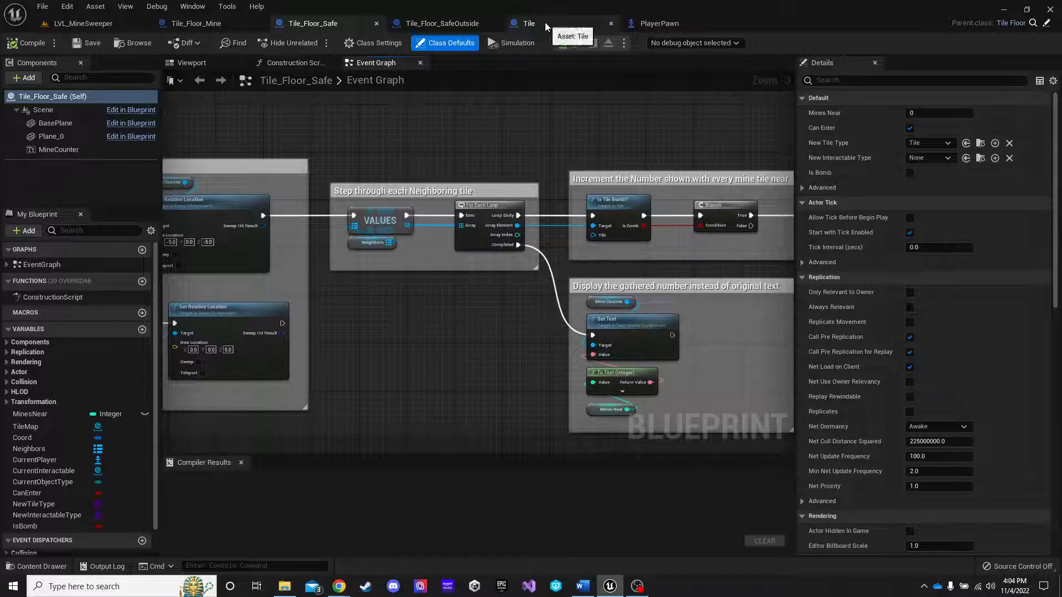
Open IsTileNeighbor? in the Tile blueprint and pan to its neighbour loop and return node
{"action": "left_click", "coordinate": [527, 23]}
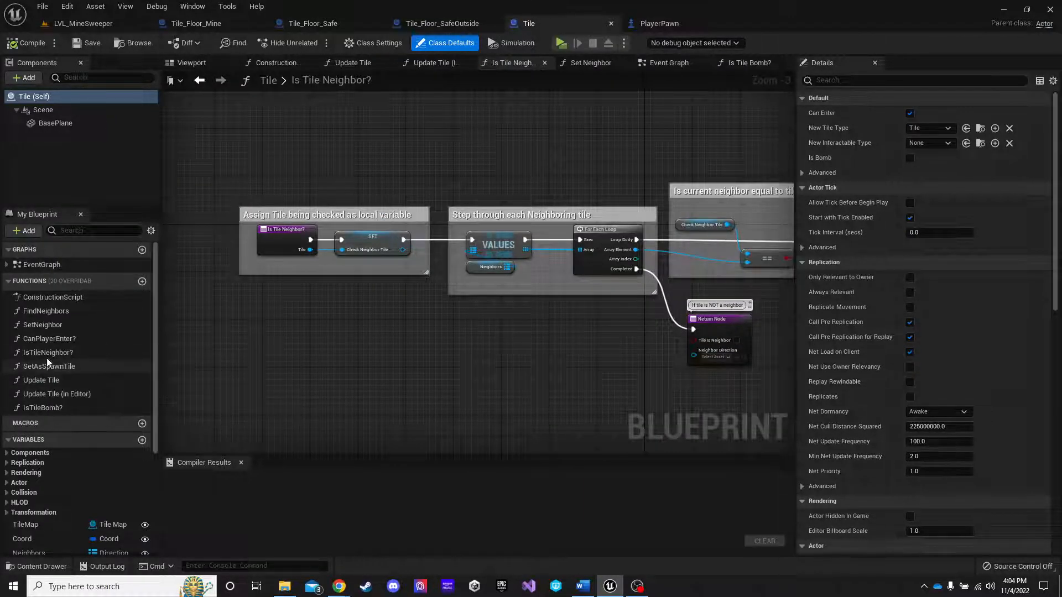
{"action": "left_click", "coordinate": [48, 352]}
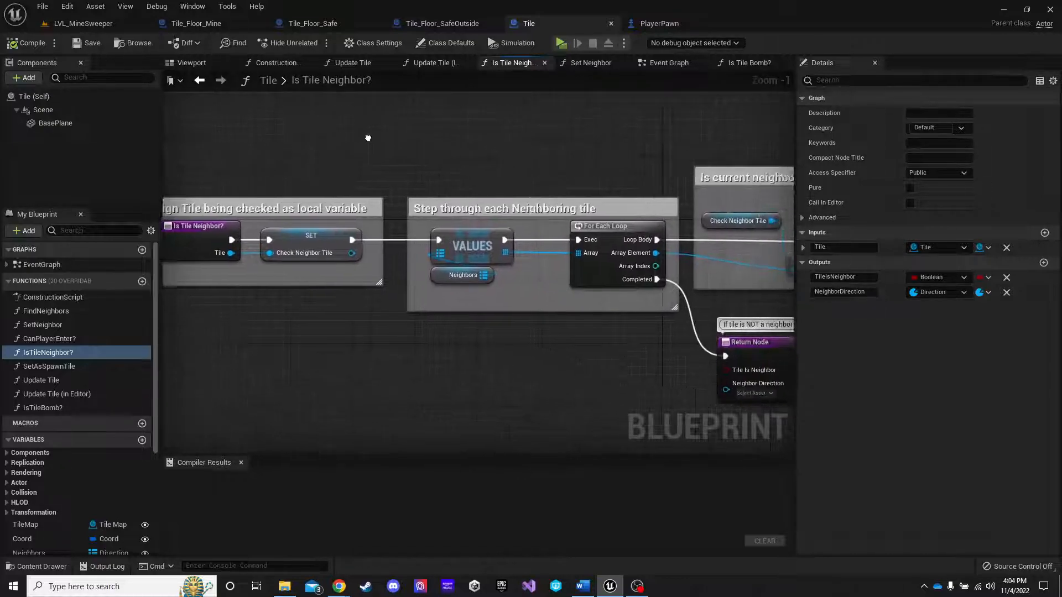
{"action": "left_click_drag", "start_coordinate": [368, 138], "coordinate": [500, 146]}
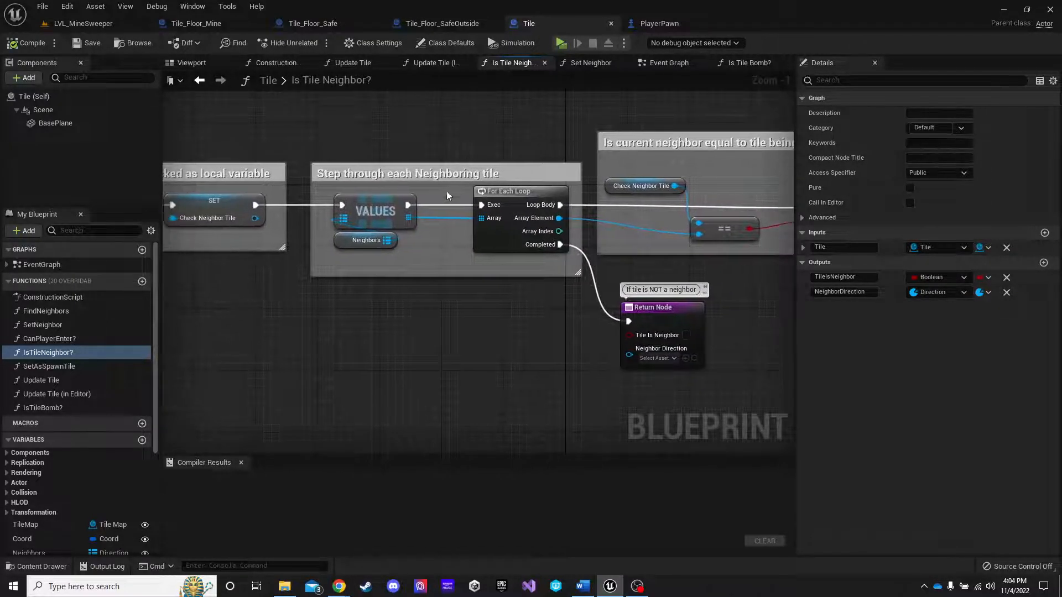
{"action": "mouse_move", "coordinate": [365, 211]}
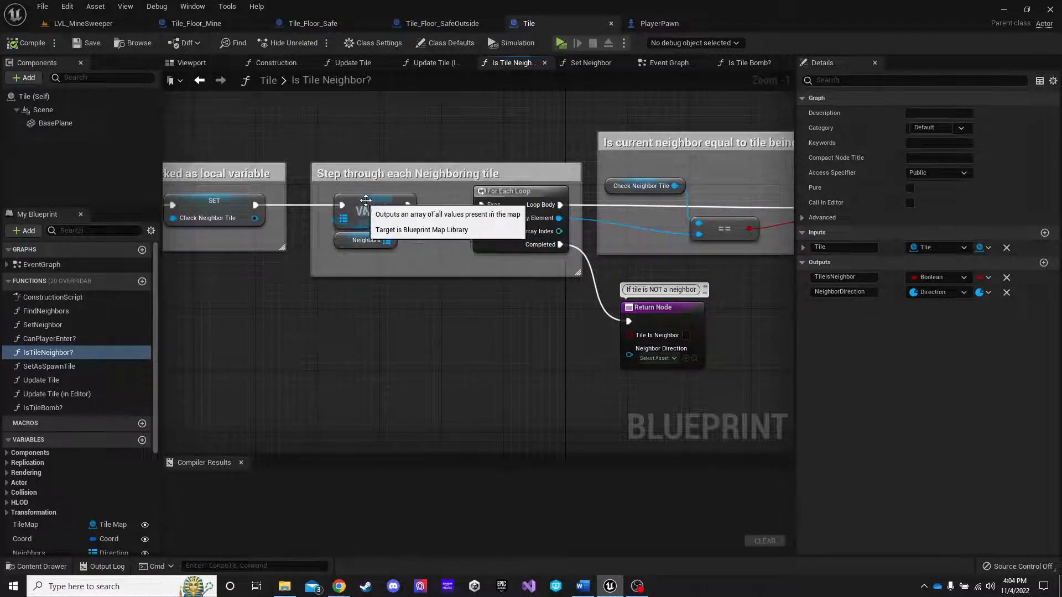
{"action": "mouse_move", "coordinate": [332, 189]}
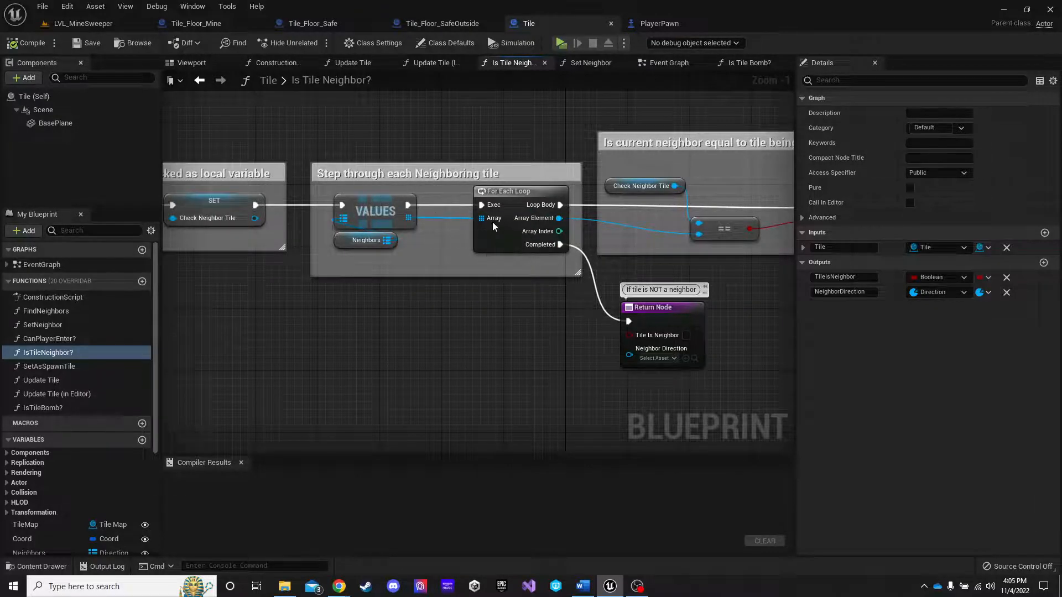
{"action": "mouse_move", "coordinate": [367, 241]}
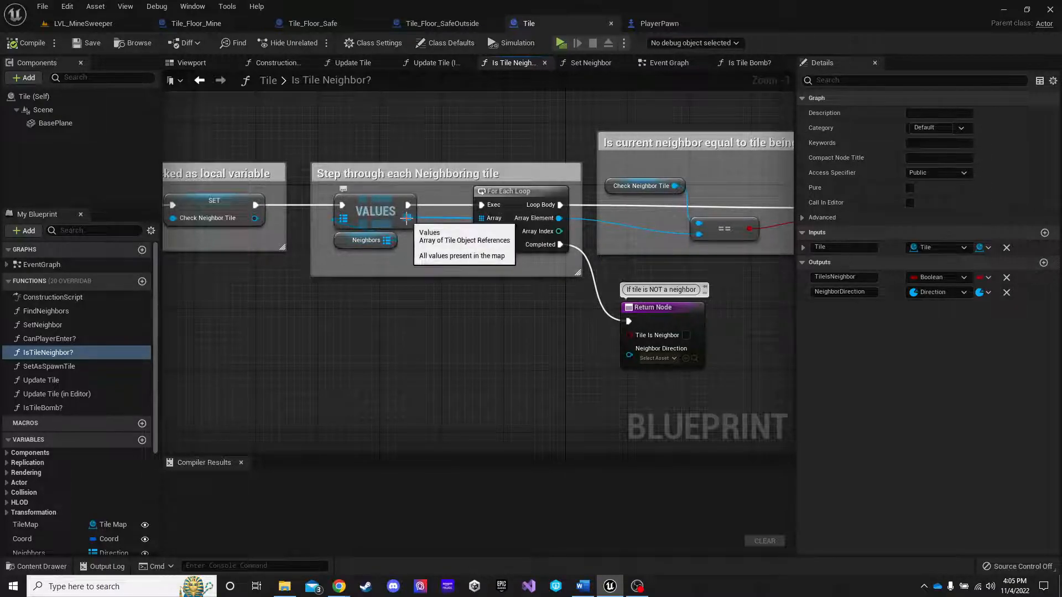
{"action": "mouse_move", "coordinate": [573, 212]}
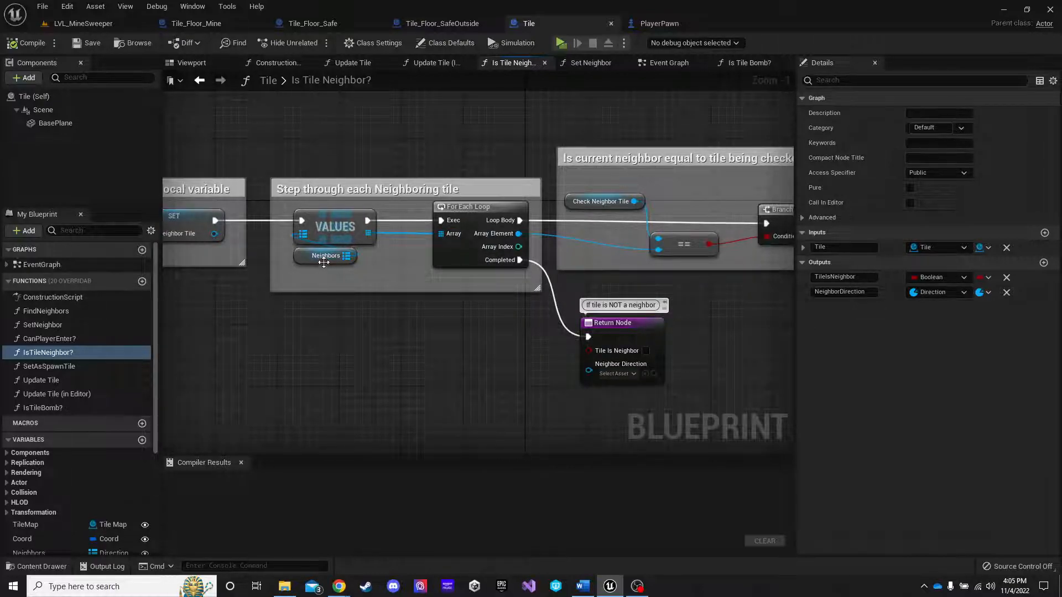
{"action": "mouse_move", "coordinate": [329, 263]}
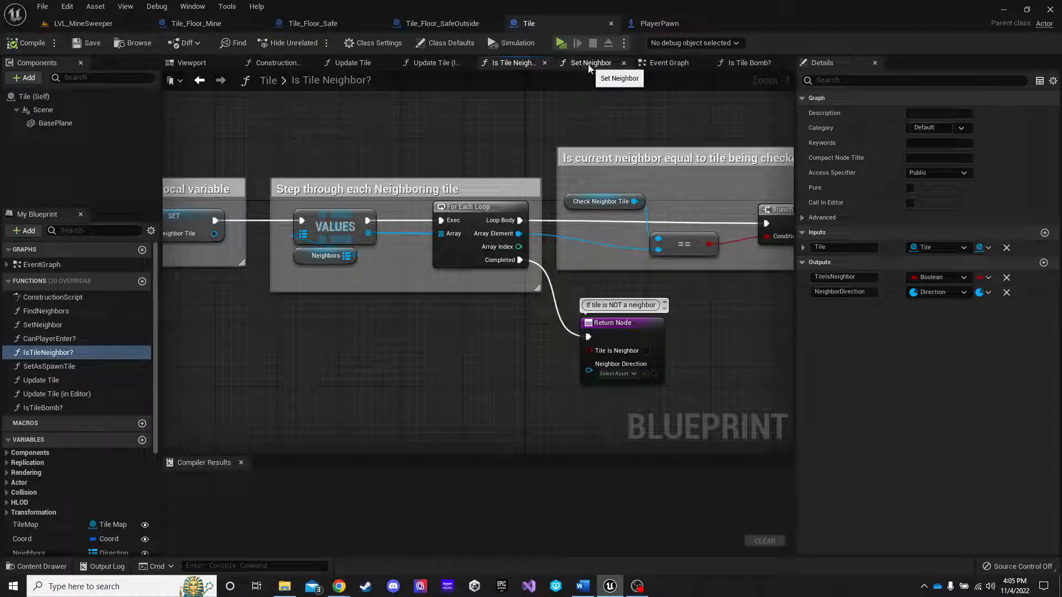
Show the Set Neighbor function graph that adds direction and neighbor to Neighbors
{"action": "left_click", "coordinate": [589, 62]}
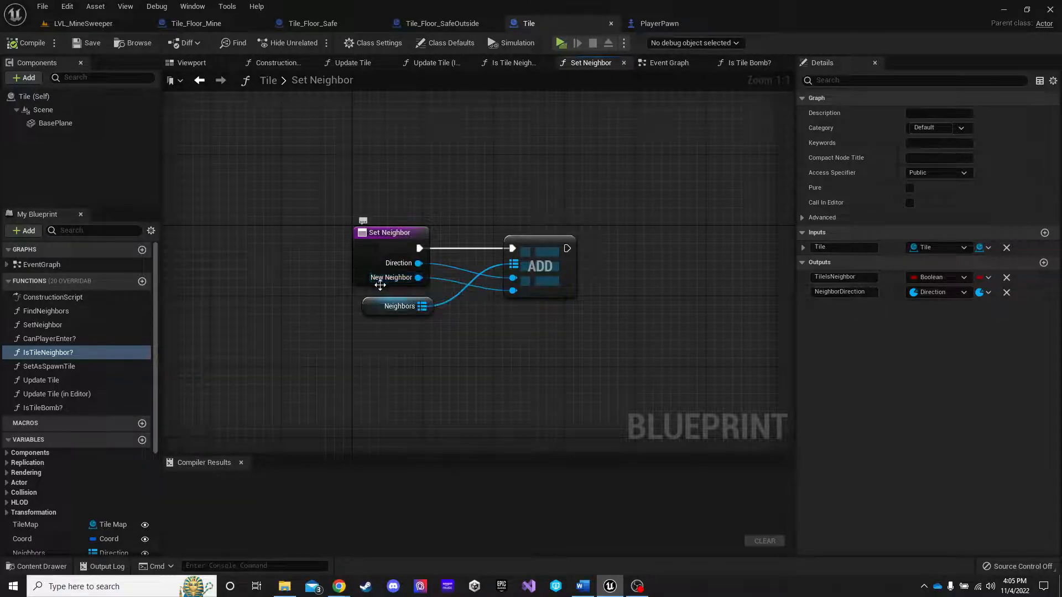
{"action": "mouse_move", "coordinate": [42, 325]}
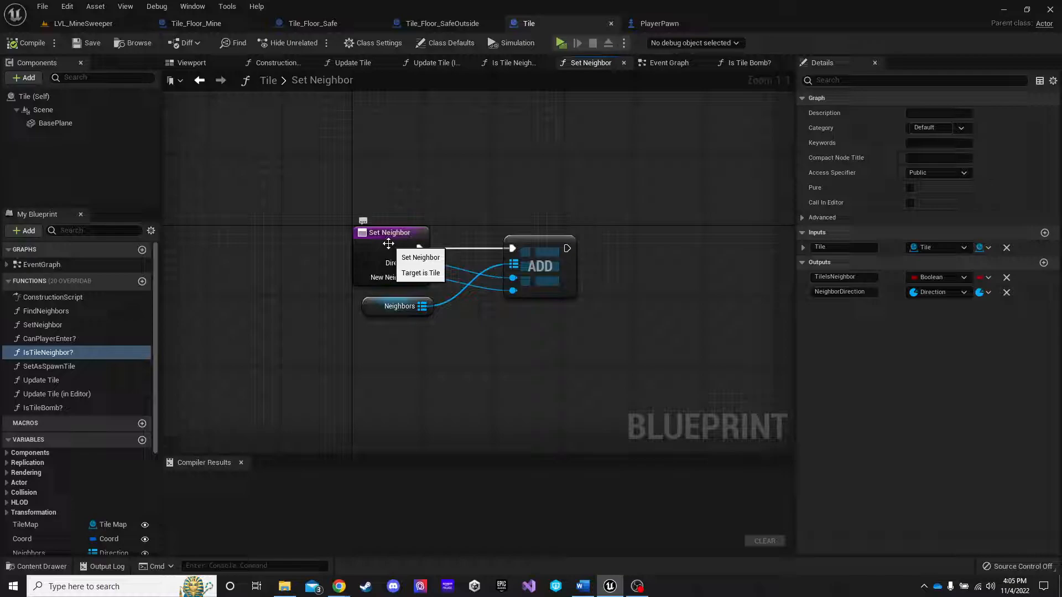
{"action": "mouse_move", "coordinate": [173, 349]}
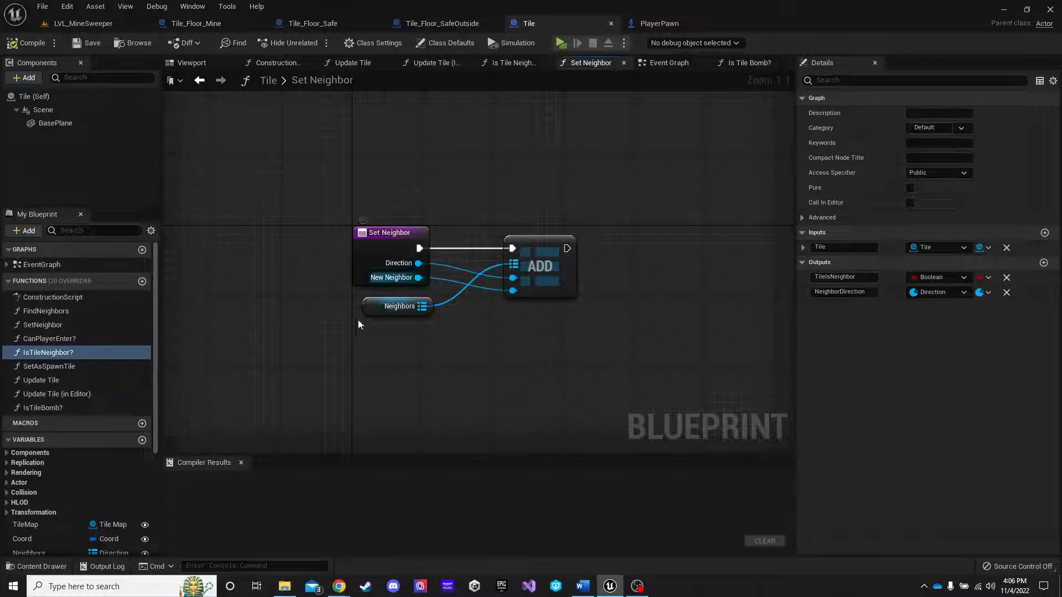
{"action": "mouse_move", "coordinate": [389, 232]}
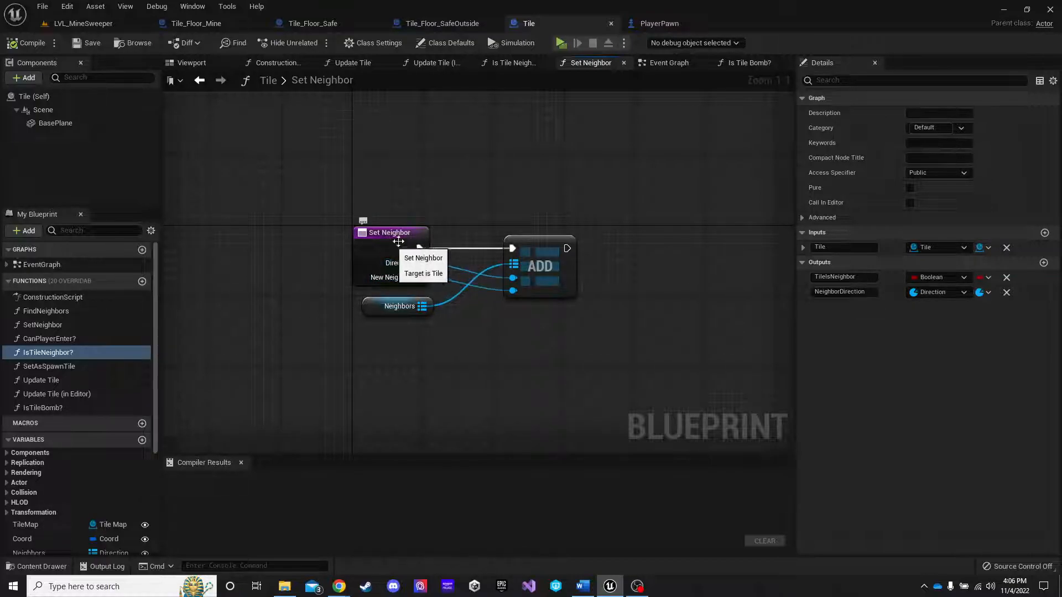
{"action": "mouse_move", "coordinate": [407, 277]}
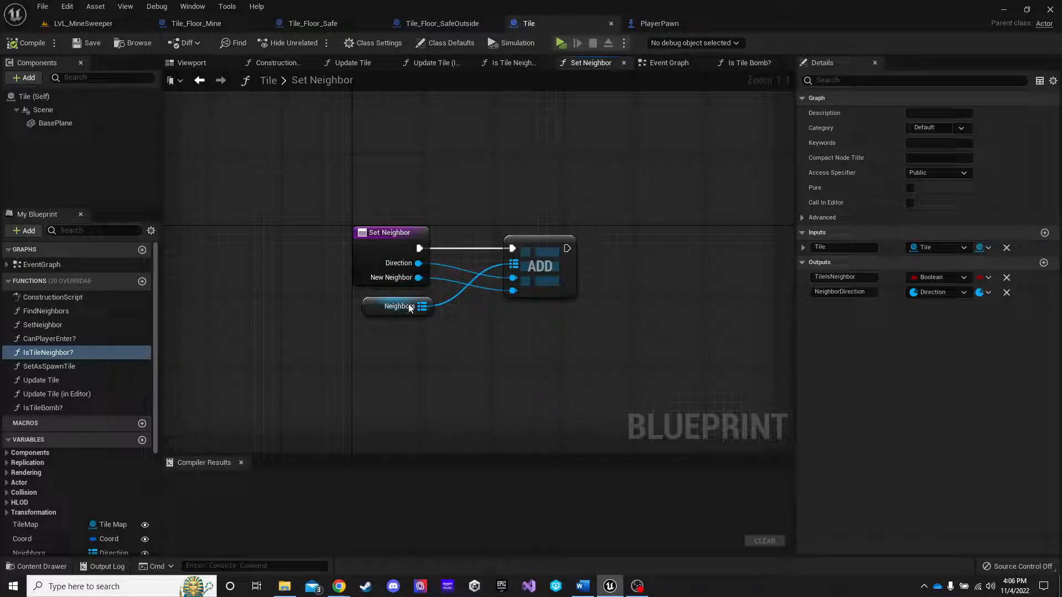
{"action": "left_click", "coordinate": [399, 306]}
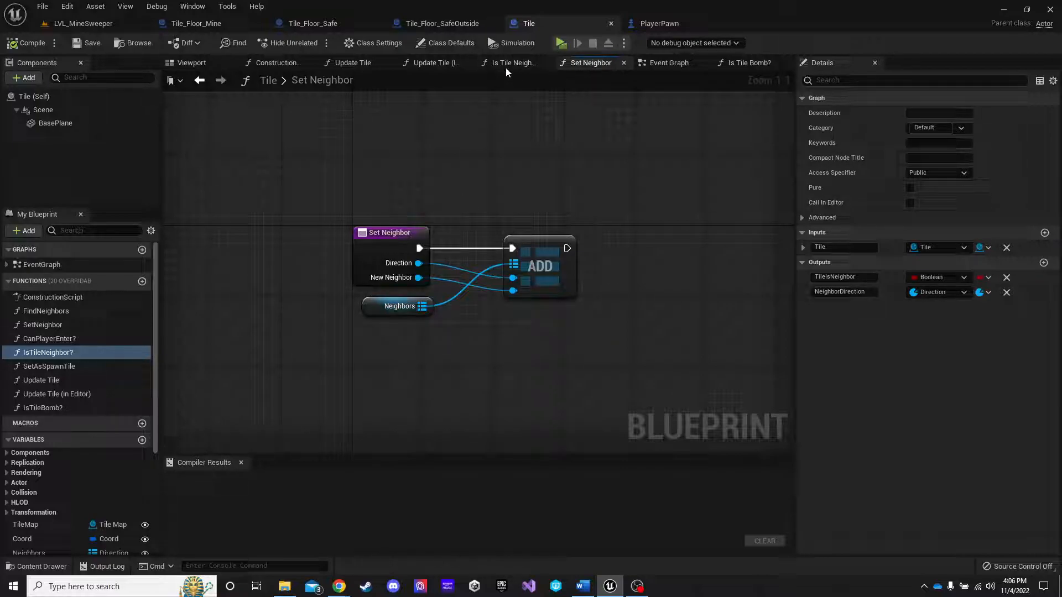
{"action": "mouse_move", "coordinate": [474, 95]}
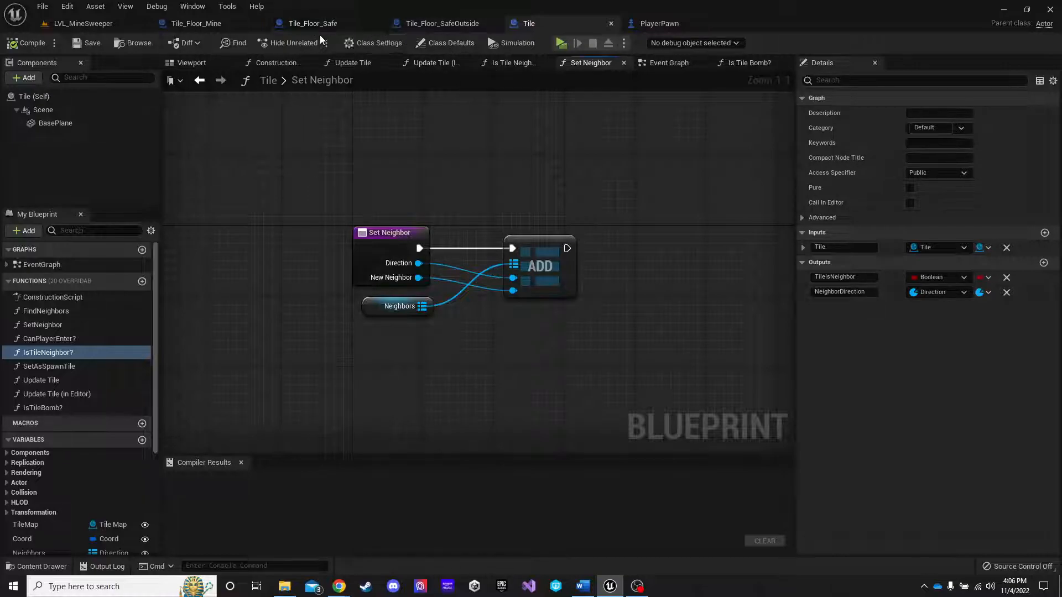
Switch to the Tile_Floor_Safe tab showing the neighbor loop that checks for bombs
{"action": "left_click", "coordinate": [315, 24]}
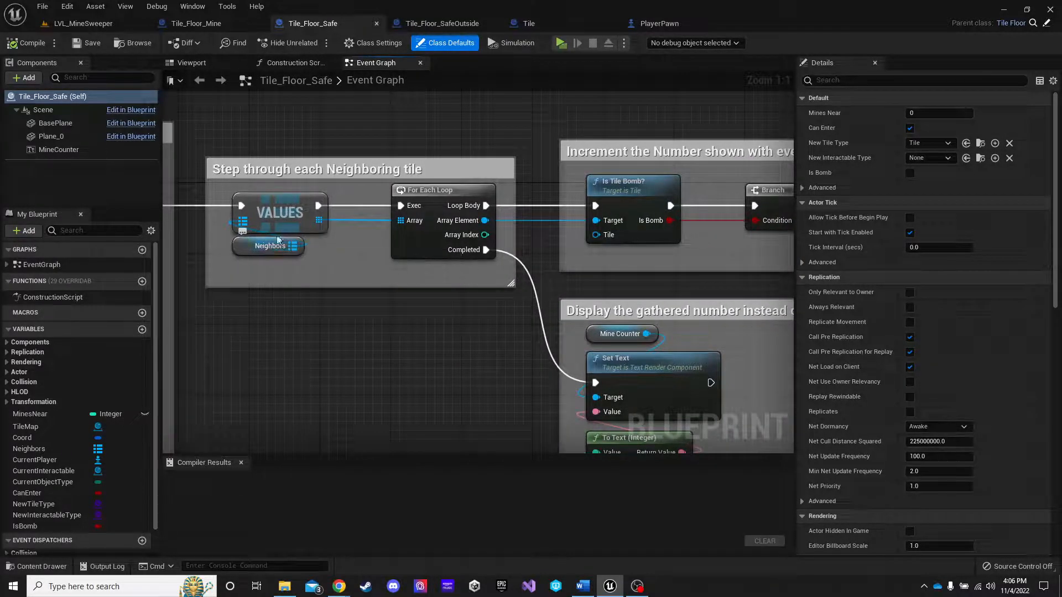
{"action": "mouse_move", "coordinate": [283, 215]}
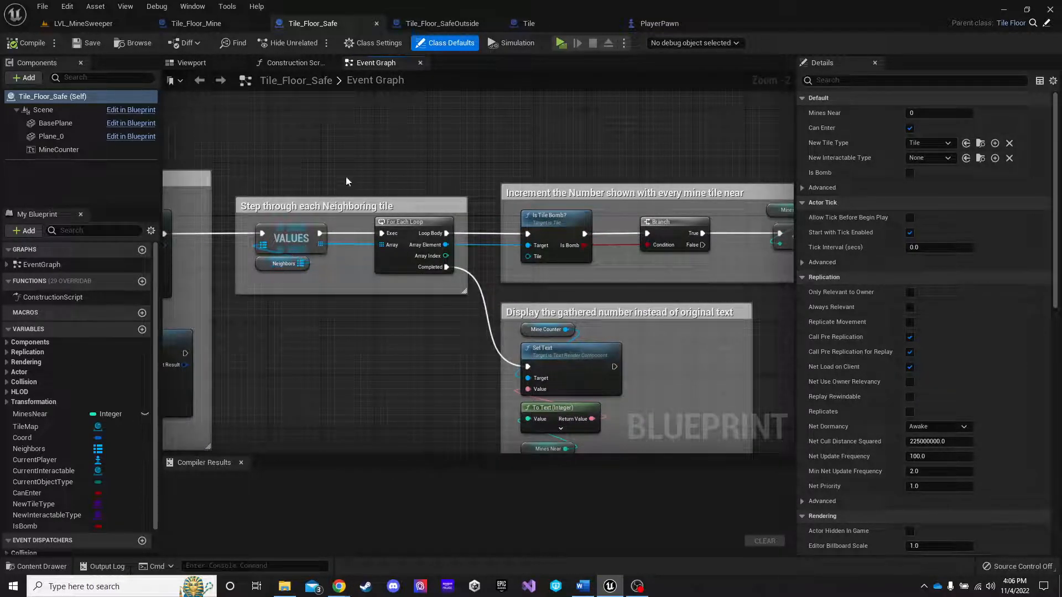
{"action": "mouse_move", "coordinate": [308, 140]}
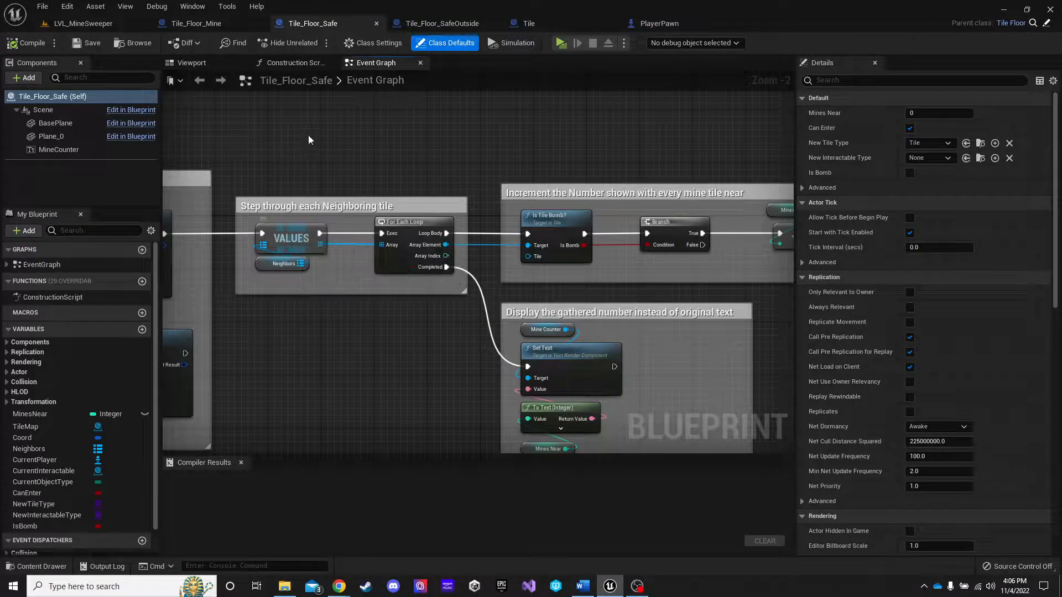
{"action": "mouse_move", "coordinate": [283, 263]}
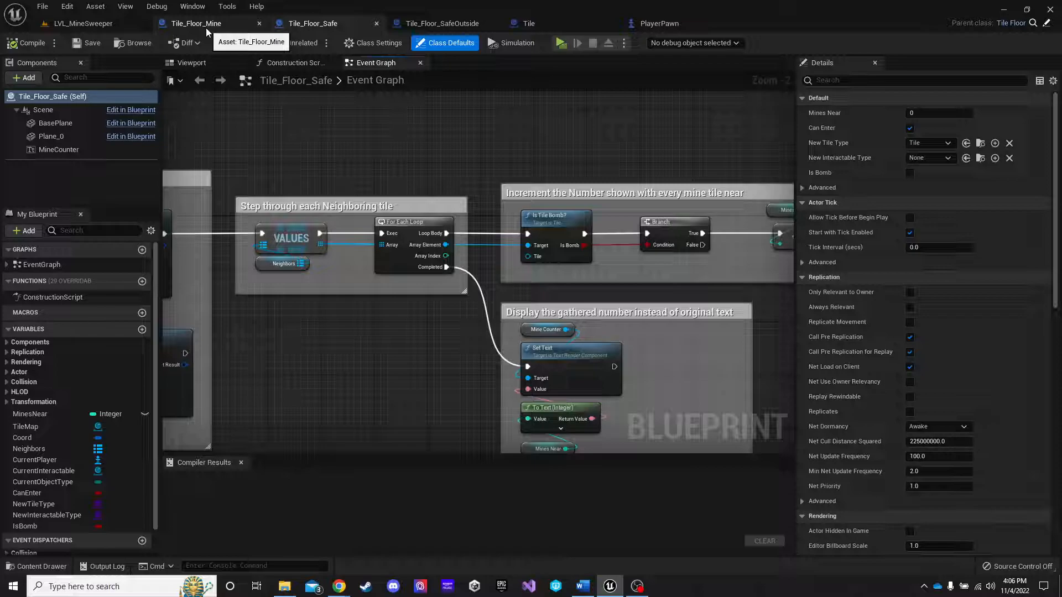
{"action": "mouse_move", "coordinate": [215, 28]}
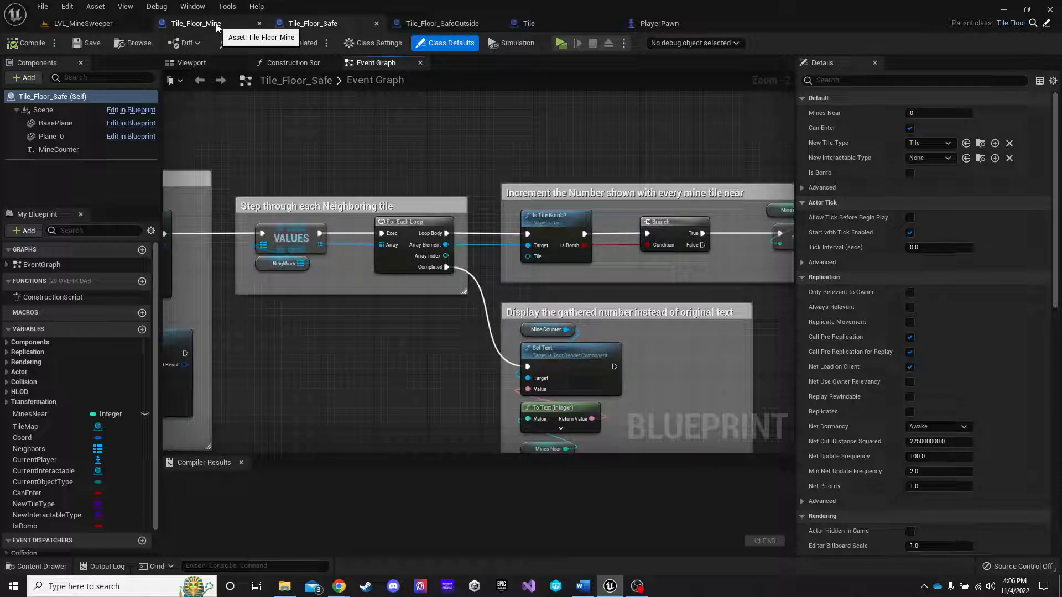
Confirm Tile_Floor_Mine's IsBomb default is ticked, then return to Tile's Set Neighbor graph
{"action": "left_click", "coordinate": [196, 23]}
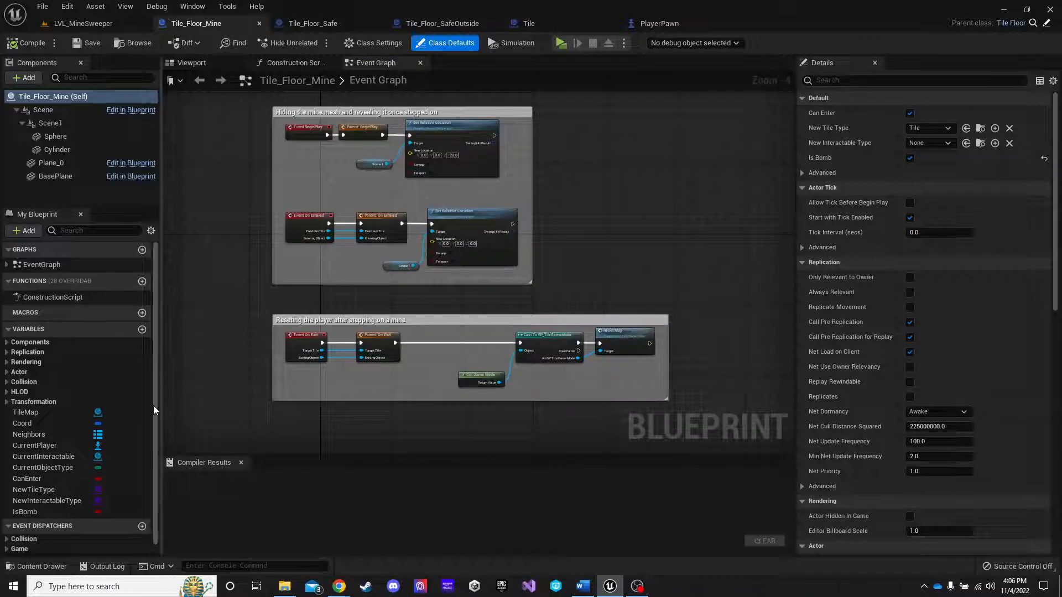
{"action": "left_click", "coordinate": [25, 511]}
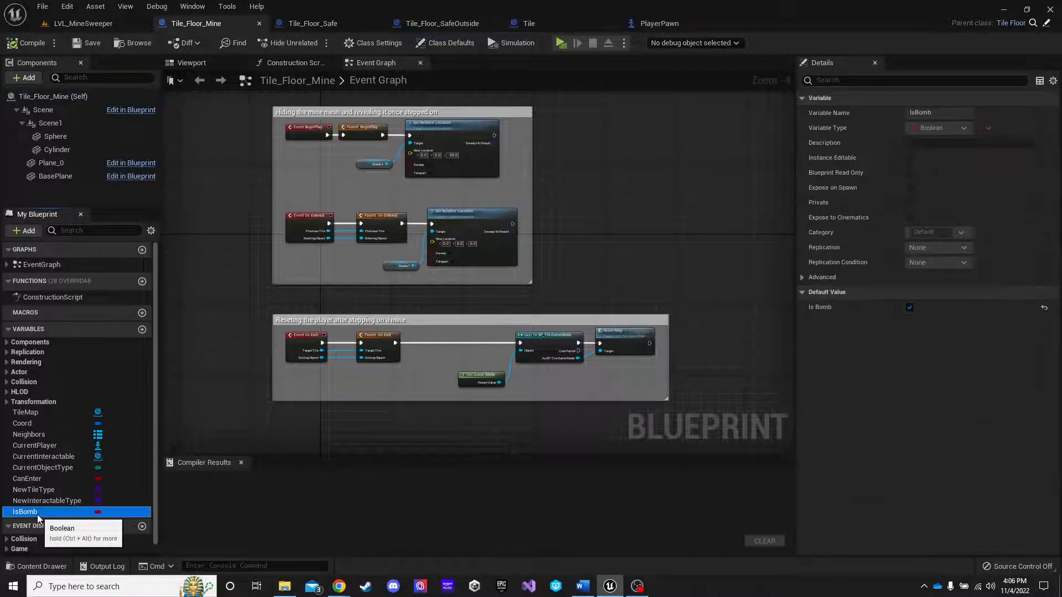
{"action": "mouse_move", "coordinate": [830, 319]}
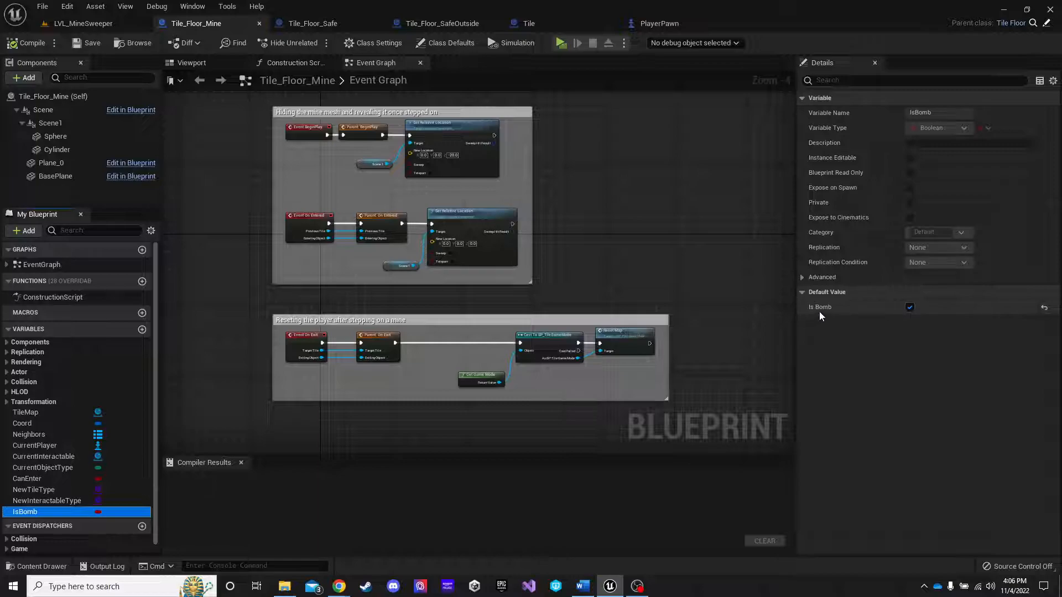
{"action": "mouse_move", "coordinate": [901, 313]}
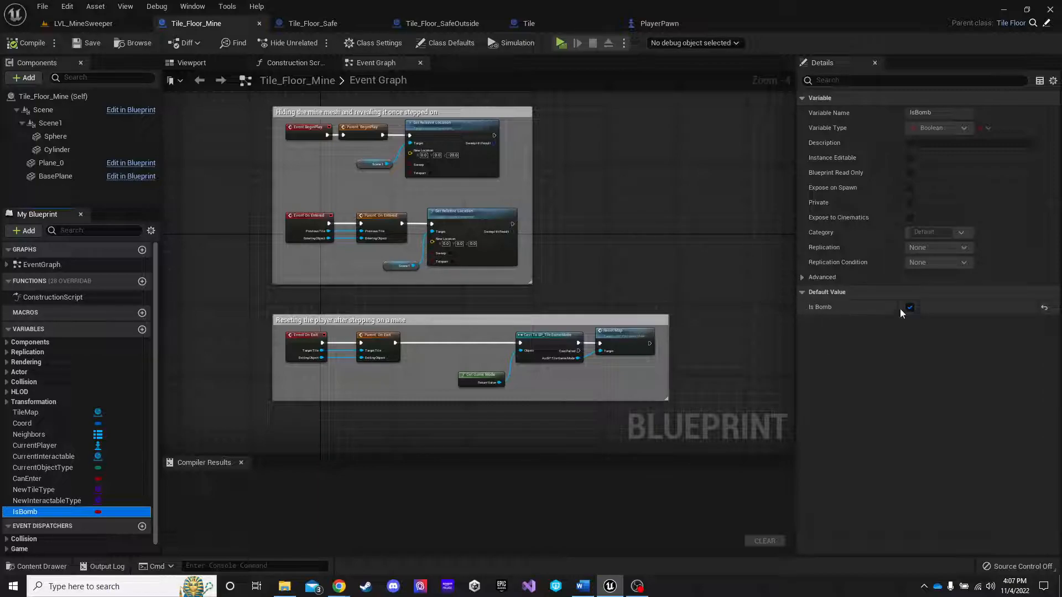
{"action": "left_click", "coordinate": [910, 307]}
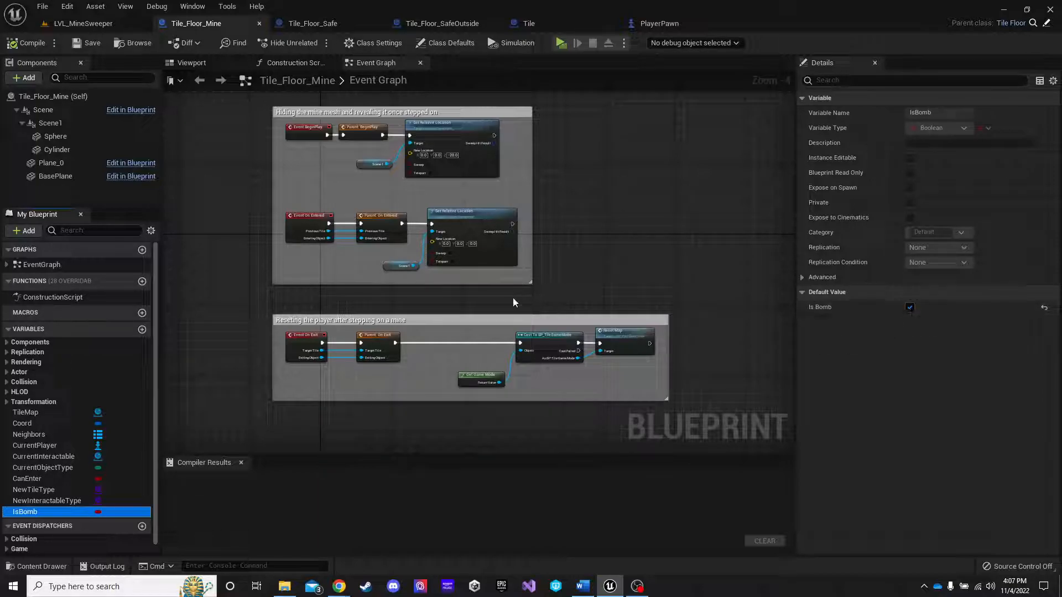
{"action": "left_click", "coordinate": [528, 23]}
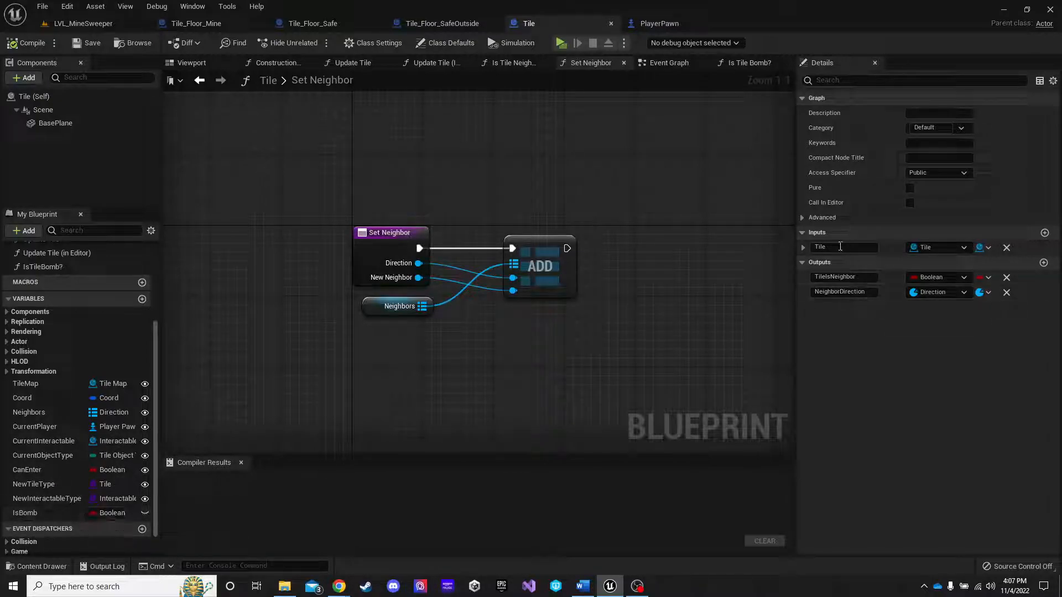
Compare unticked IsBomb in Tile with ticked IsBomb in Tile_Floor_Mine, glancing at its construction script
{"action": "left_click", "coordinate": [25, 512]}
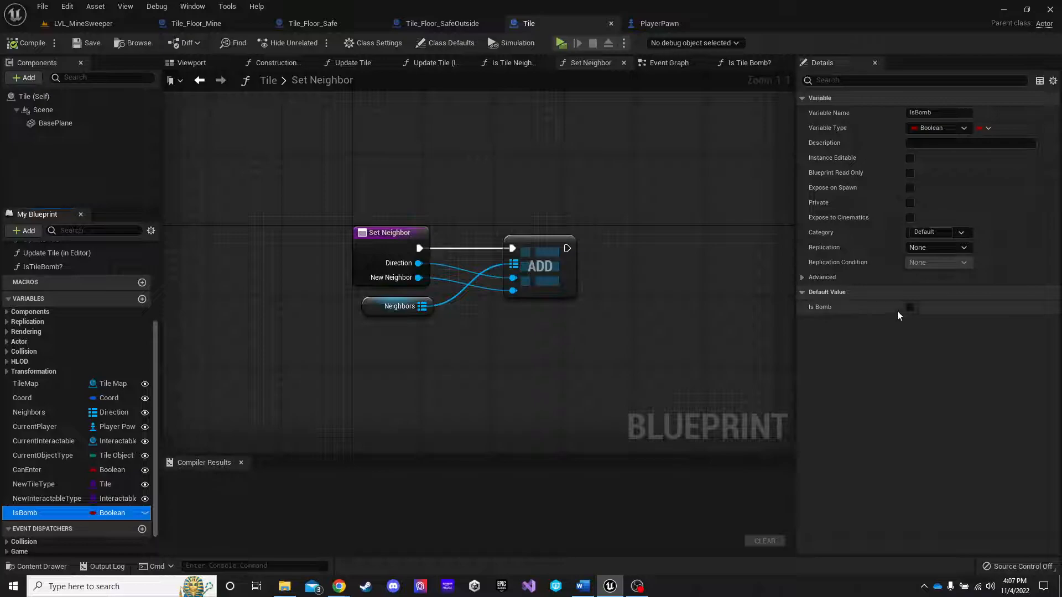
{"action": "mouse_move", "coordinate": [196, 23]}
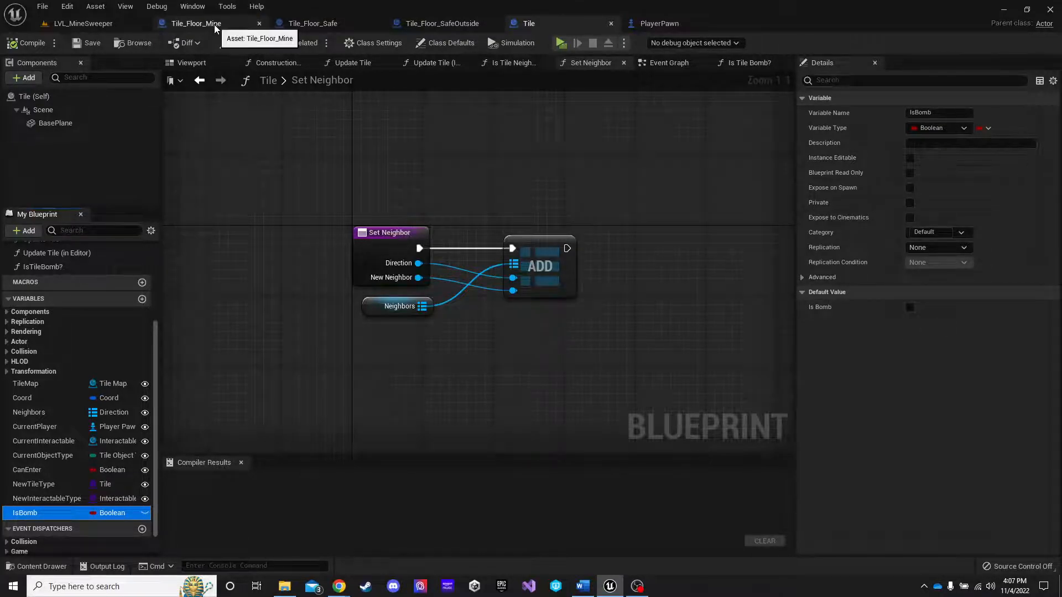
{"action": "left_click", "coordinate": [196, 23]}
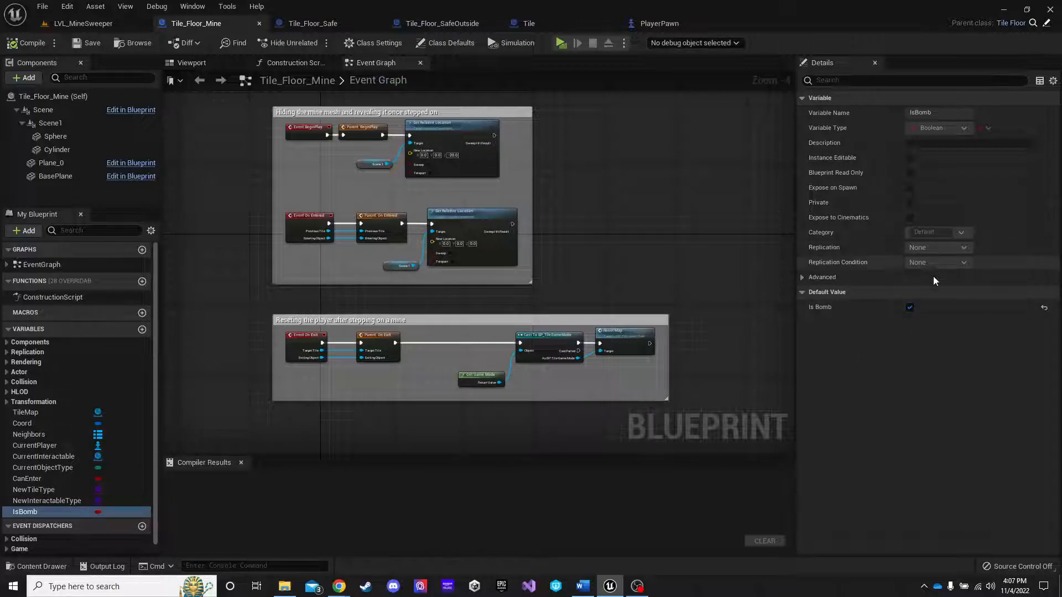
{"action": "left_click", "coordinate": [294, 62]}
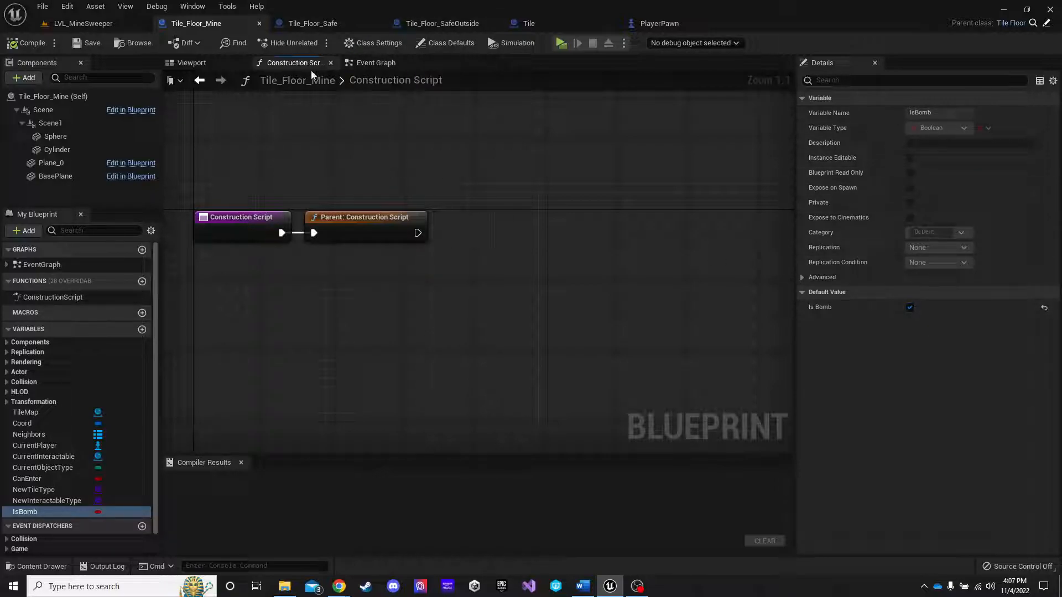
{"action": "left_click", "coordinate": [375, 63]}
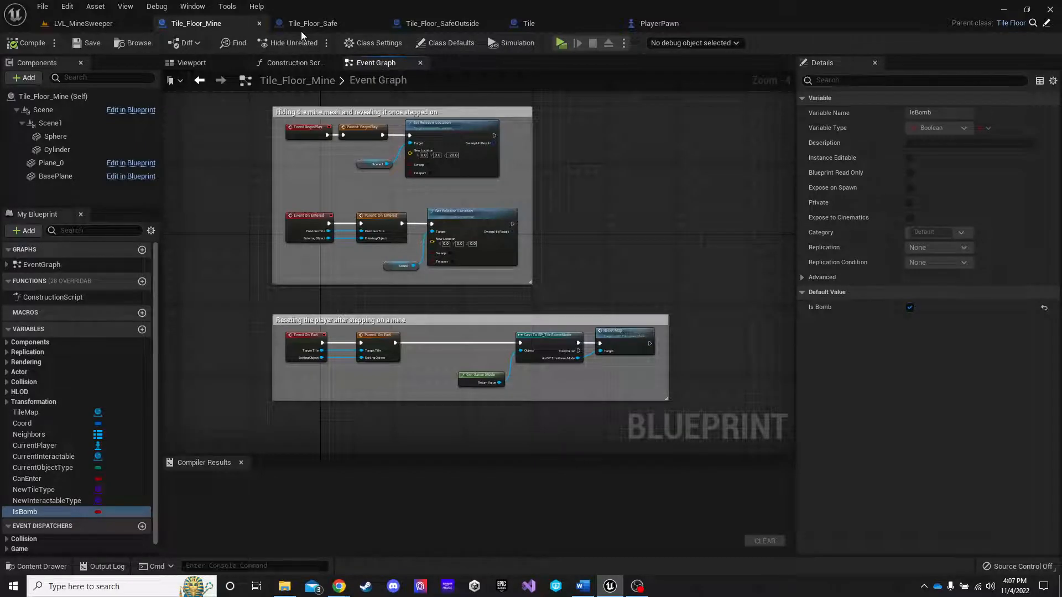
Skim Tile_Floor_Safe's graph, then view Tile's Is Tile Bomb? function and its Is Bomb node
{"action": "left_click", "coordinate": [313, 23]}
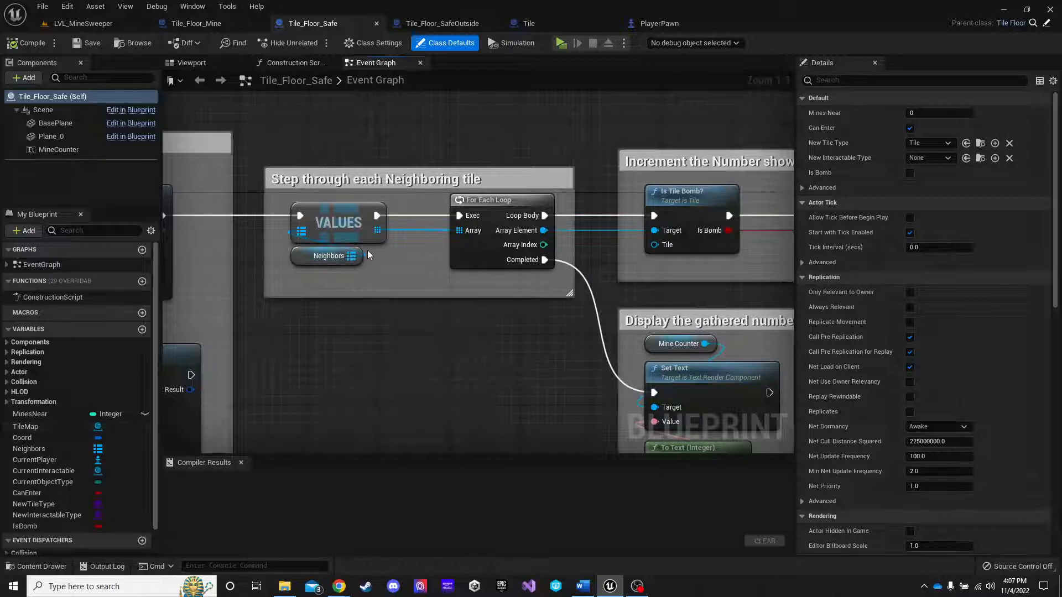
{"action": "mouse_move", "coordinate": [338, 222]}
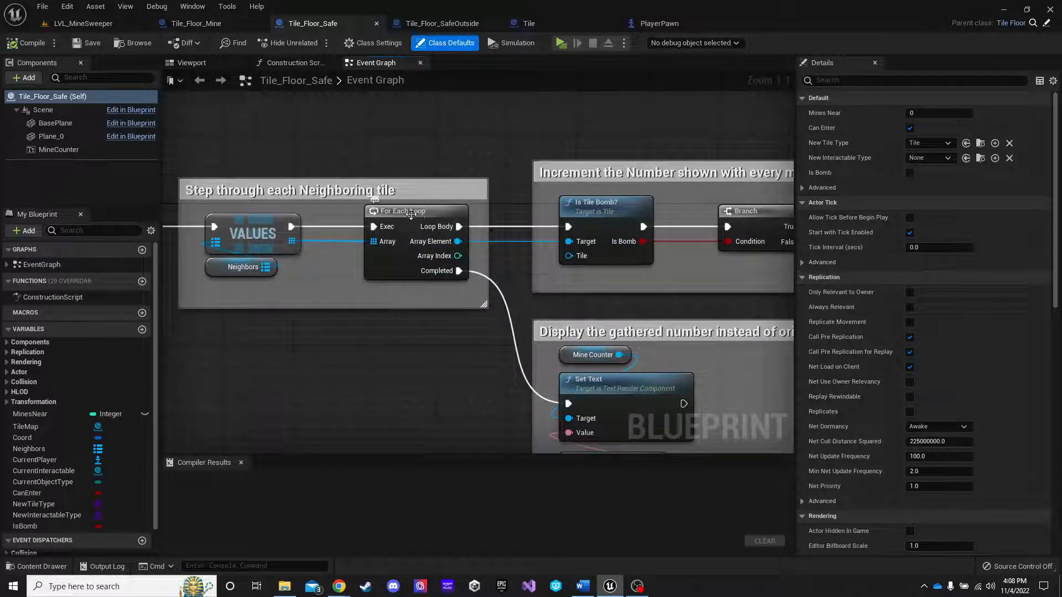
{"action": "scroll", "scroll_direction": "down", "scroll_amount": 3}
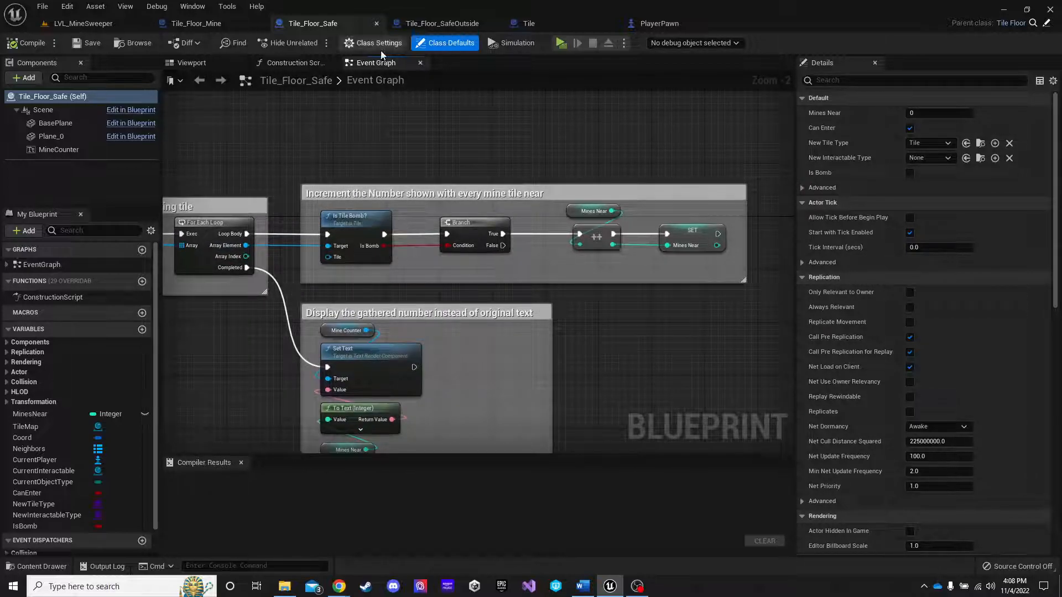
{"action": "left_click", "coordinate": [532, 24]}
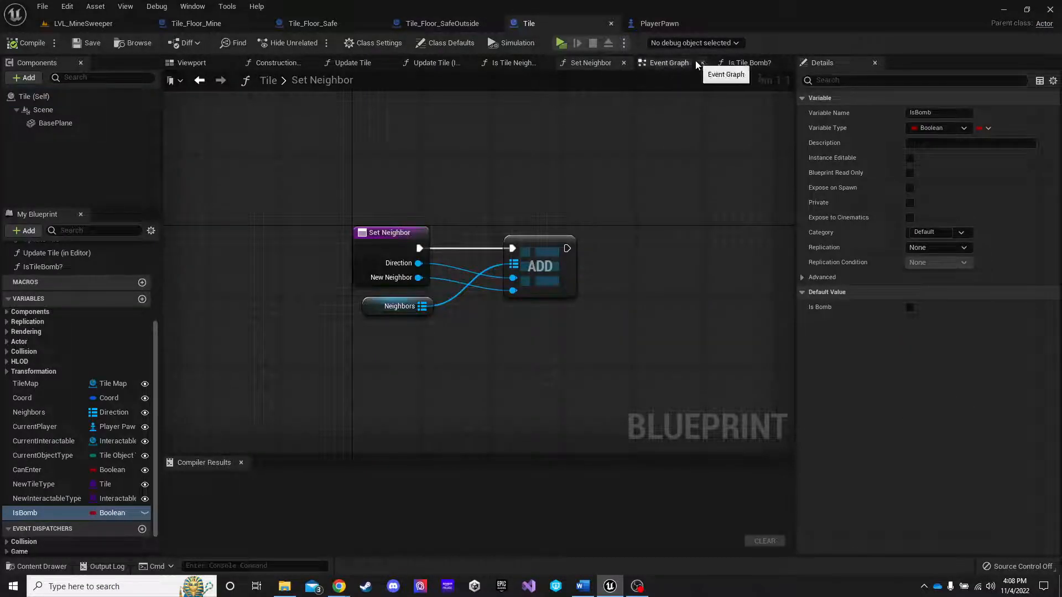
{"action": "left_click", "coordinate": [745, 62]}
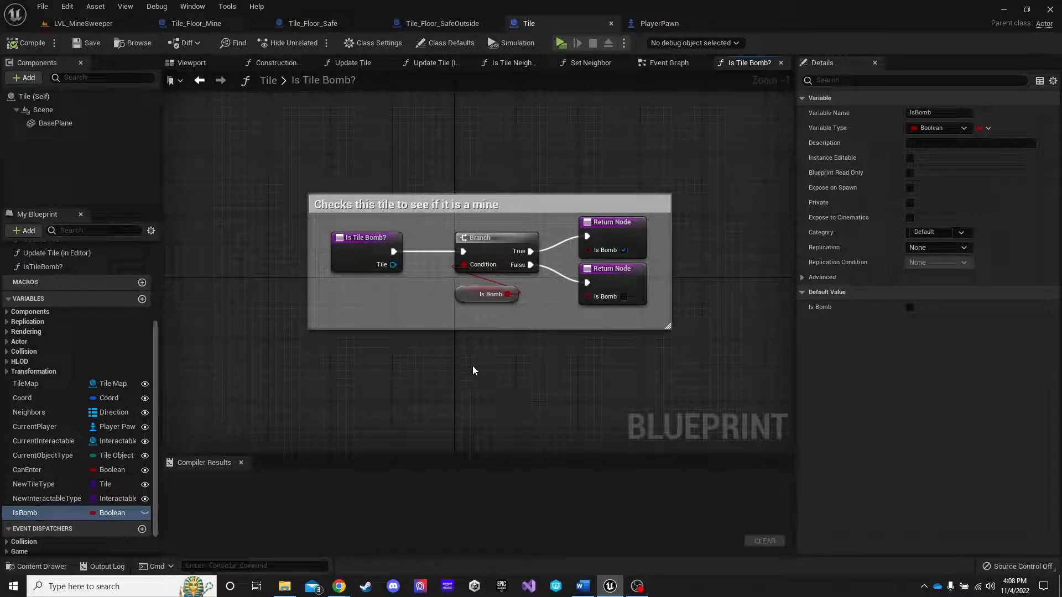
{"action": "mouse_move", "coordinate": [486, 293]}
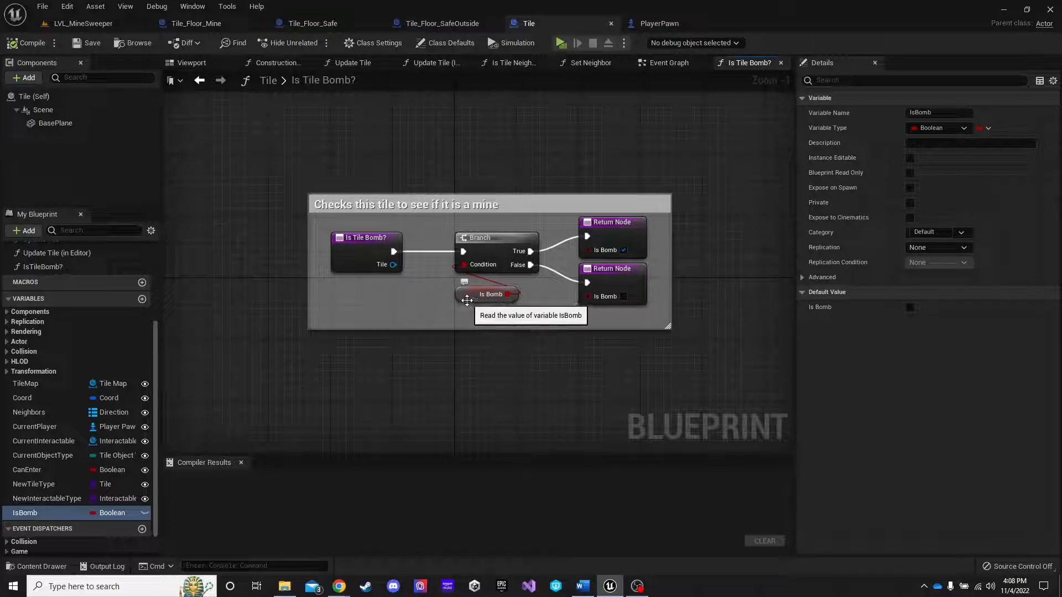
{"action": "left_click", "coordinate": [488, 293]}
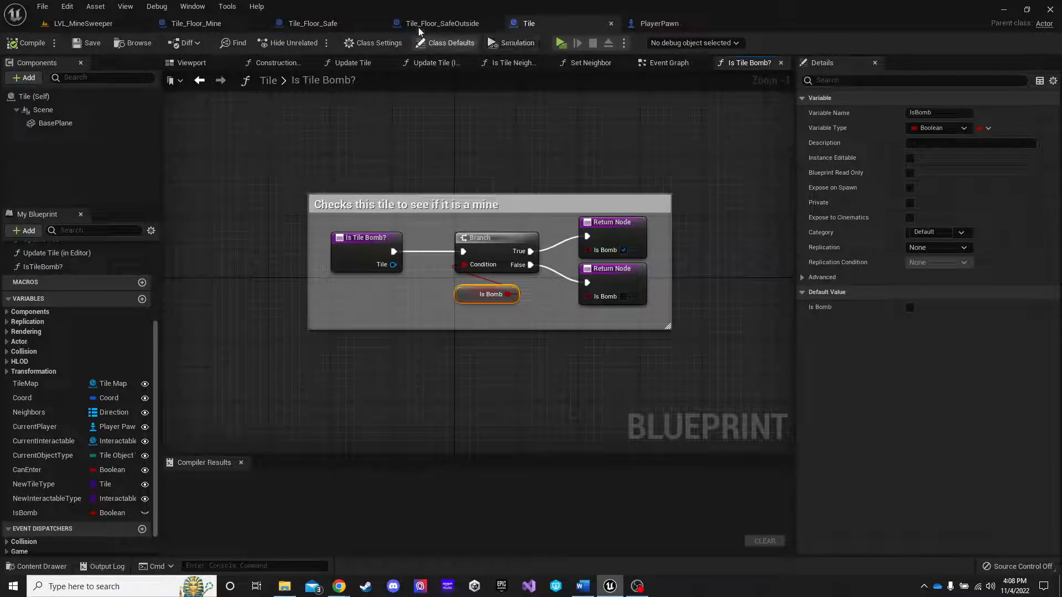
{"action": "mouse_move", "coordinate": [311, 23]}
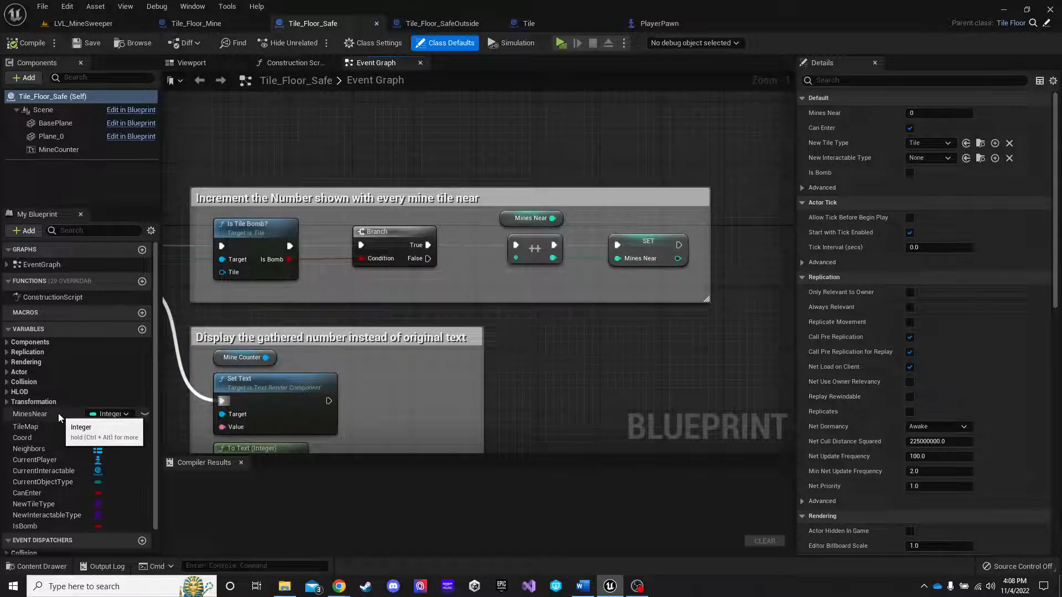
{"action": "mouse_move", "coordinate": [159, 422]}
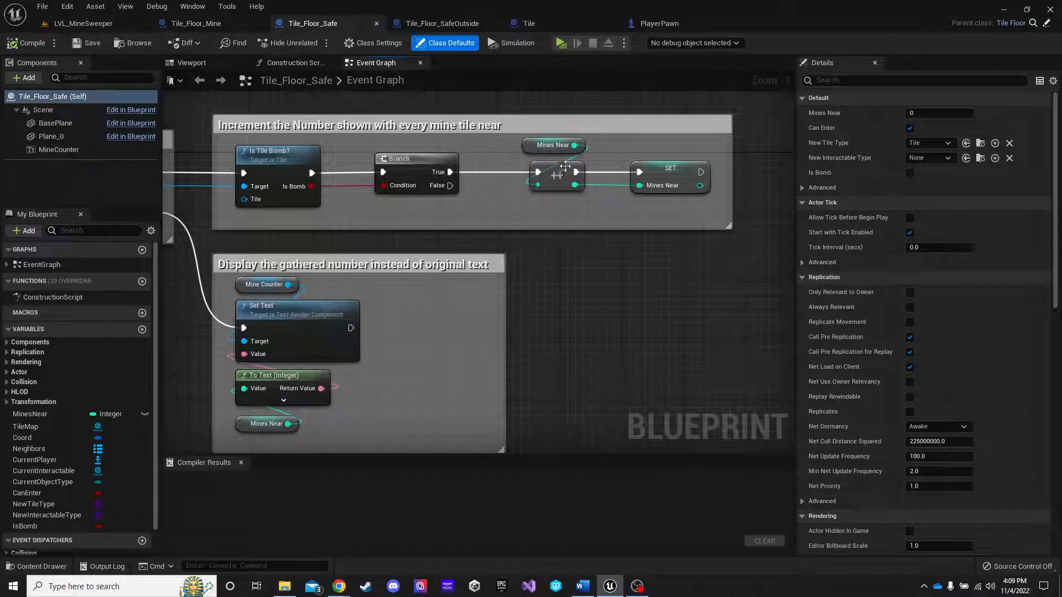
{"action": "mouse_move", "coordinate": [135, 281]}
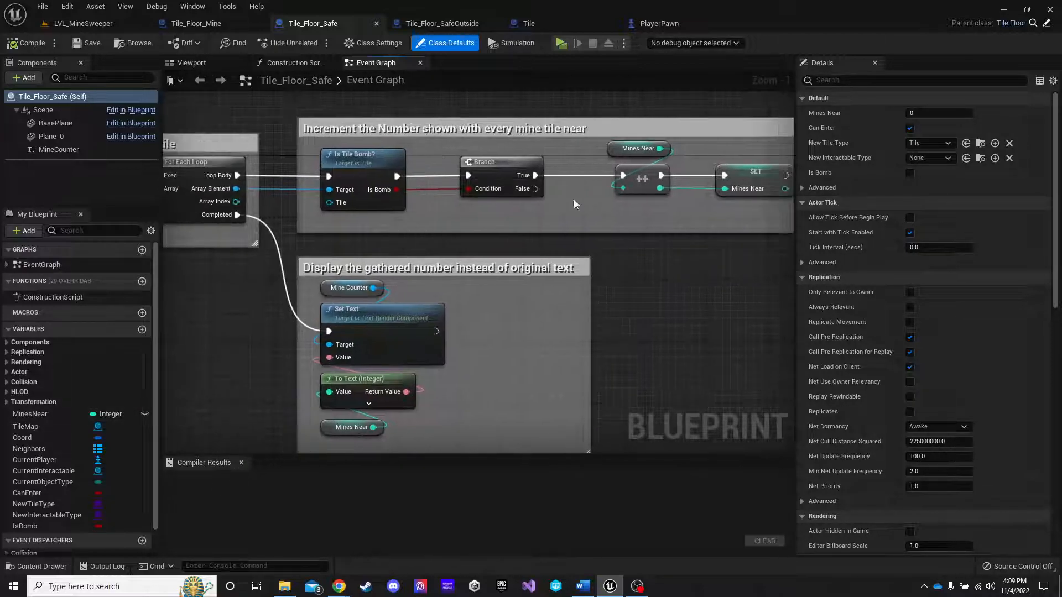
{"action": "mouse_move", "coordinate": [505, 188]}
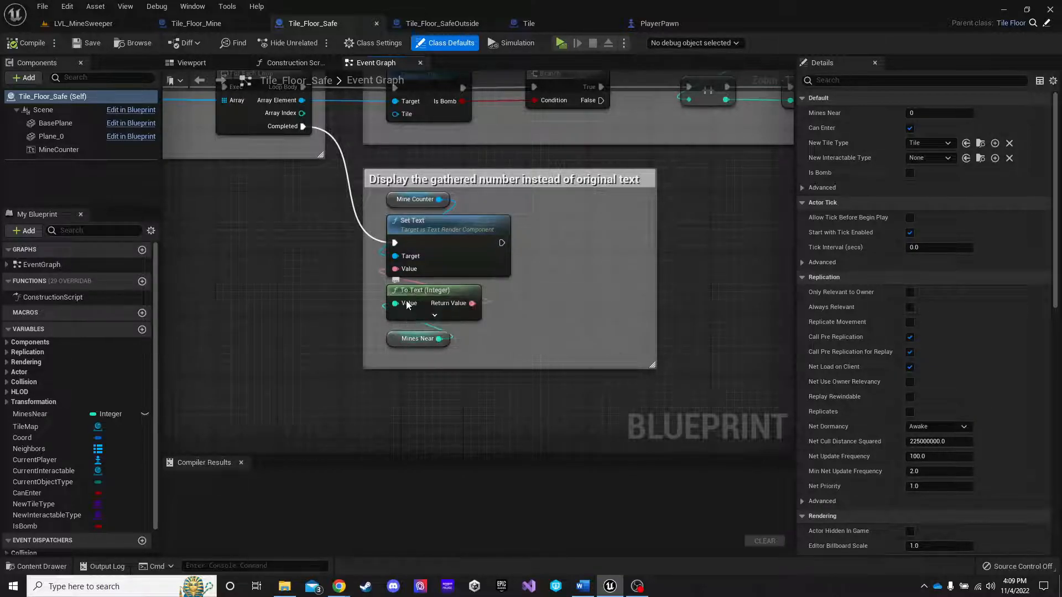
{"action": "mouse_move", "coordinate": [408, 269]}
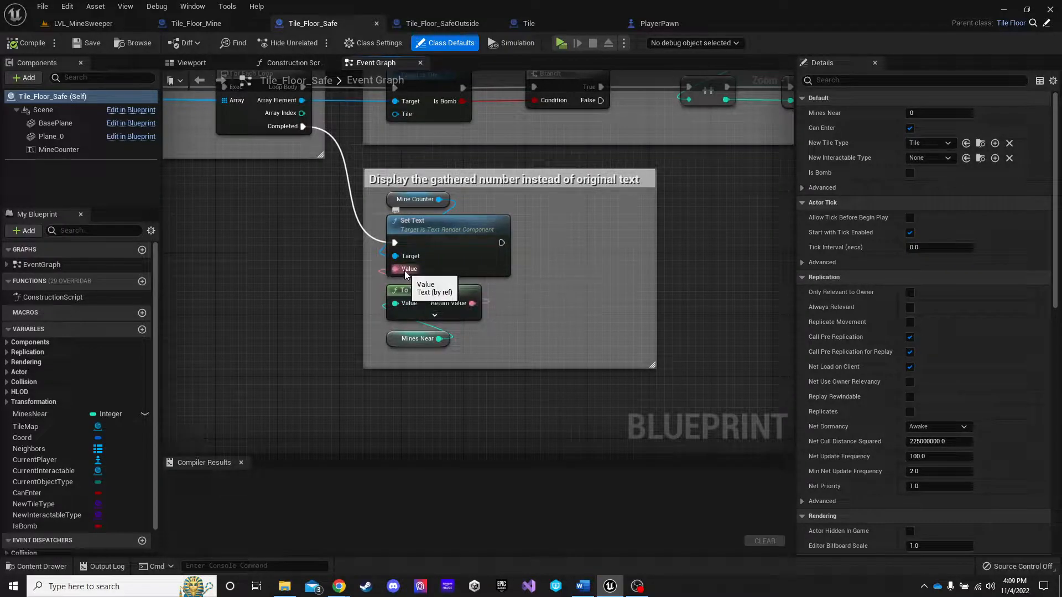
{"action": "mouse_move", "coordinate": [395, 199]}
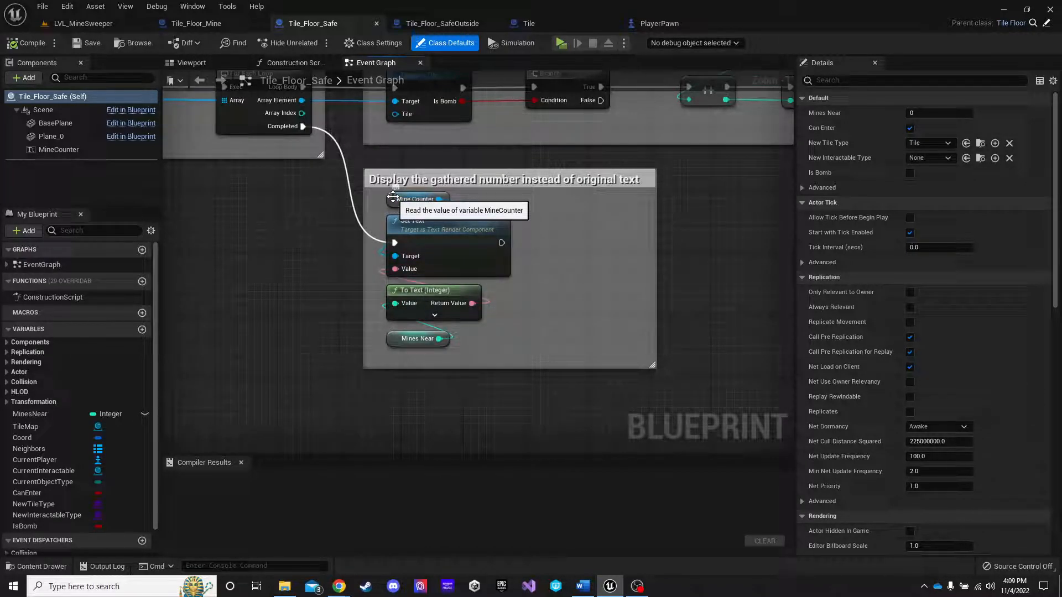
{"action": "mouse_move", "coordinate": [59, 149]}
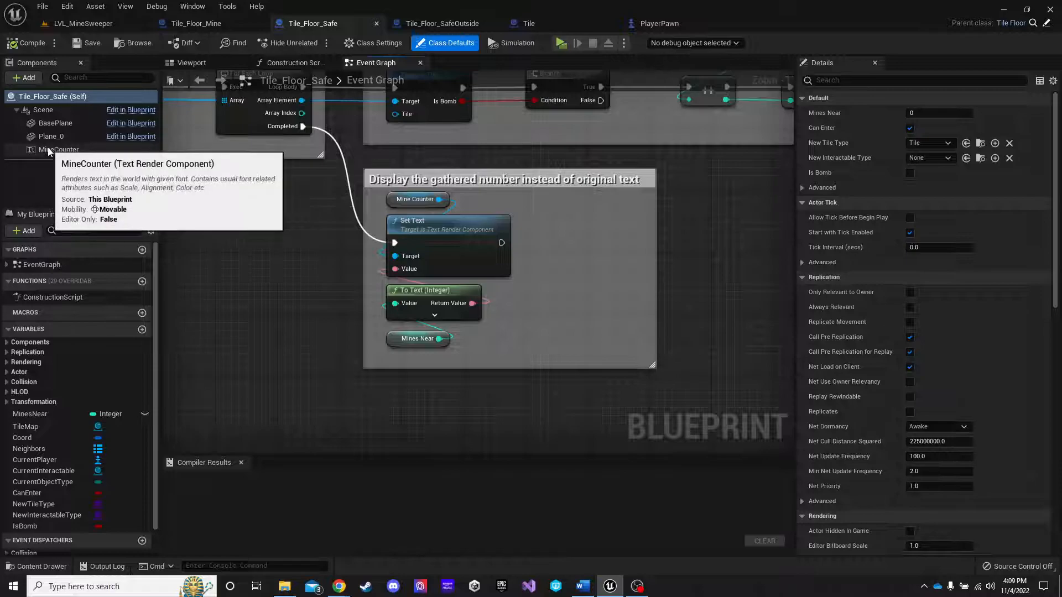
{"action": "mouse_move", "coordinate": [691, 226]}
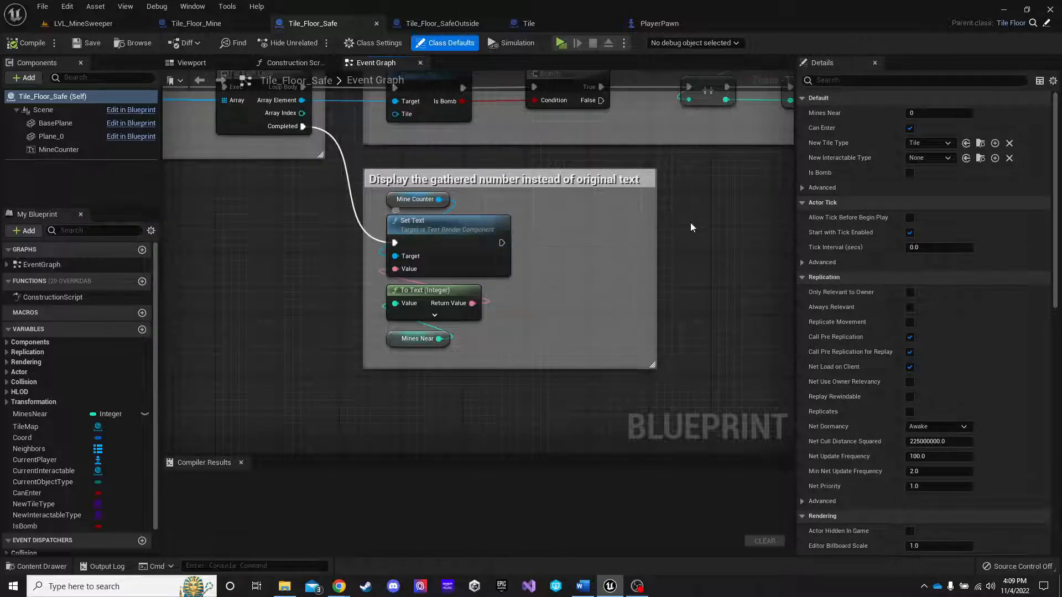
Scroll over the LVL_MineSweeper board showing safe tiles numbered 3 among the mines
{"action": "scroll", "scroll_direction": "down", "scroll_amount": 3}
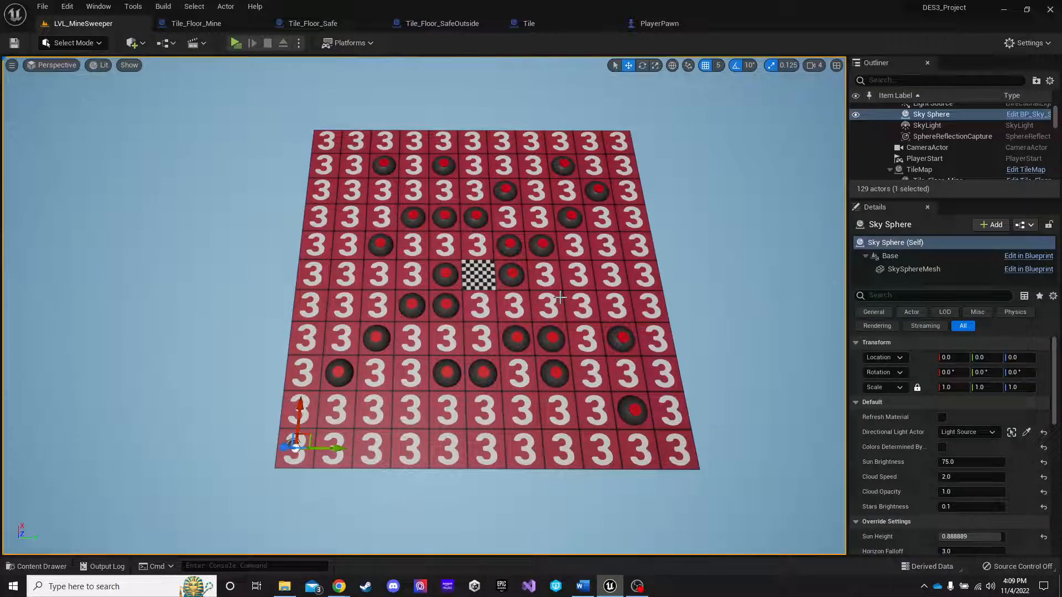
{"action": "mouse_move", "coordinate": [592, 293]}
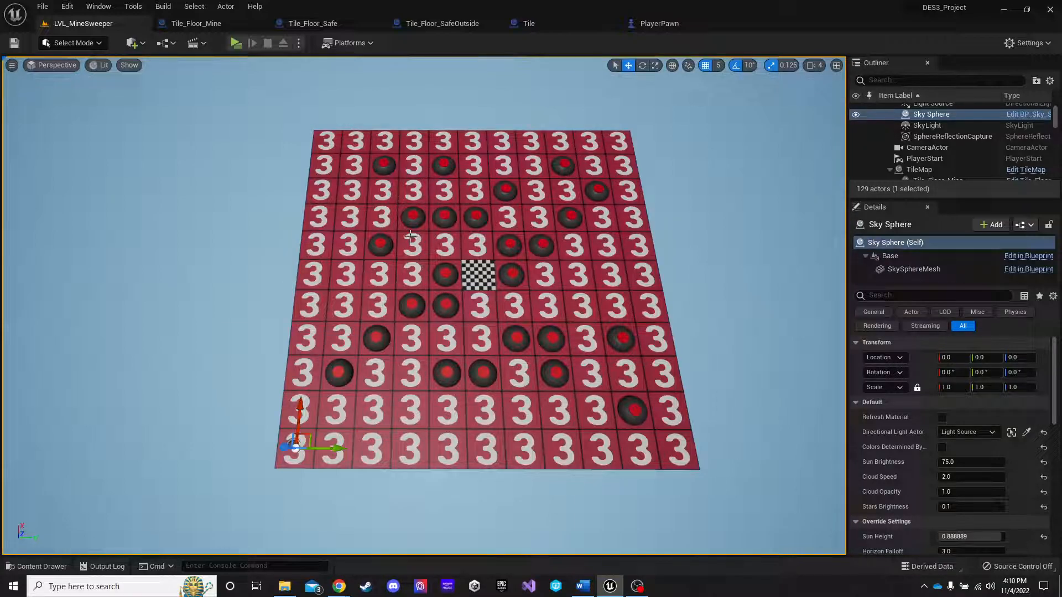
{"action": "mouse_move", "coordinate": [383, 210]}
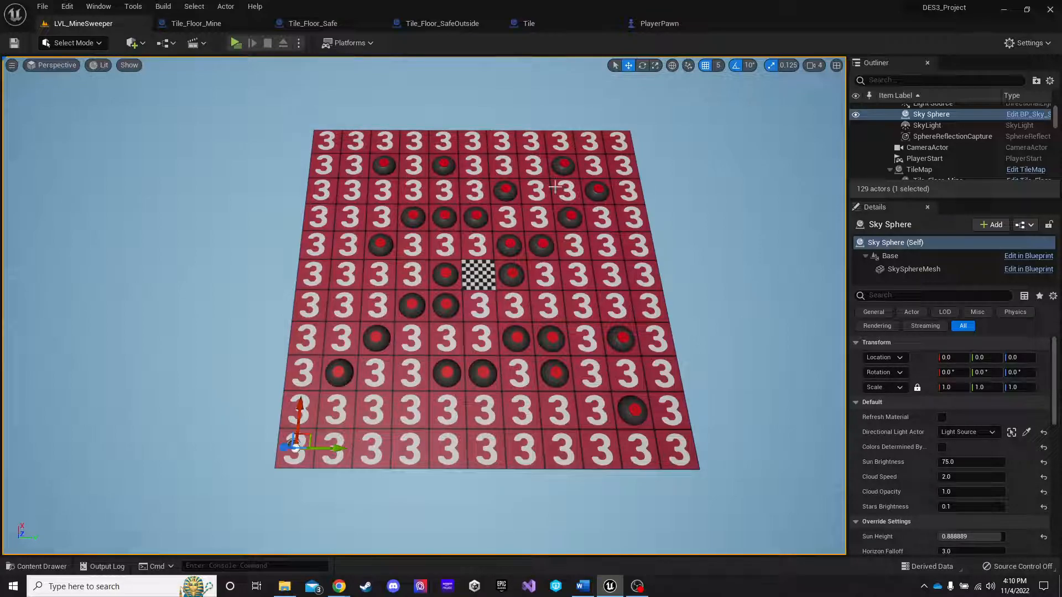
{"action": "mouse_move", "coordinate": [567, 218]}
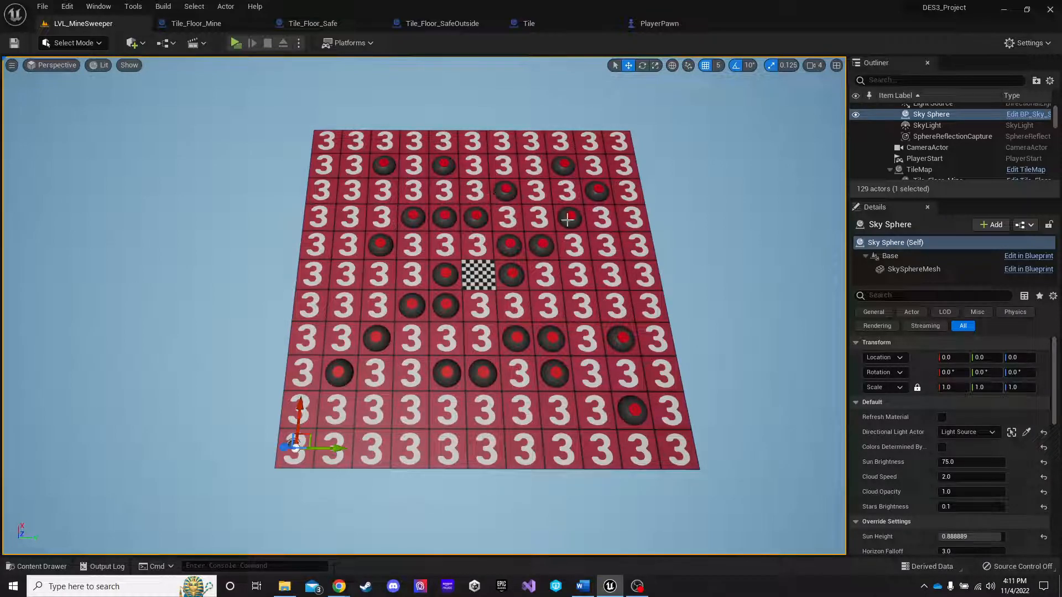
{"action": "mouse_move", "coordinate": [369, 173]}
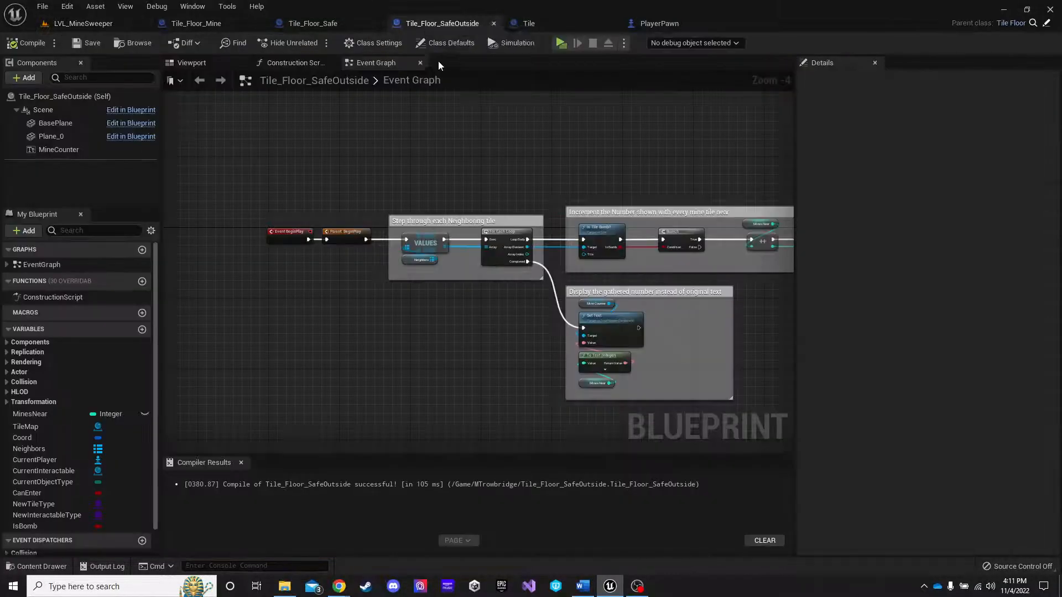
Flip between the Tile_Floor_Safe and Tile_Floor_SafeOutside event graphs, then return to LVL_MineSweeper
{"action": "left_click", "coordinate": [313, 23]}
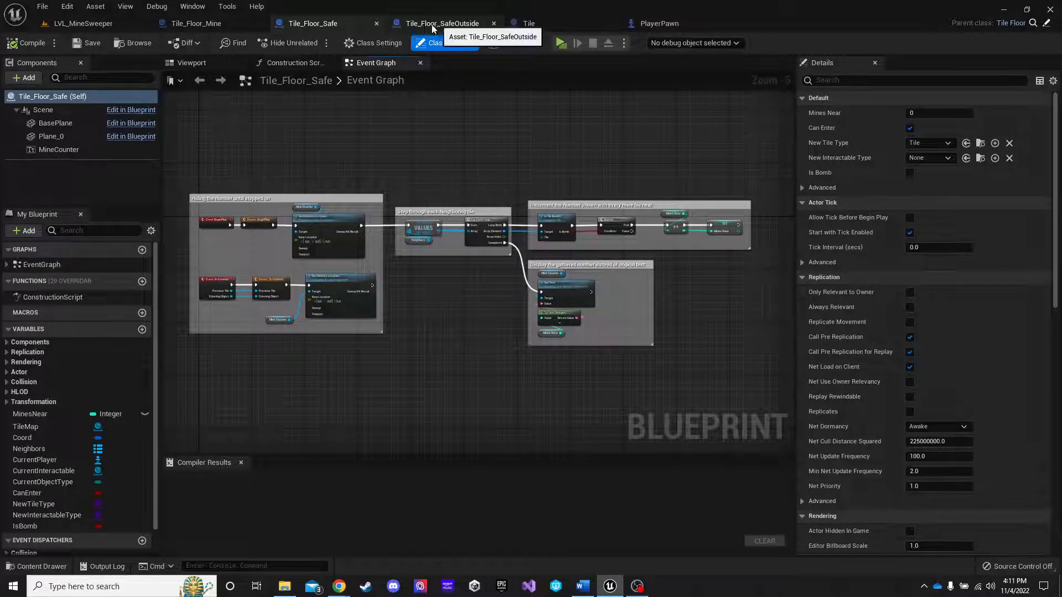
{"action": "left_click", "coordinate": [313, 23]}
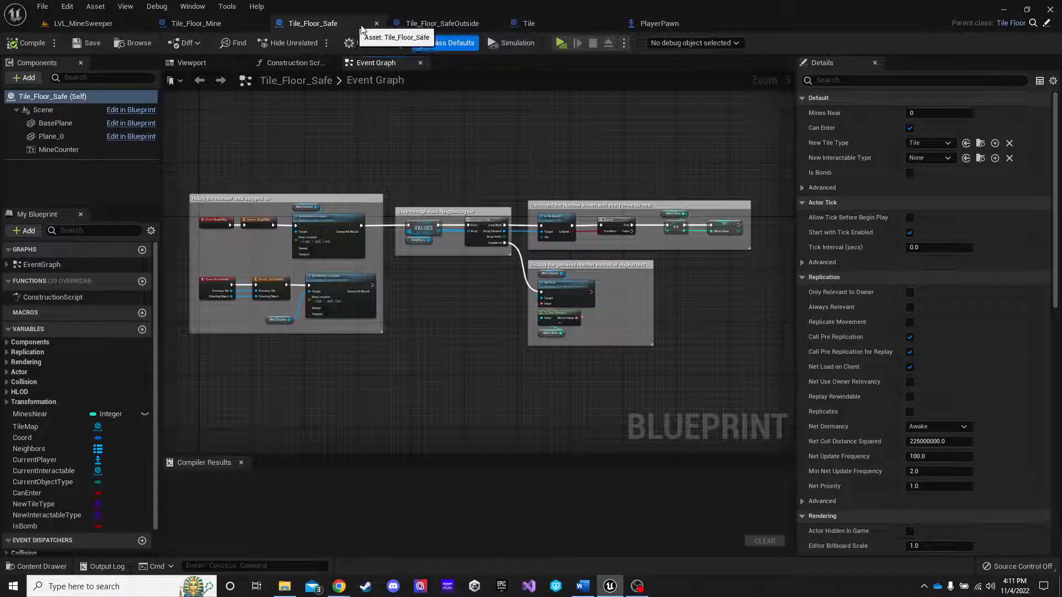
{"action": "left_click", "coordinate": [441, 23]}
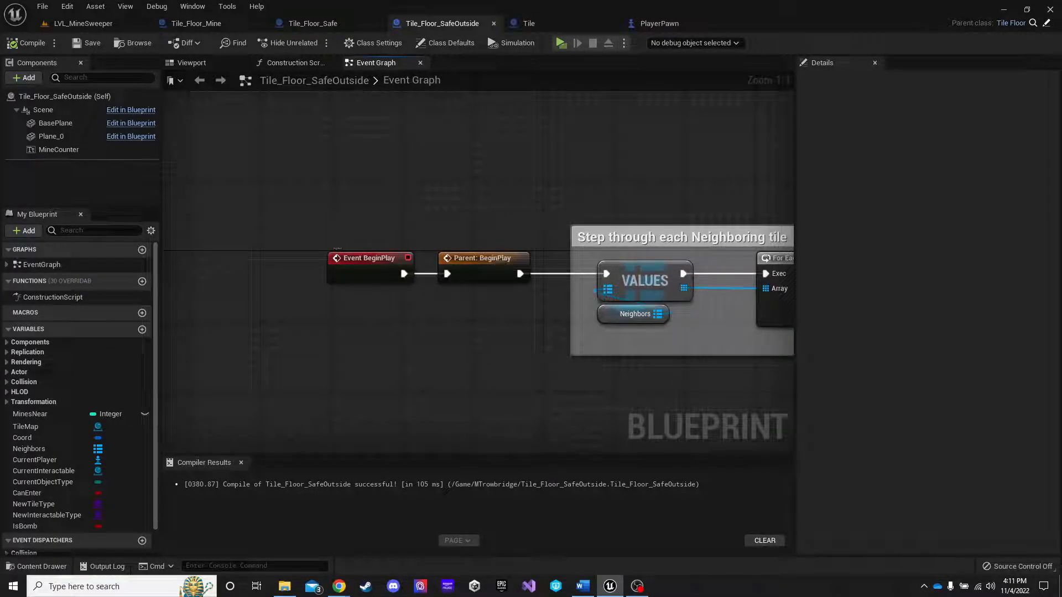
{"action": "left_click", "coordinate": [83, 23]}
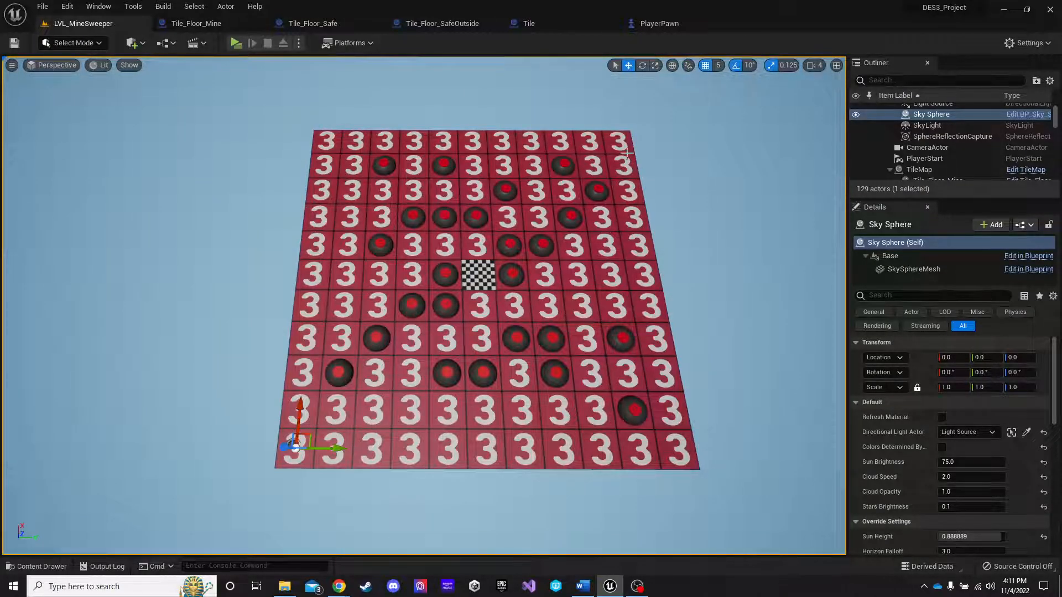
{"action": "mouse_move", "coordinate": [236, 43]}
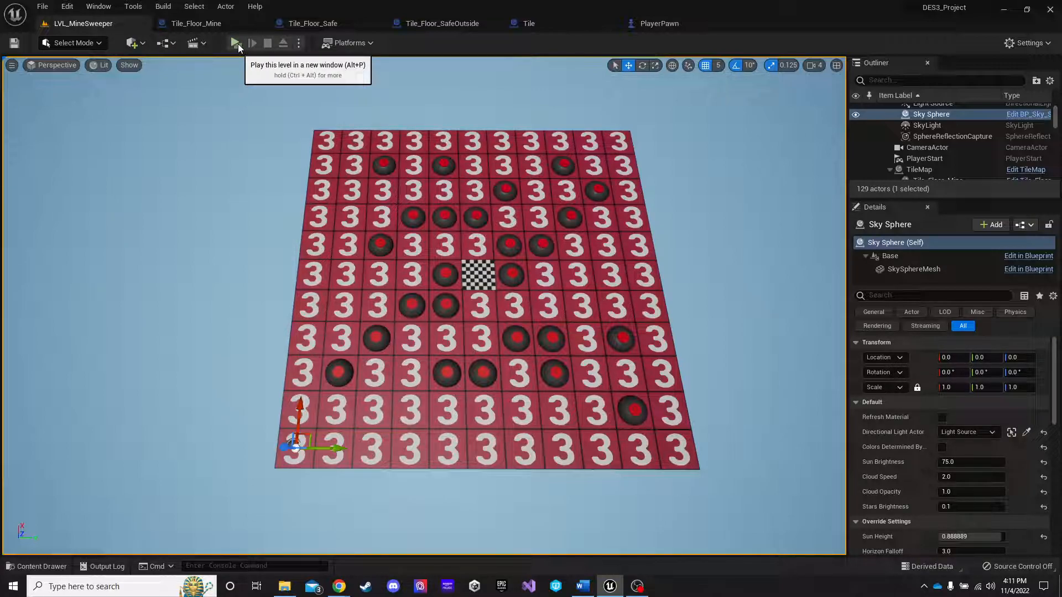
{"action": "left_click", "coordinate": [252, 43]}
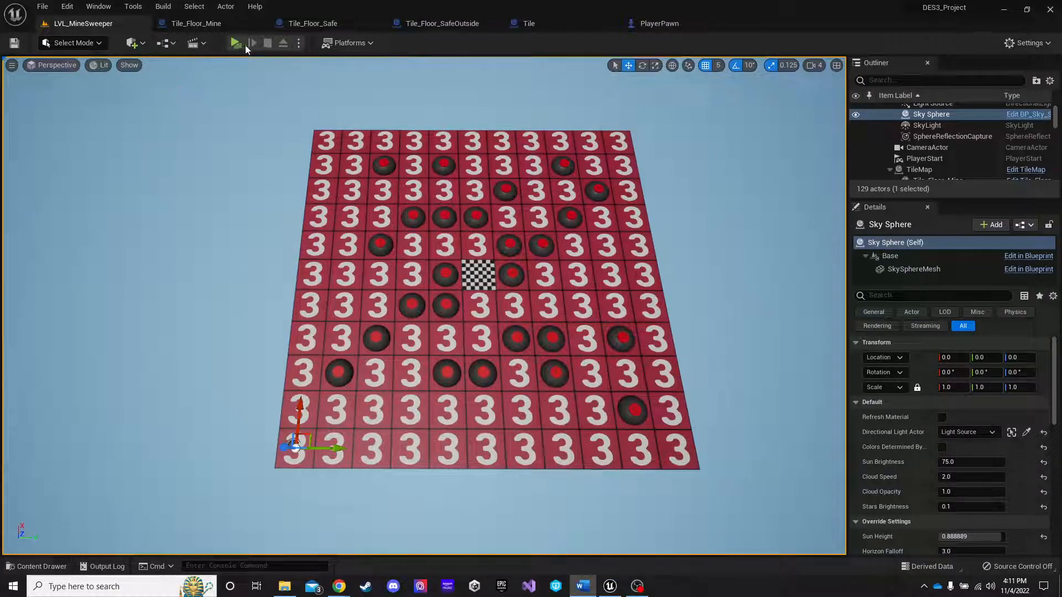
{"action": "left_click", "coordinate": [236, 43]}
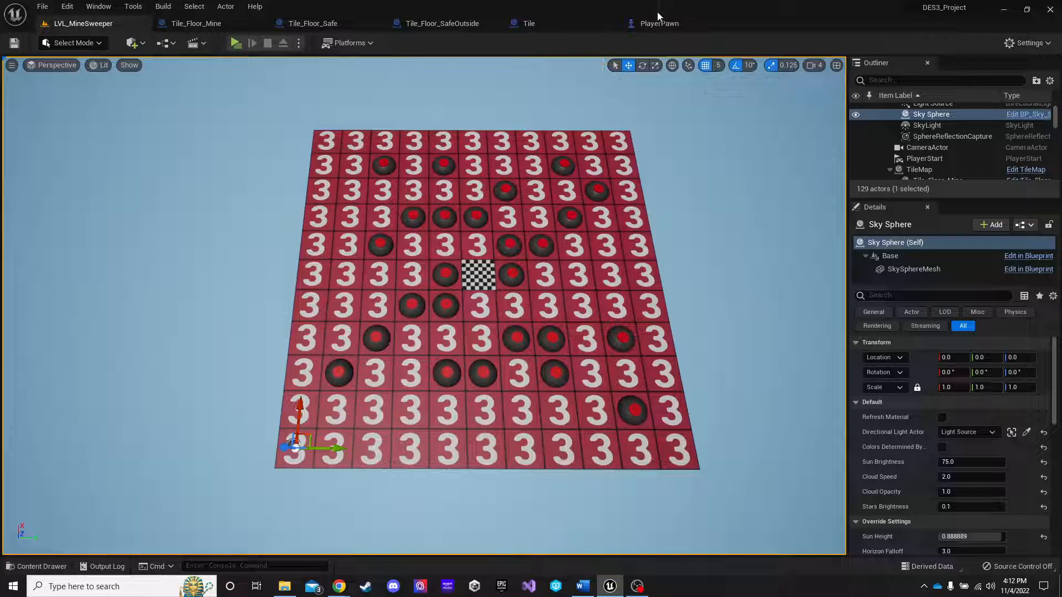
{"action": "left_click", "coordinate": [529, 23]}
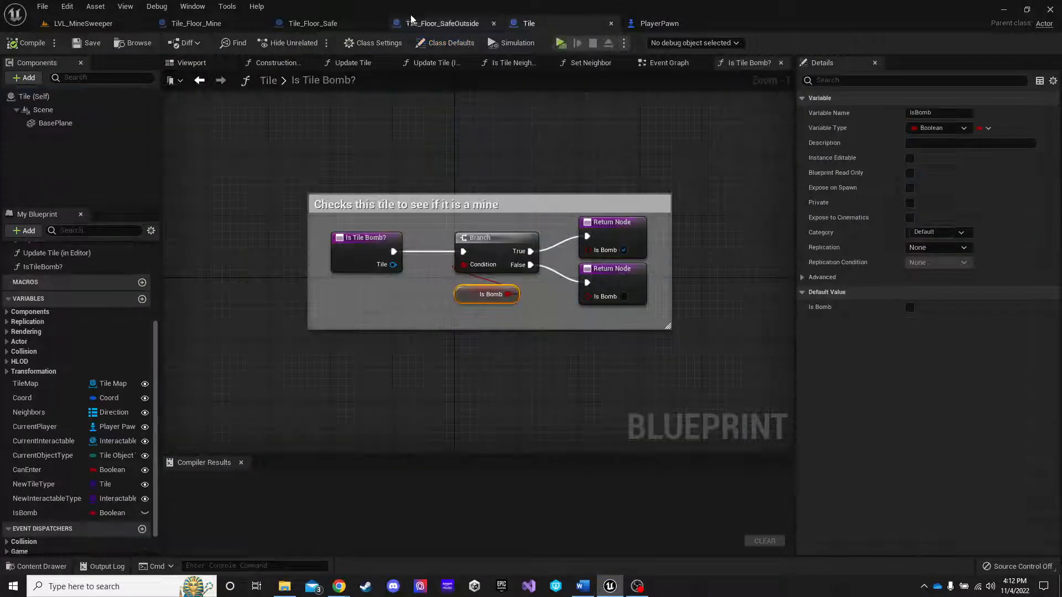
{"action": "left_click", "coordinate": [196, 23]}
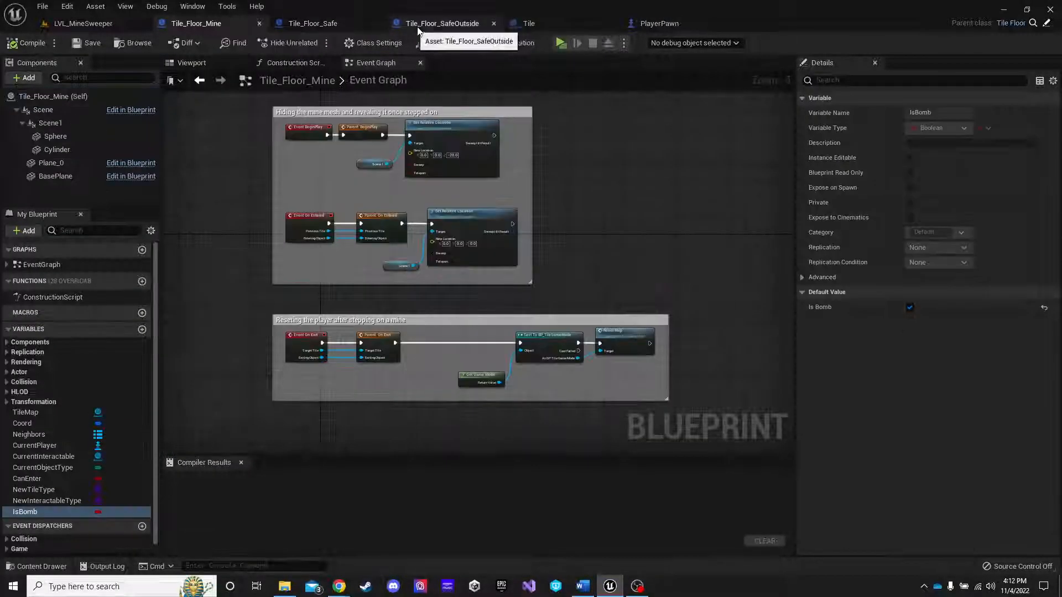
{"action": "left_click", "coordinate": [529, 24]}
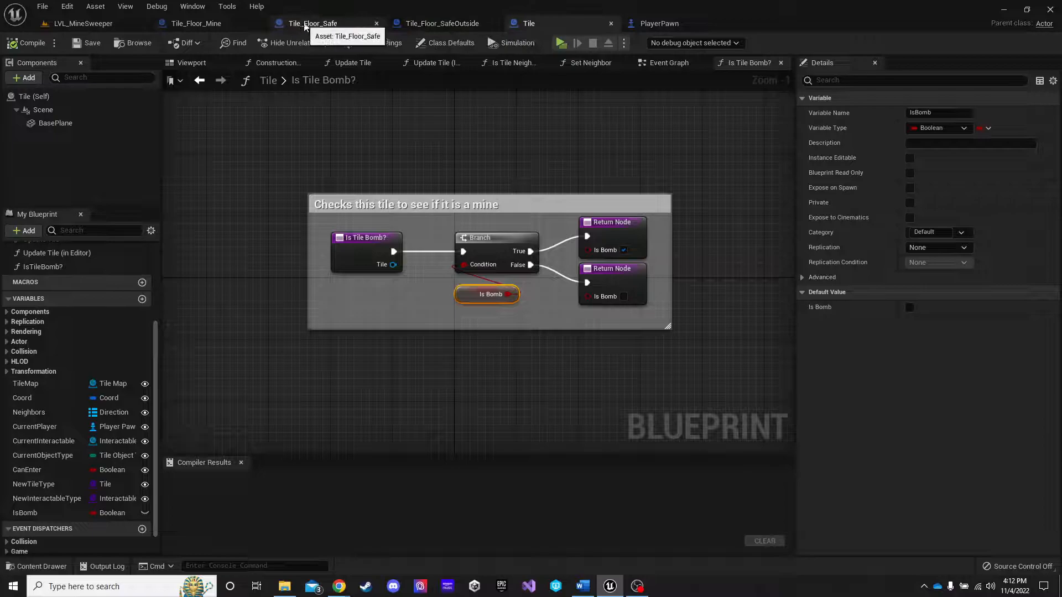
{"action": "left_click", "coordinate": [196, 24]}
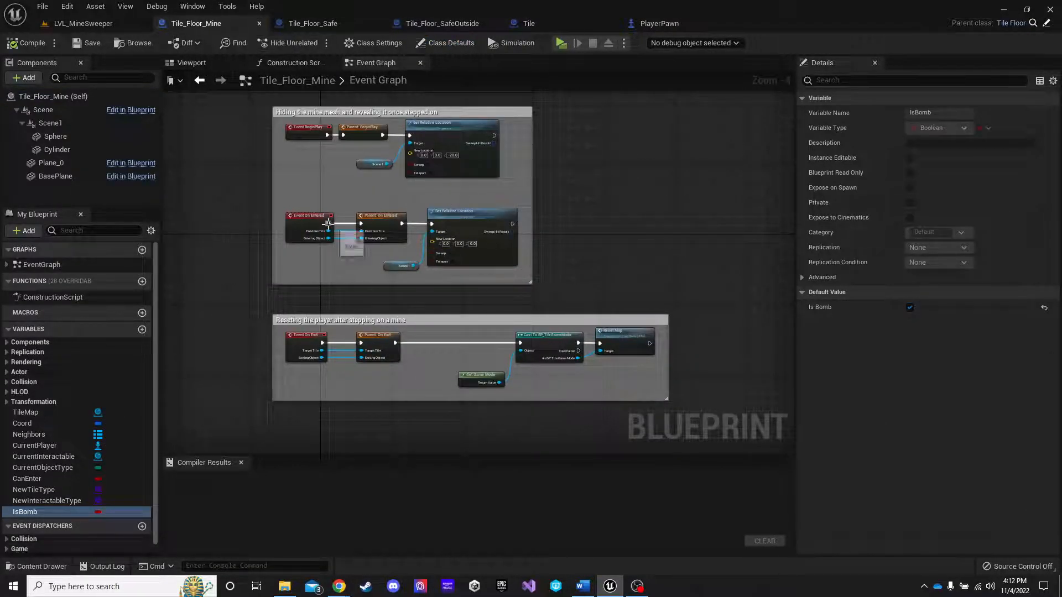
{"action": "left_click", "coordinate": [312, 23]}
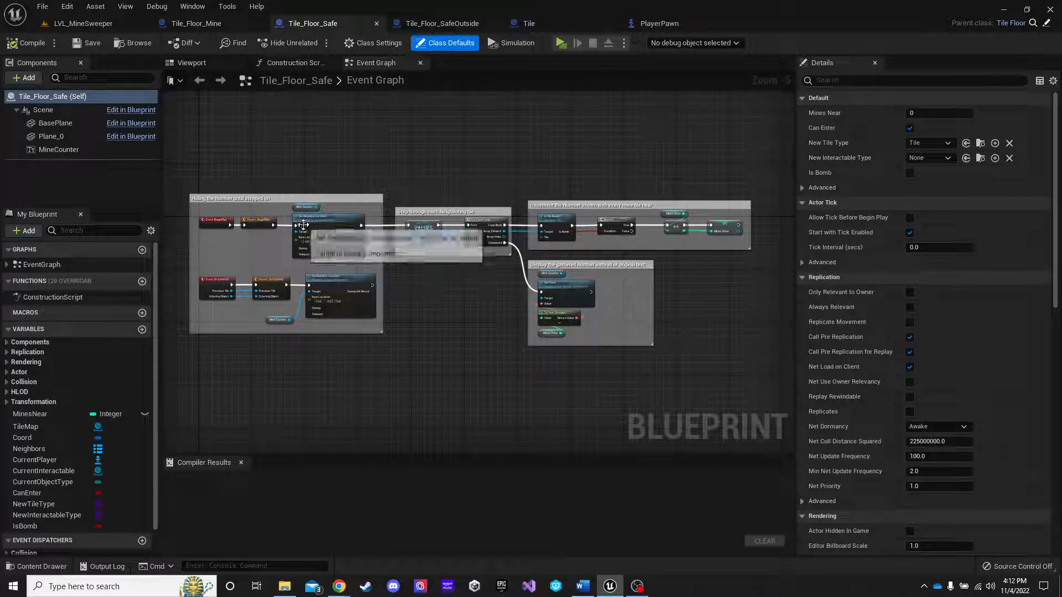
{"action": "mouse_move", "coordinate": [316, 232]}
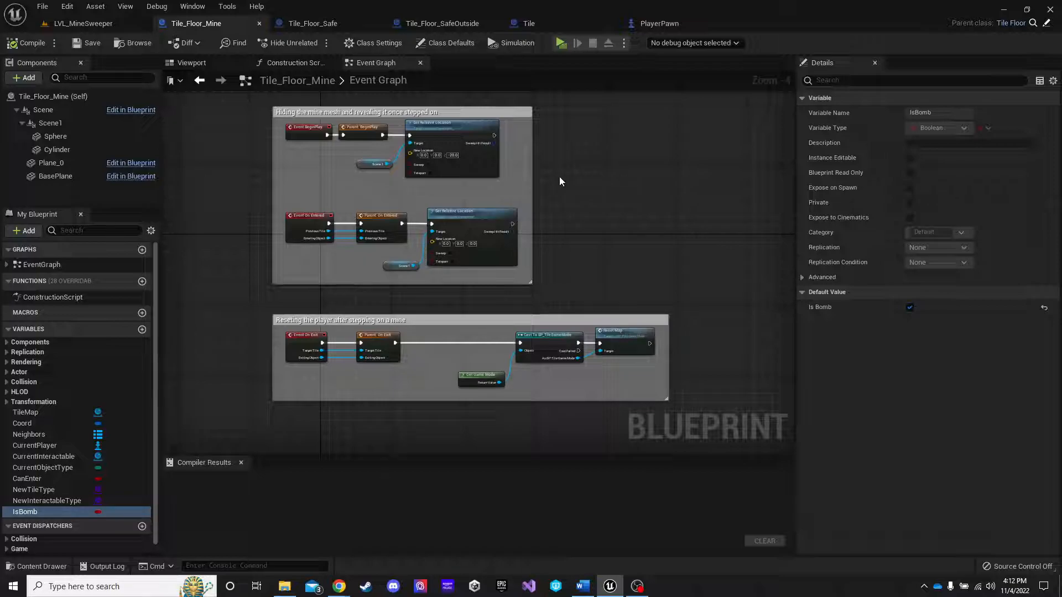
{"action": "mouse_move", "coordinate": [619, 209]}
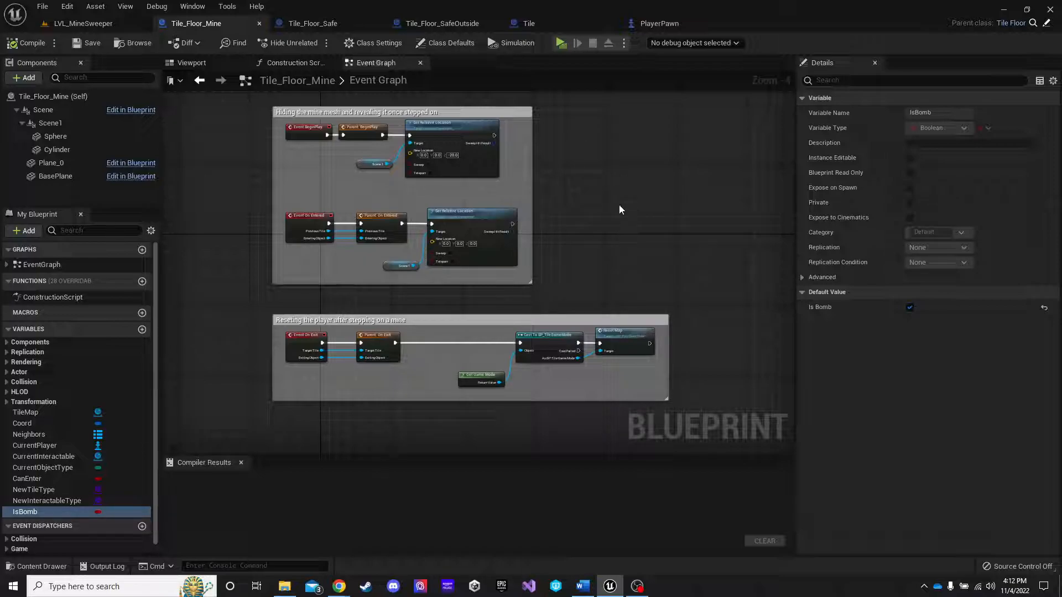
{"action": "left_click", "coordinate": [81, 23]}
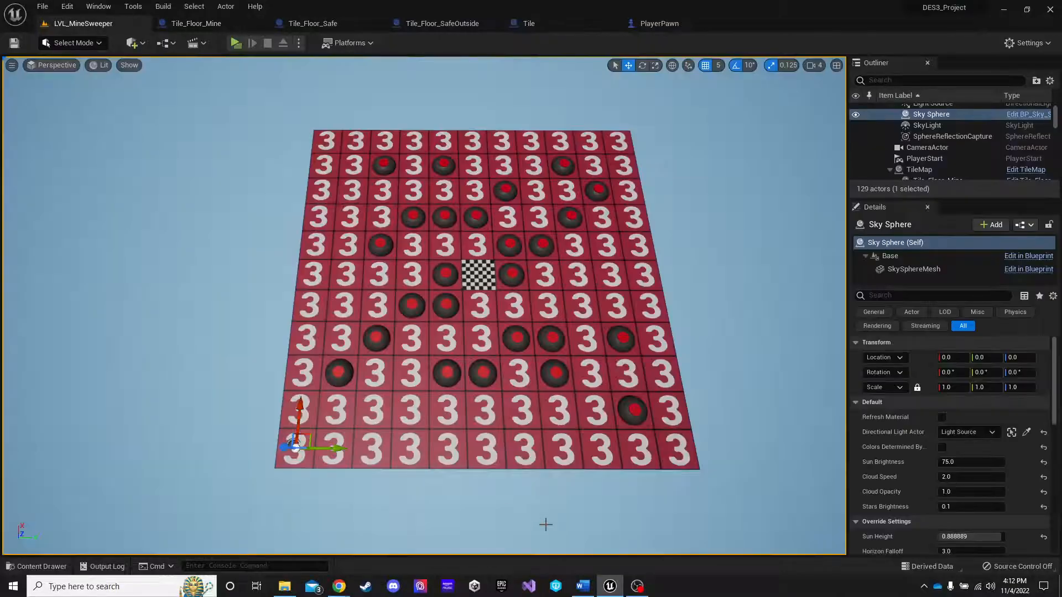